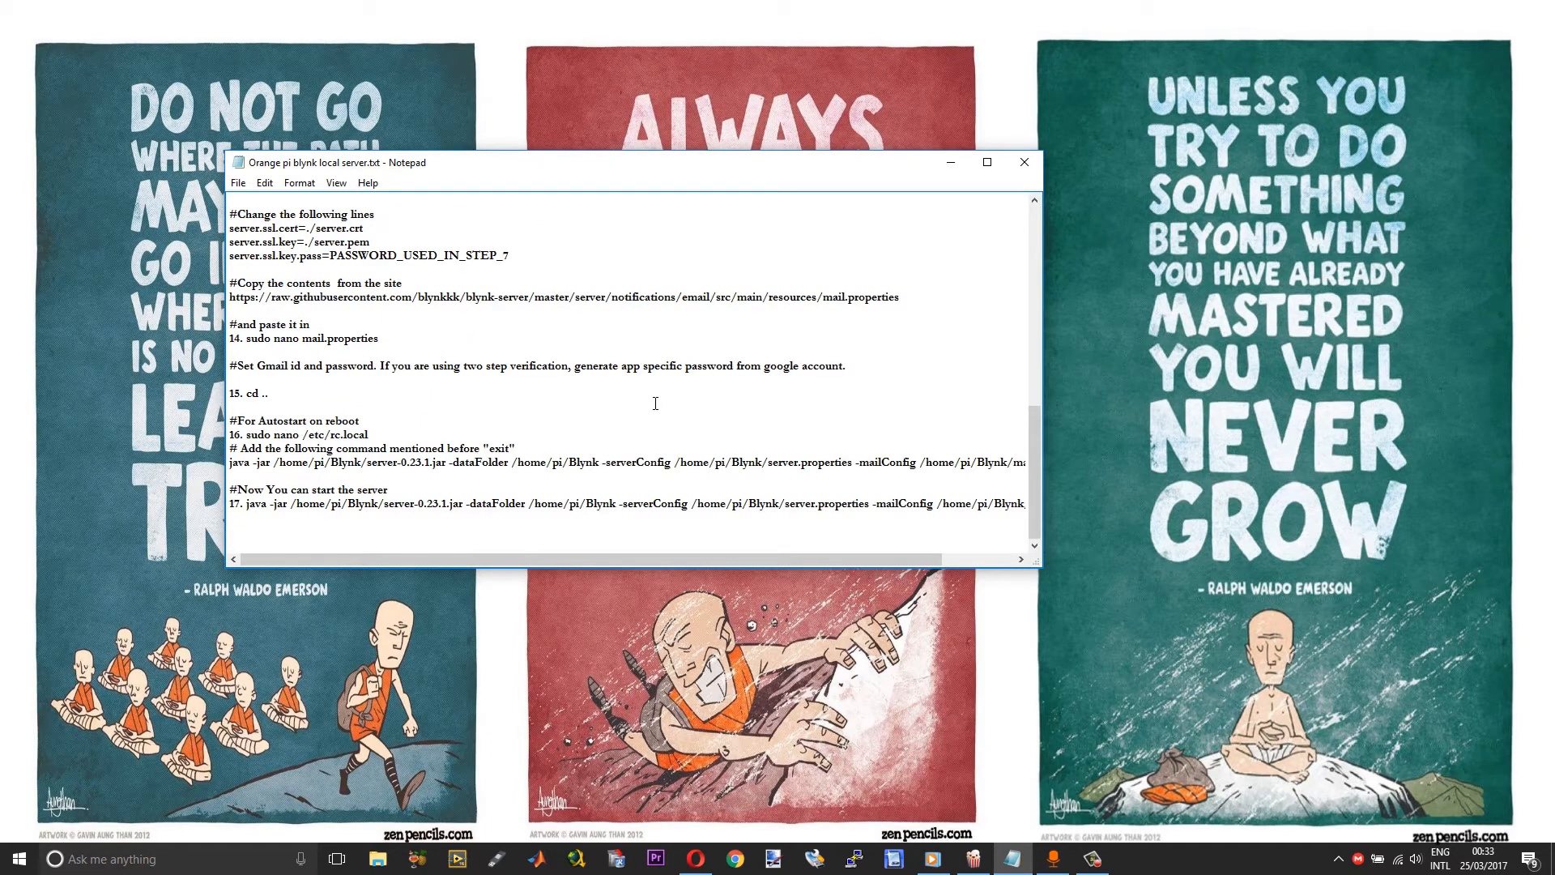
mouse_move(479, 499)
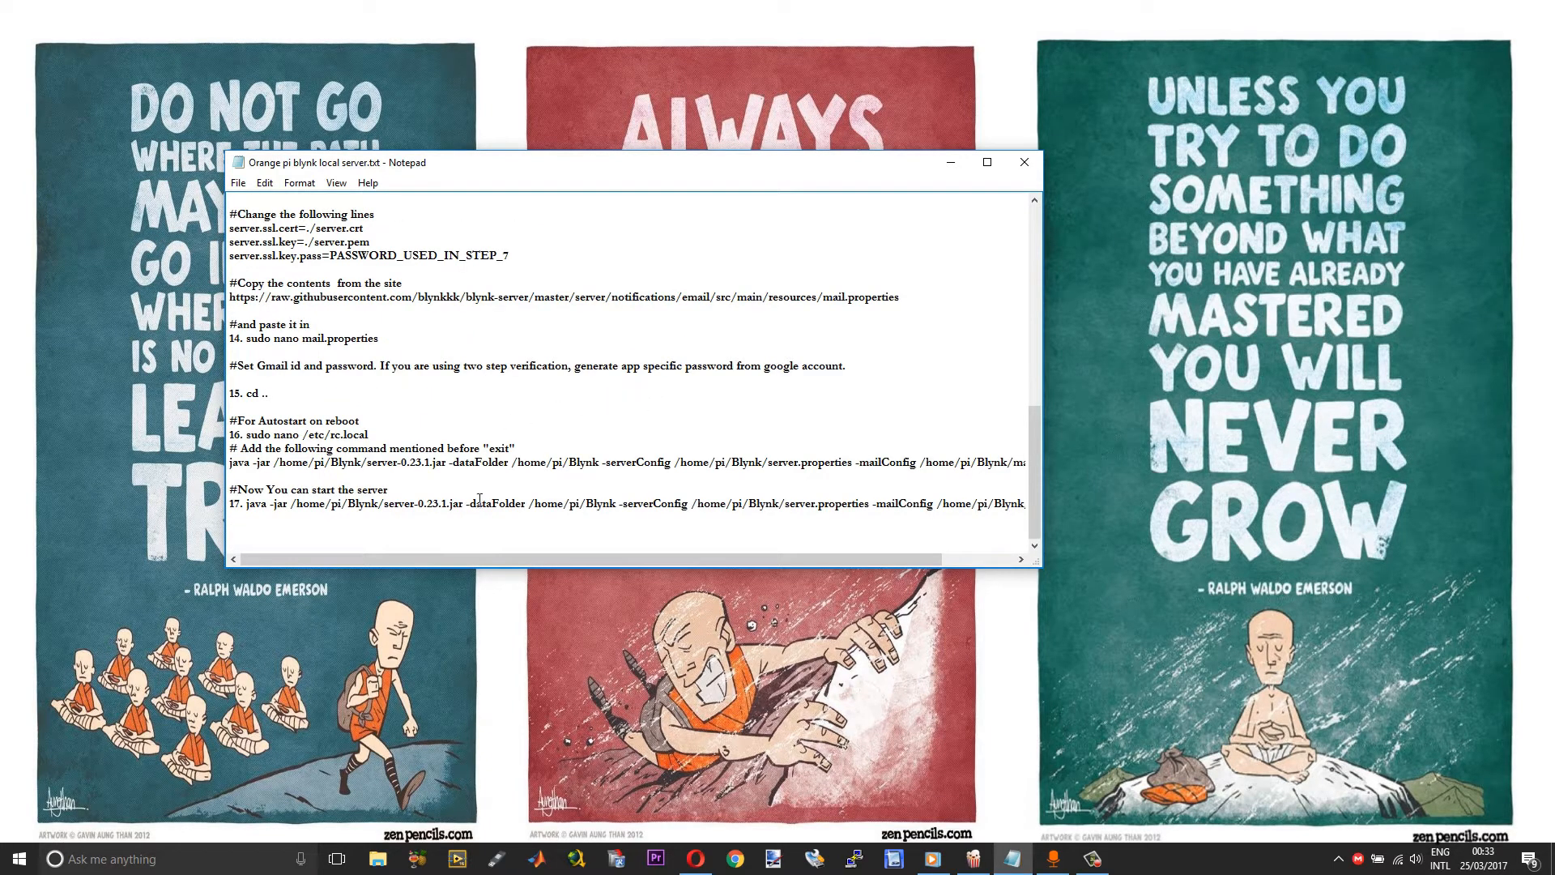
mouse_move(420, 479)
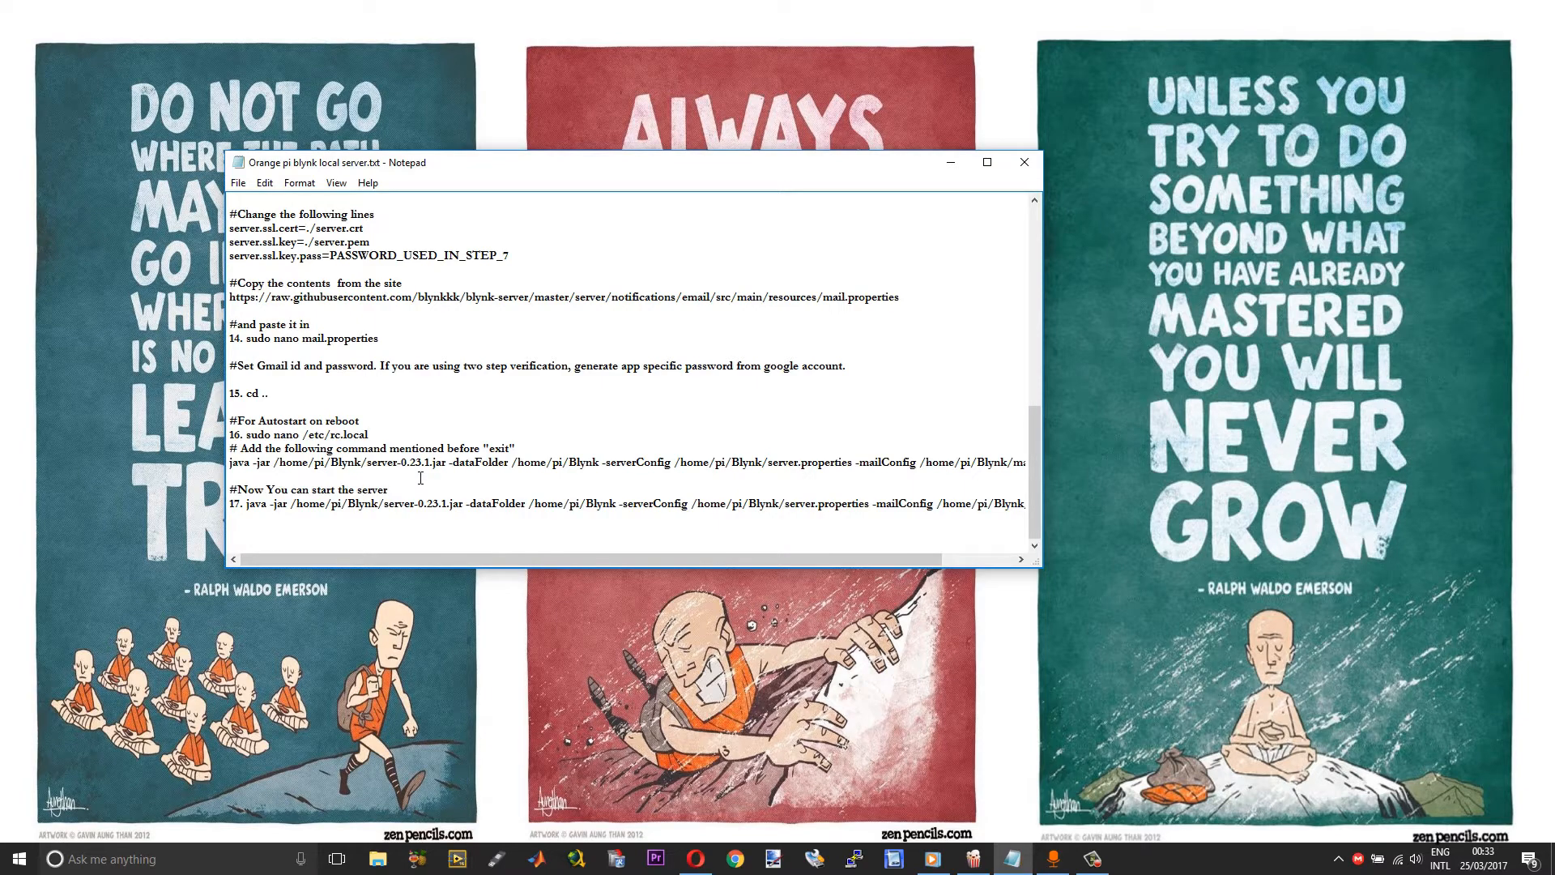
mouse_move(518, 509)
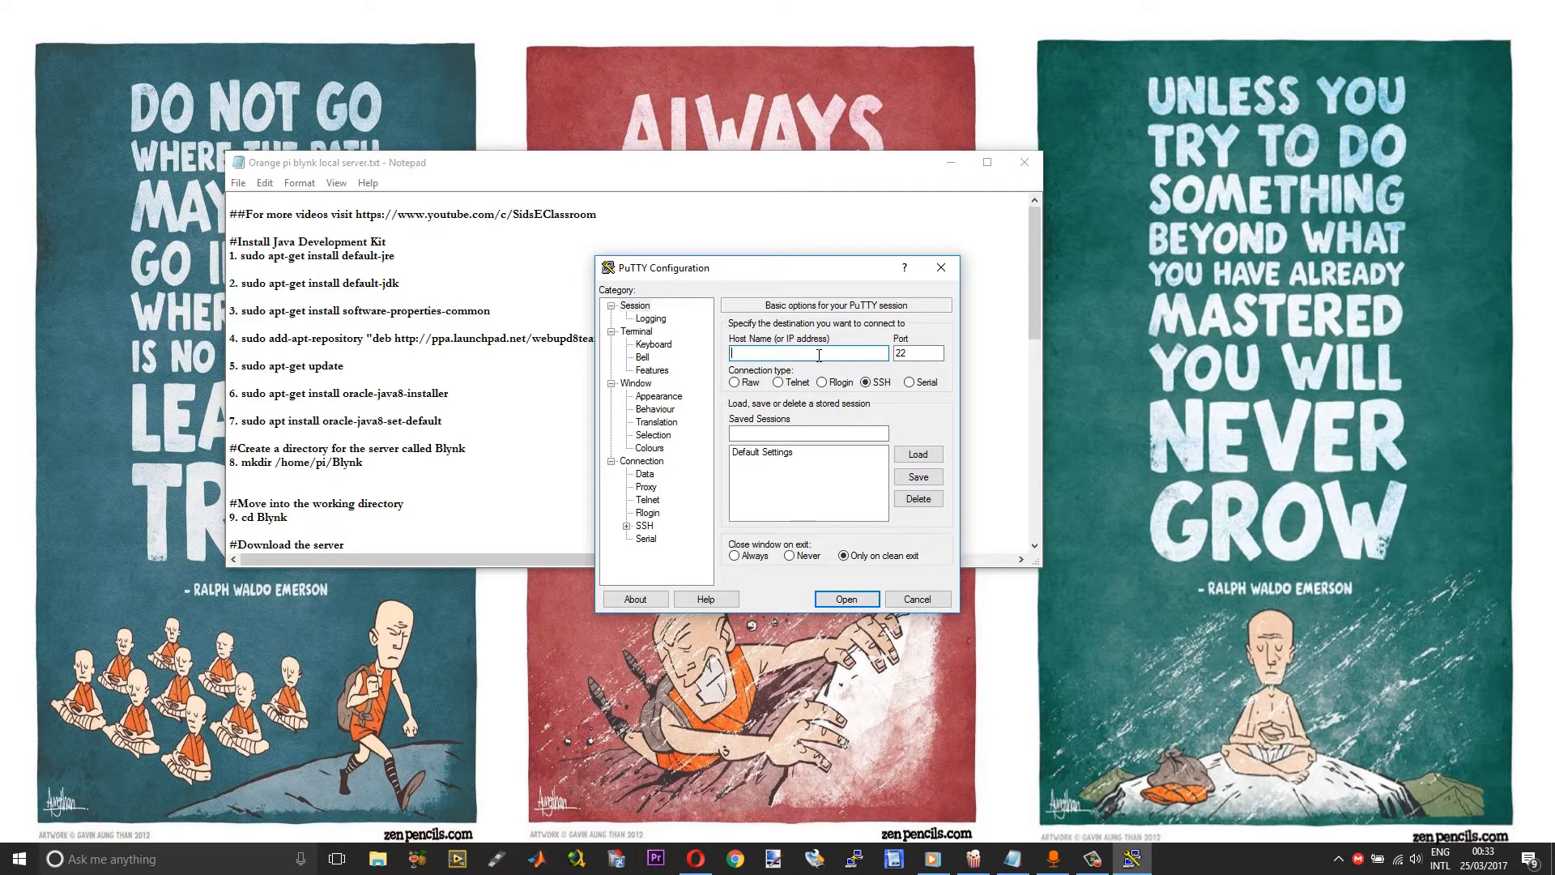
Start an SSH session to 192.168.1.10 on port 22 and log in as pi.
type("192.1")
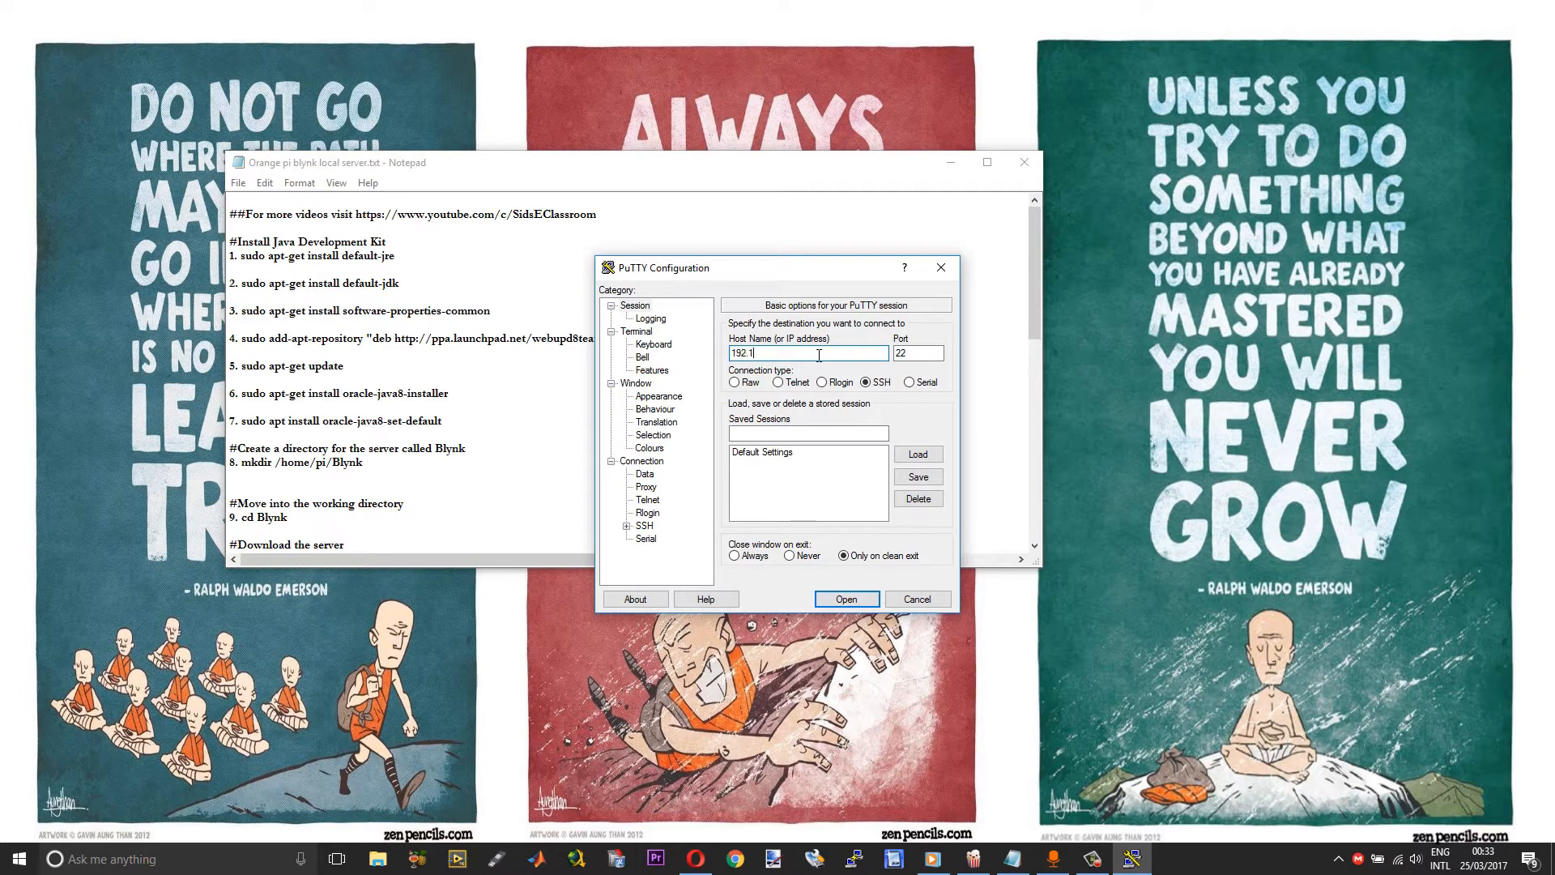
type("68.1.10")
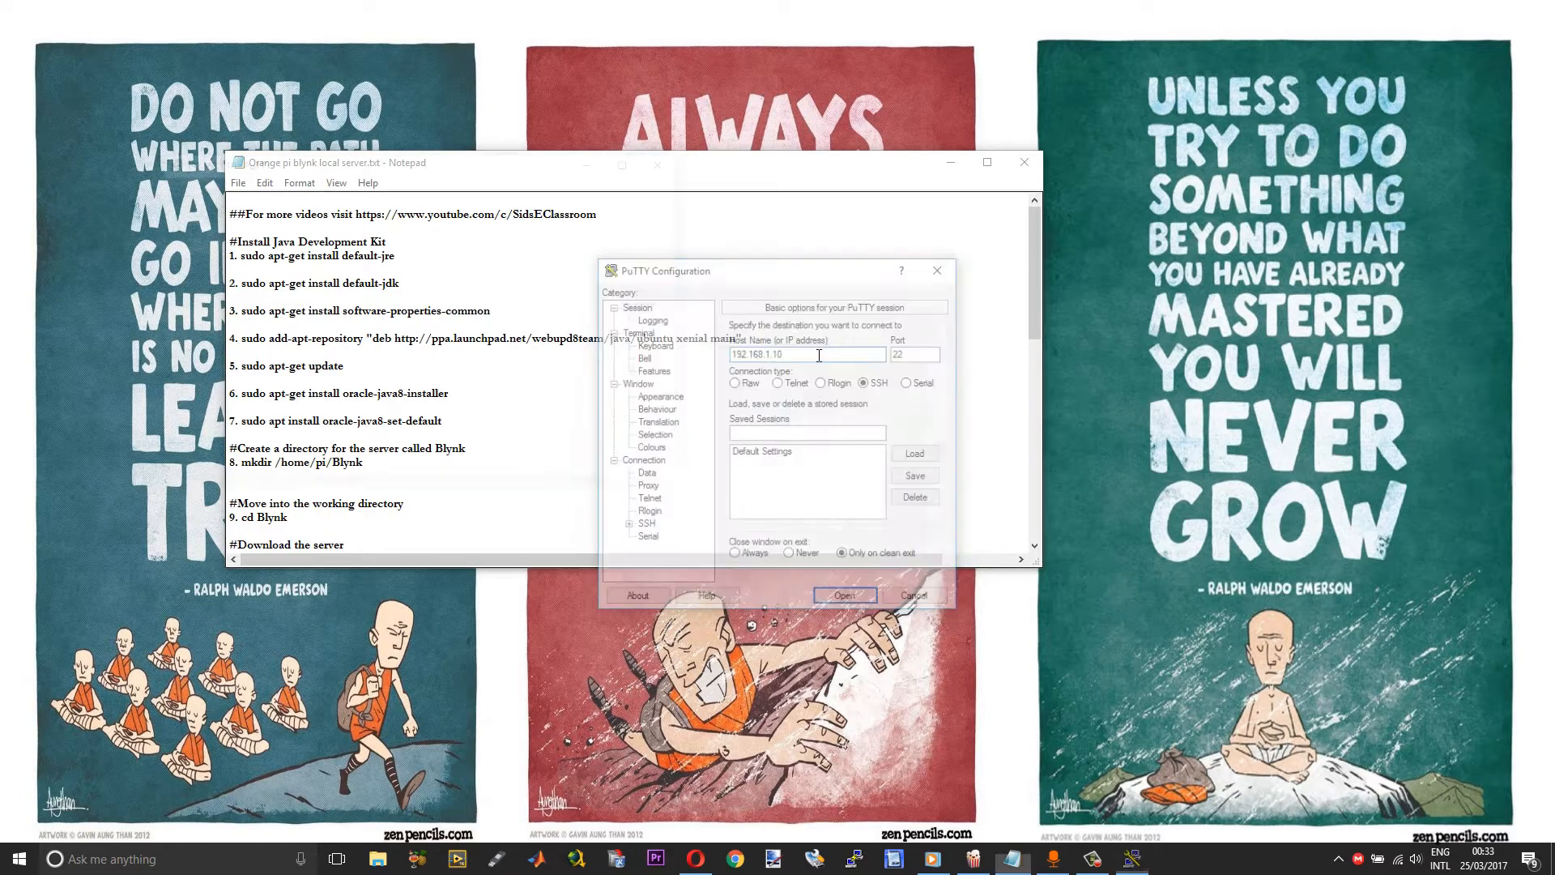
left_click(844, 595)
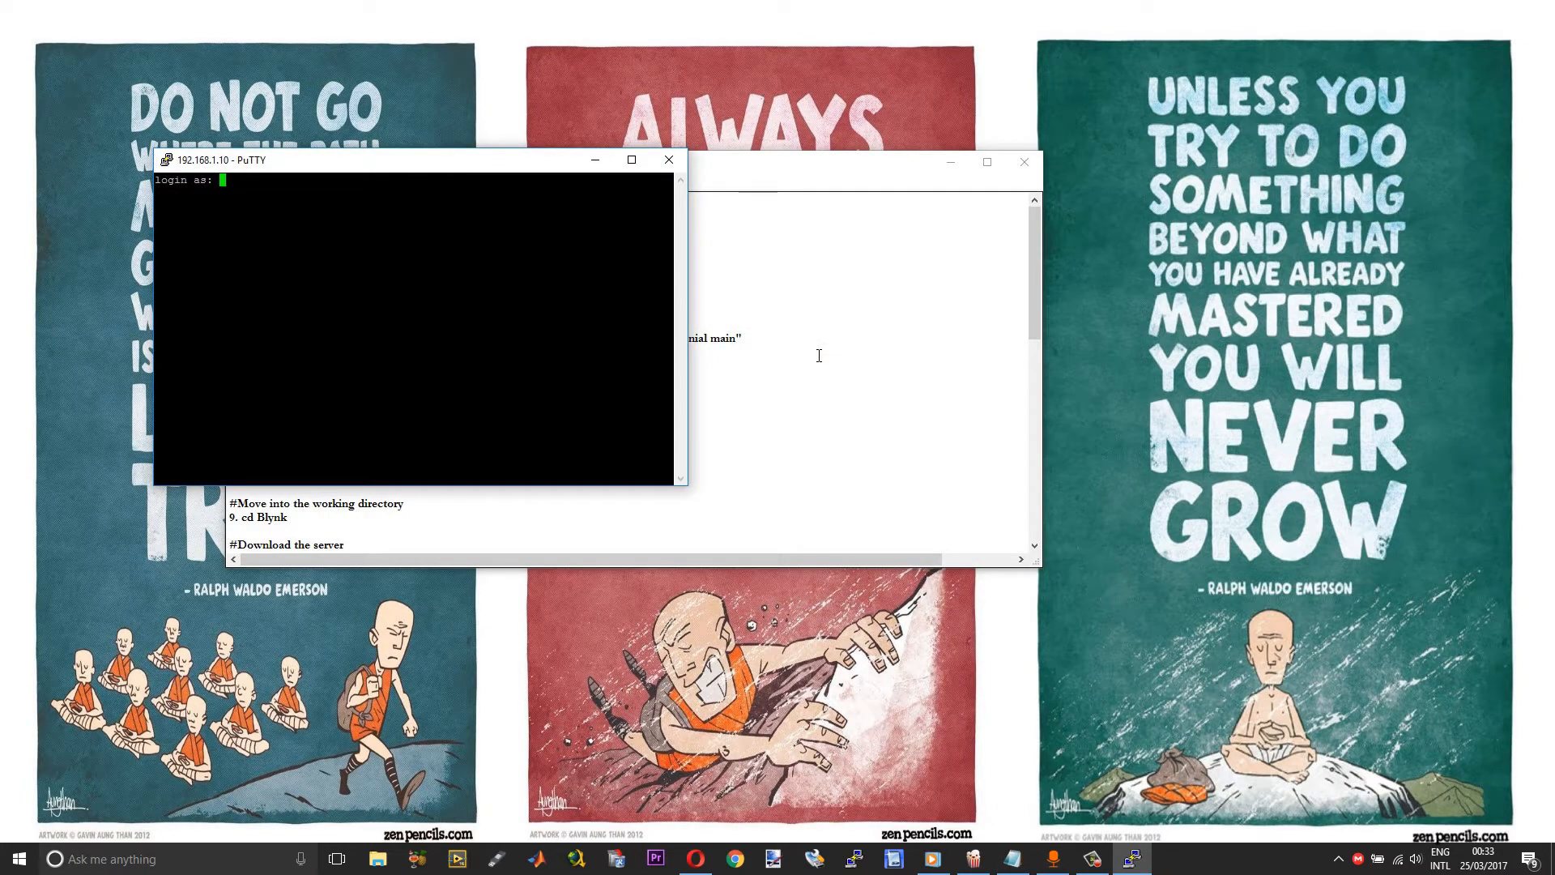
type("pi")
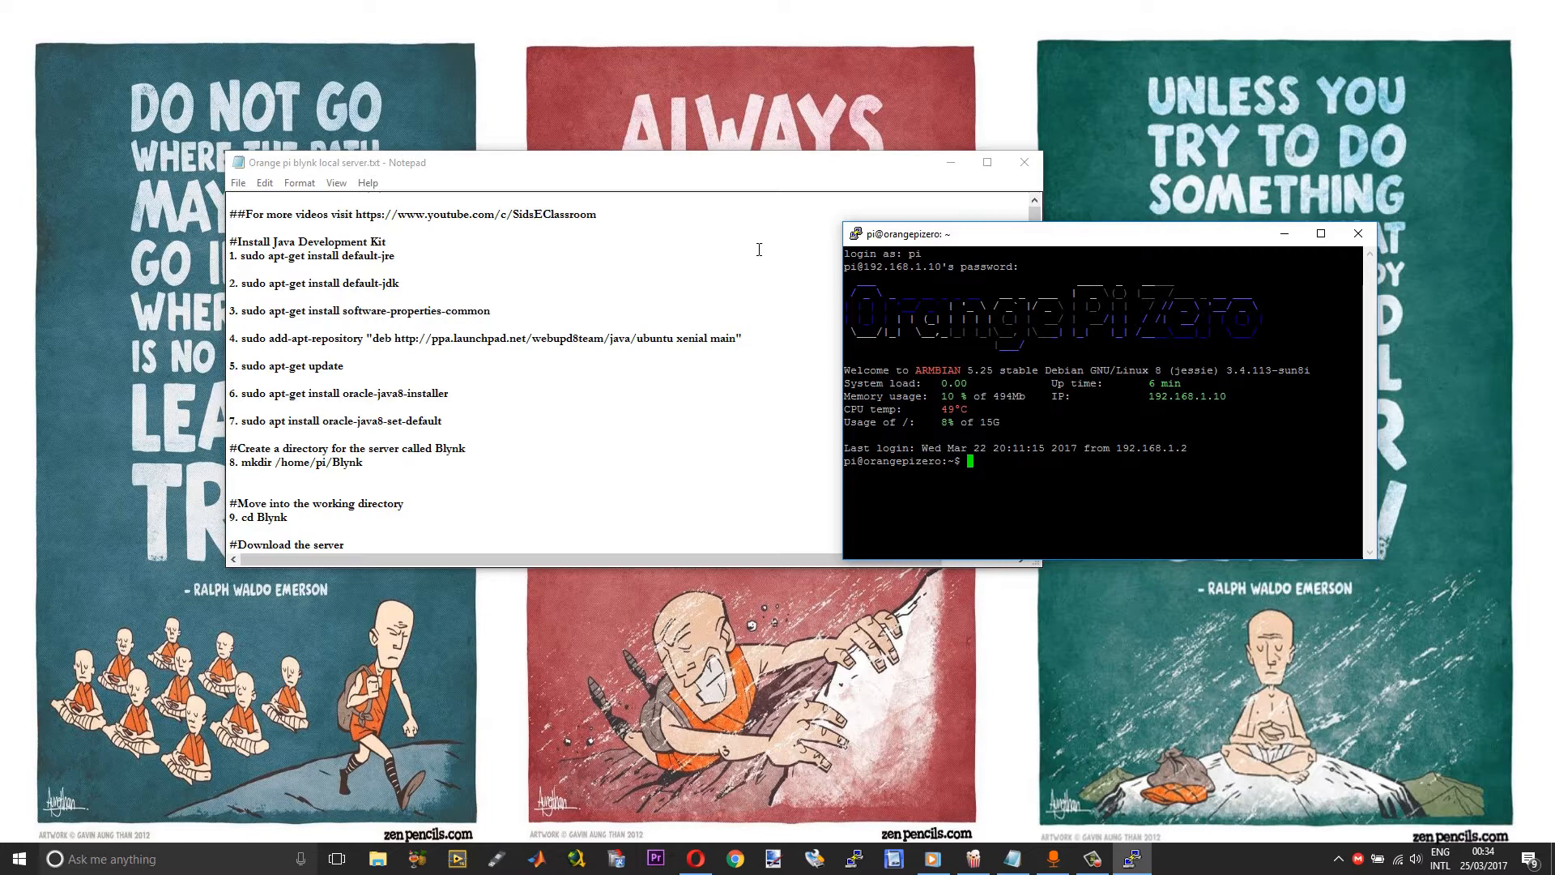
mouse_move(410, 245)
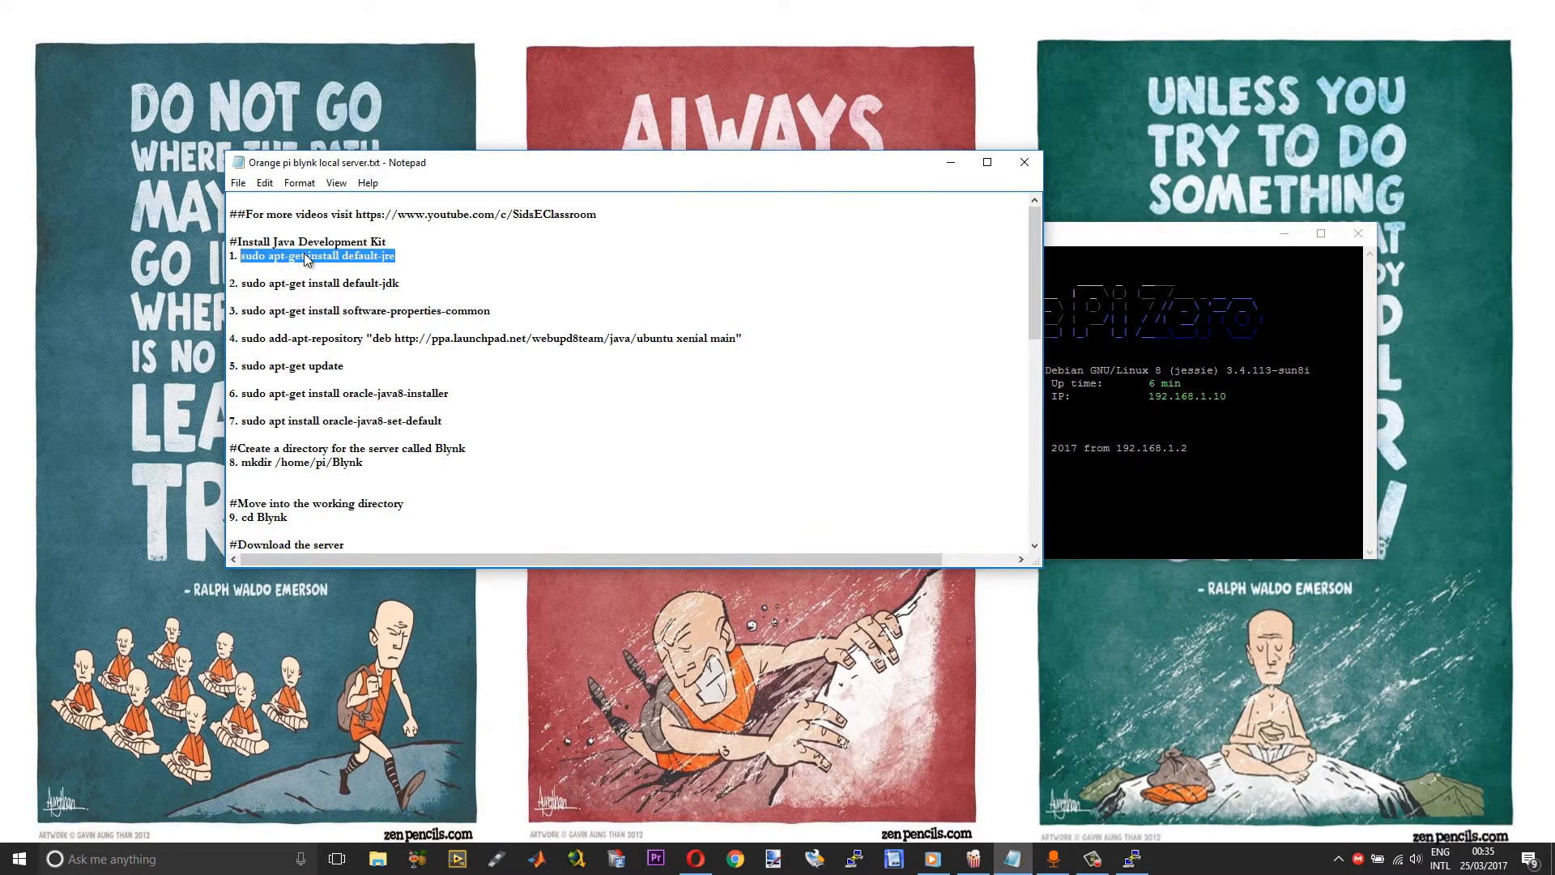
Install default-jre and default-jdk with apt-get, confirming with y.
right_click(316, 255)
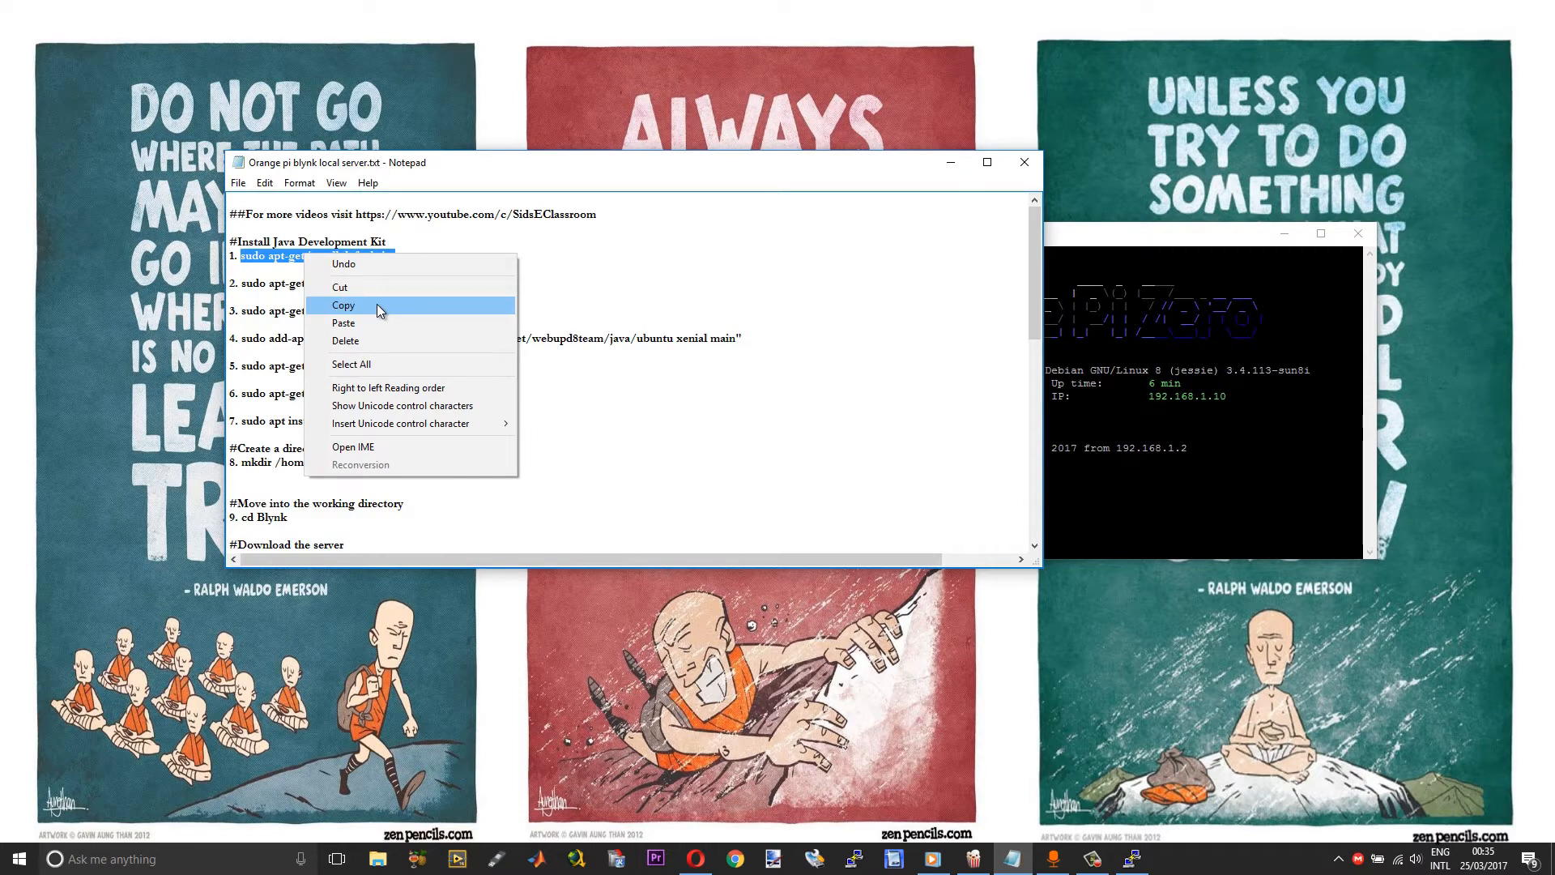
left_click(344, 305)
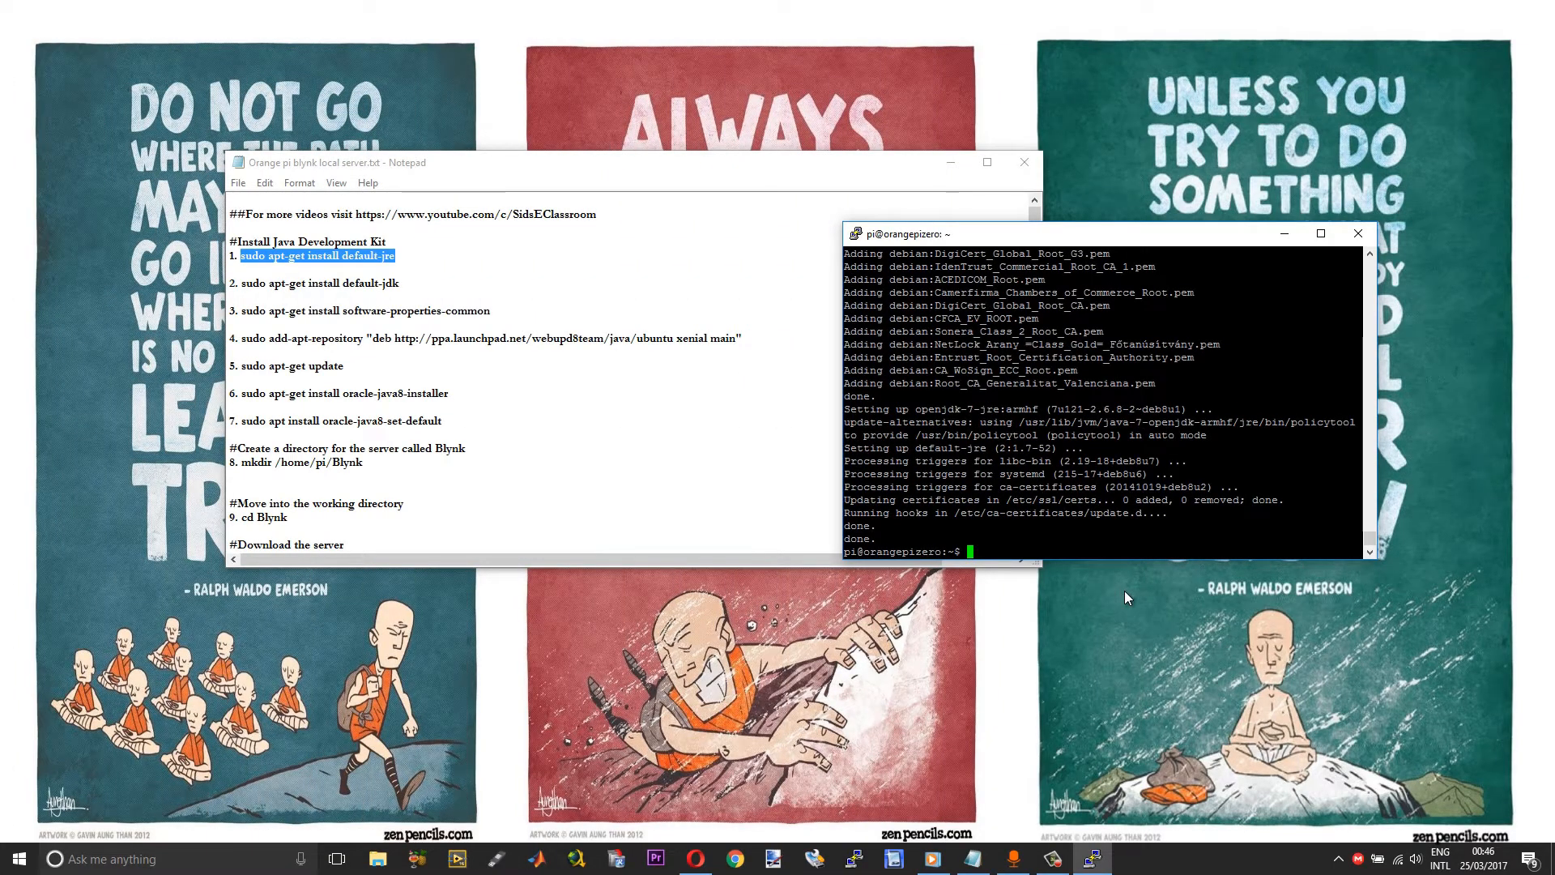
mouse_move(578, 349)
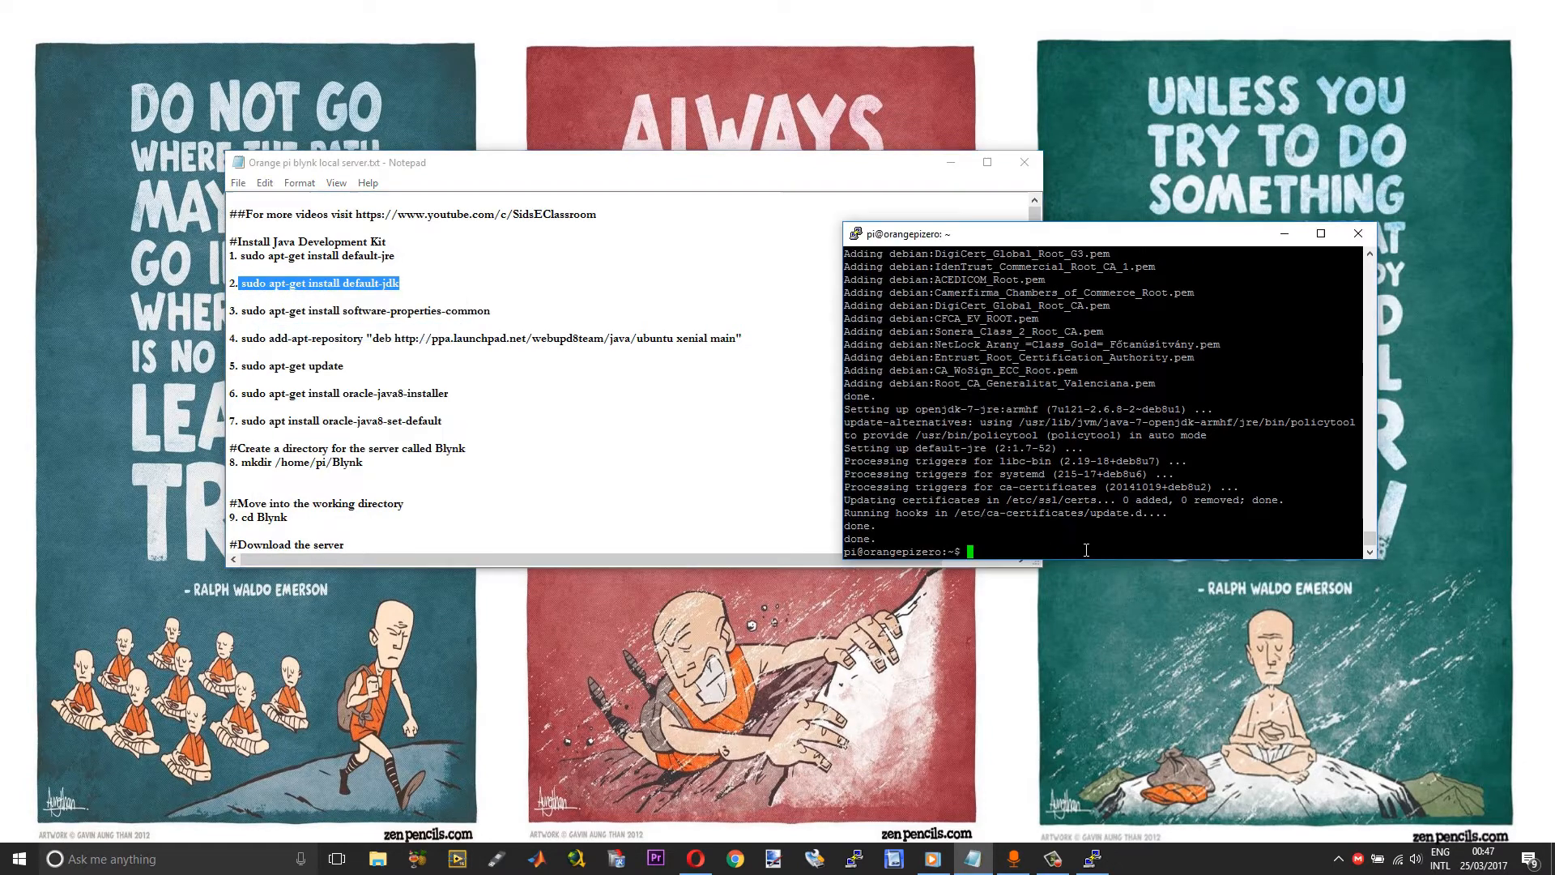
type("sudo apt-get install default-jdk")
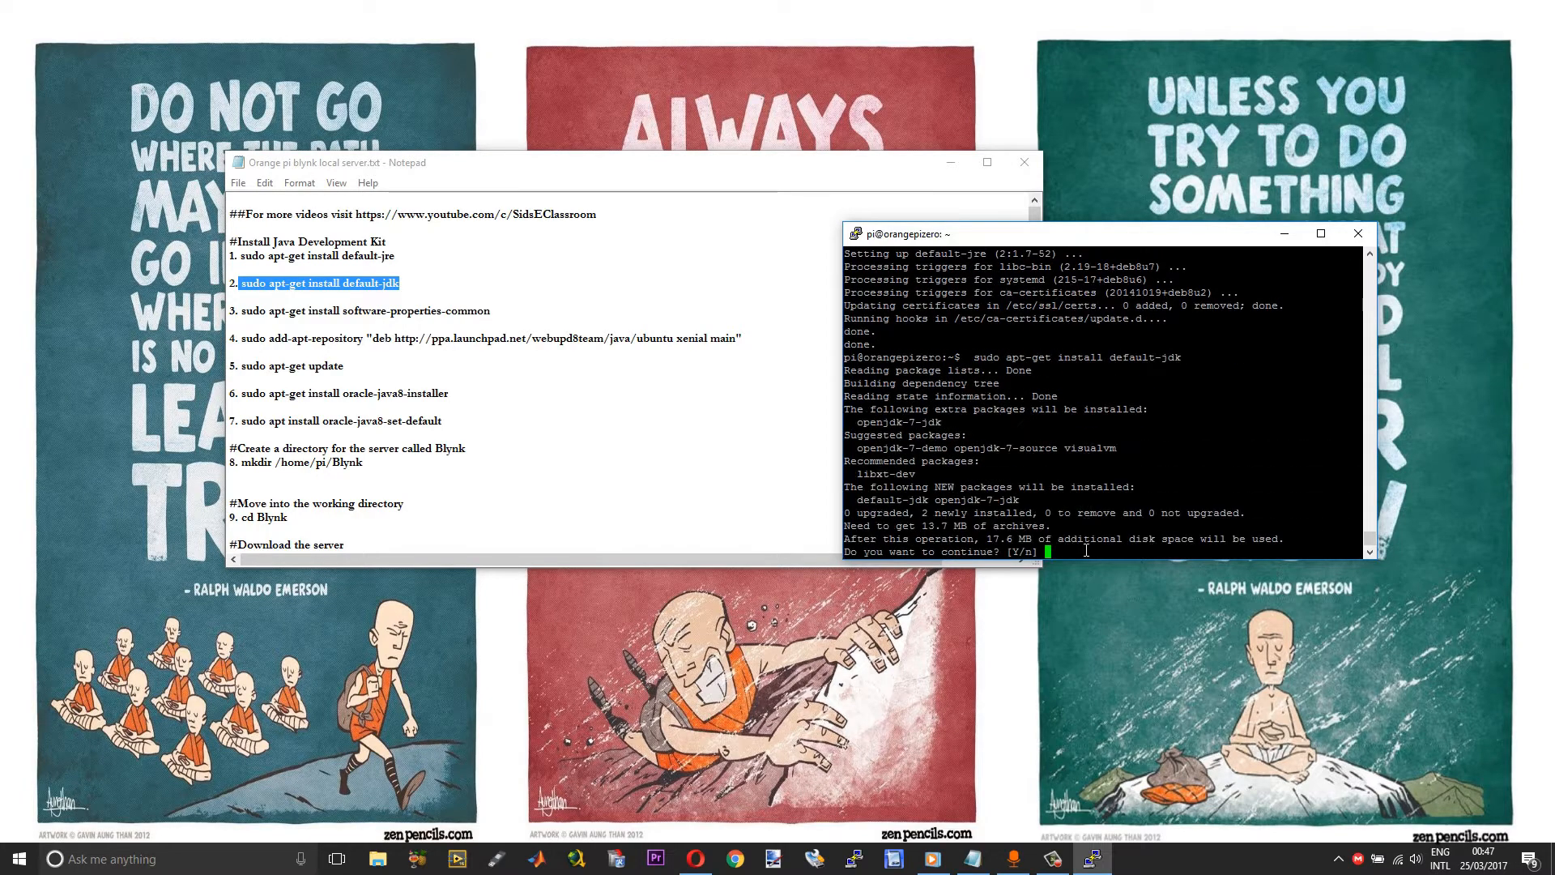
type("y")
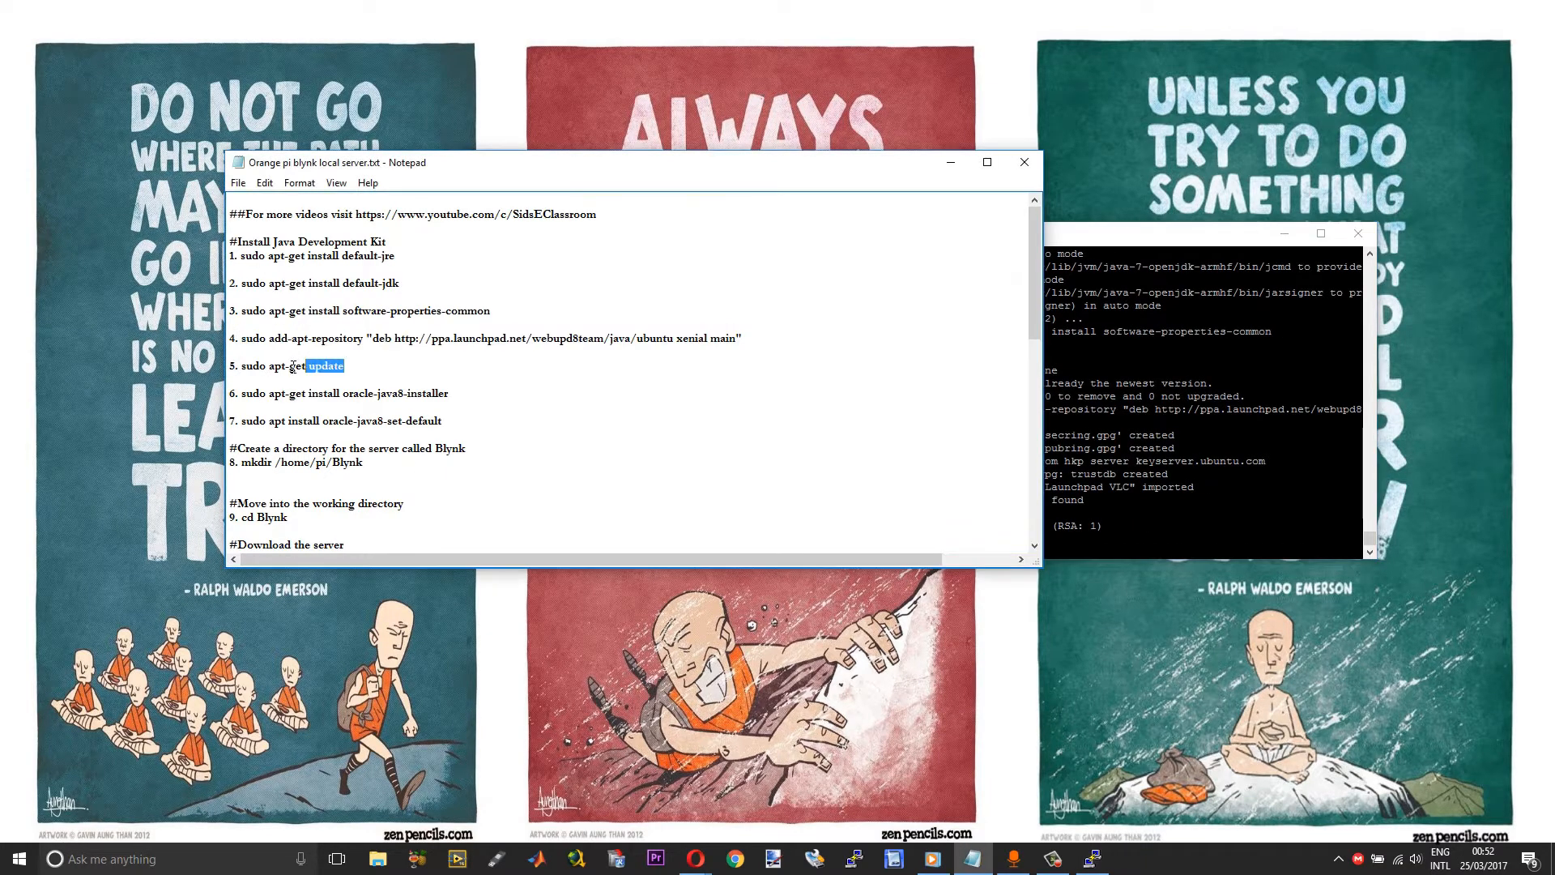
Run apt-get update, install oracle-java8-installer and accept the Oracle license with Yes.
right_click(294, 365)
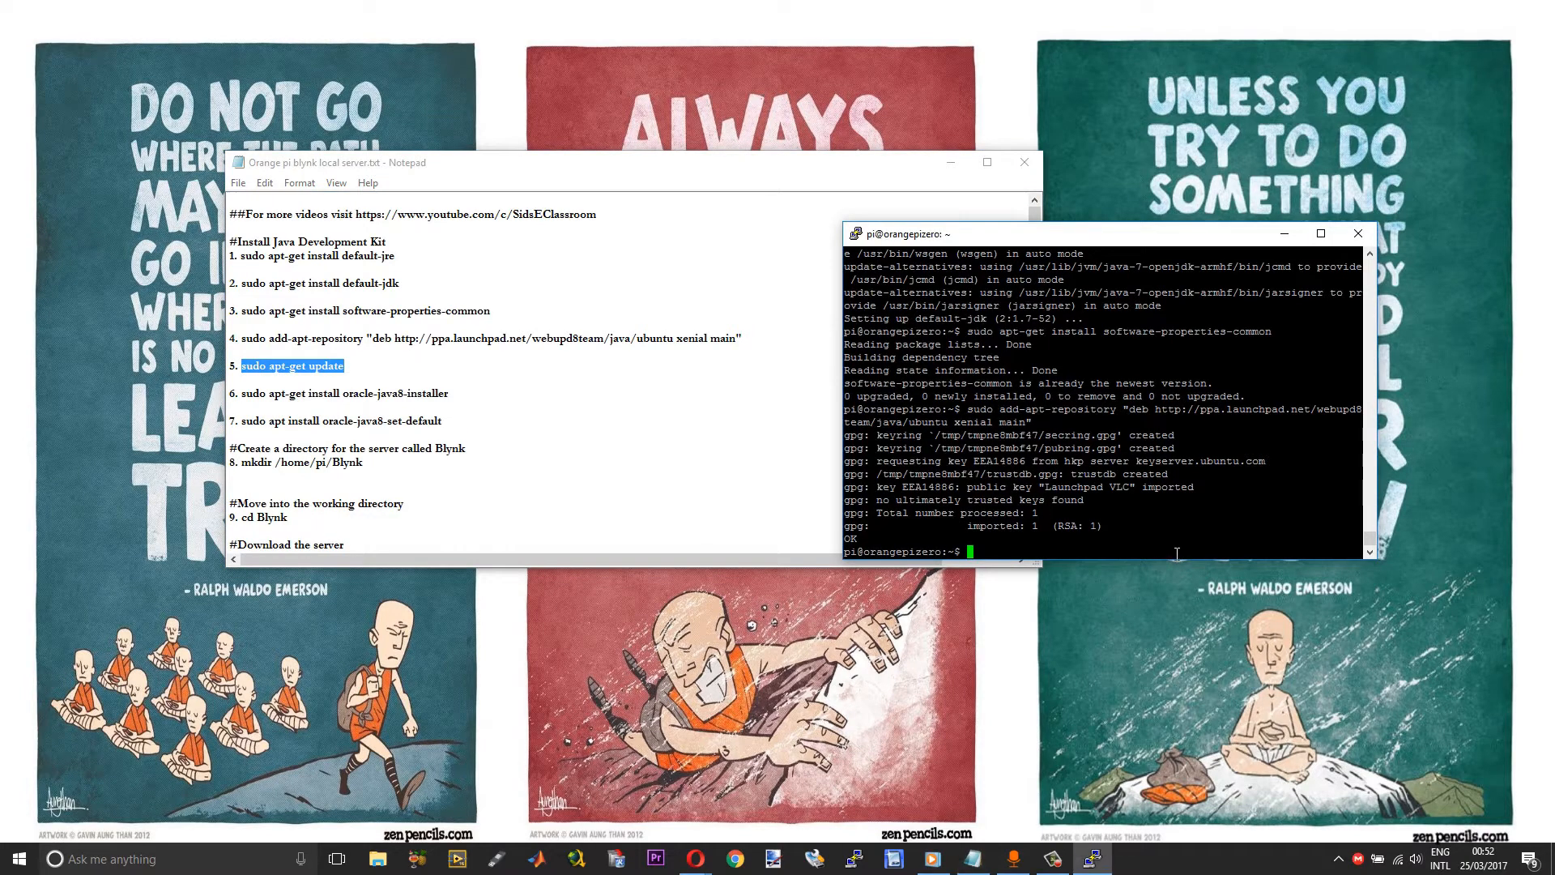
type("sudo apt-get update")
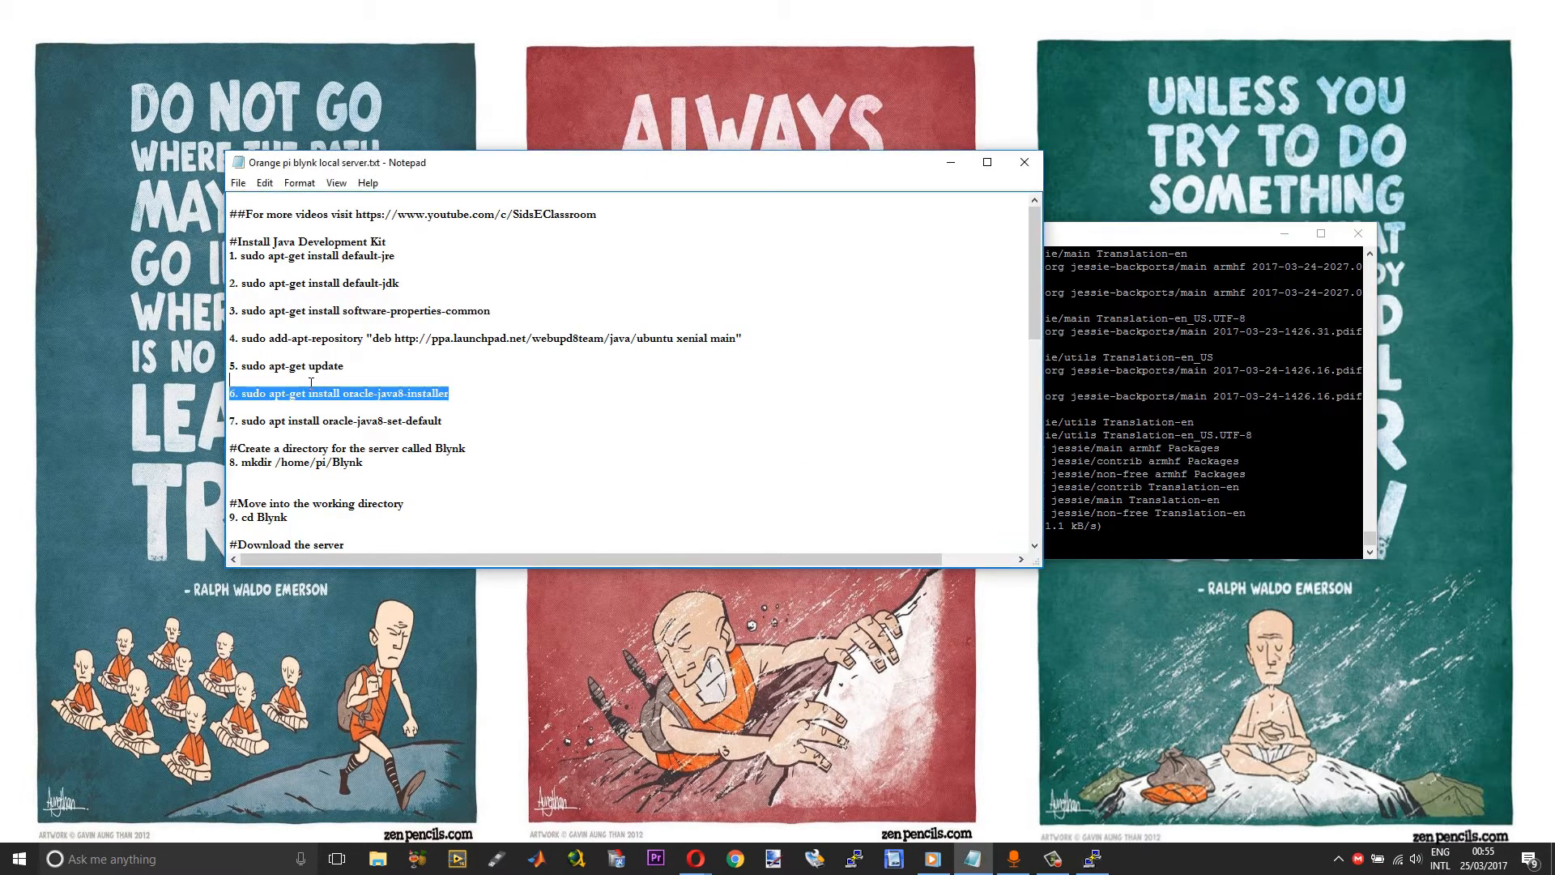
right_click(337, 394)
type("sudo apt-get install")
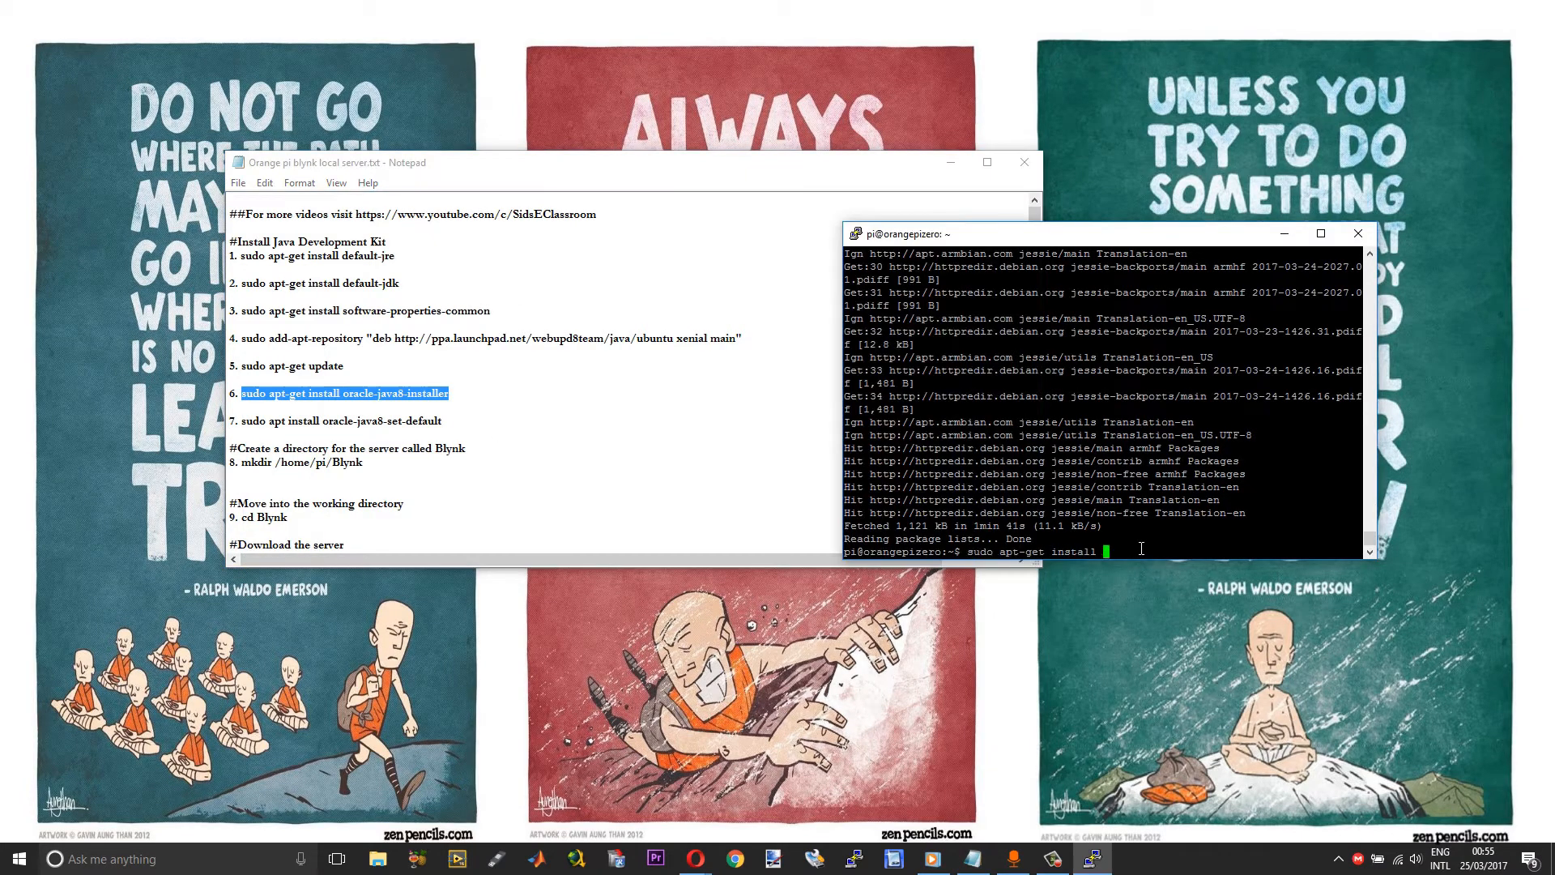
type("oracle-java8-installer")
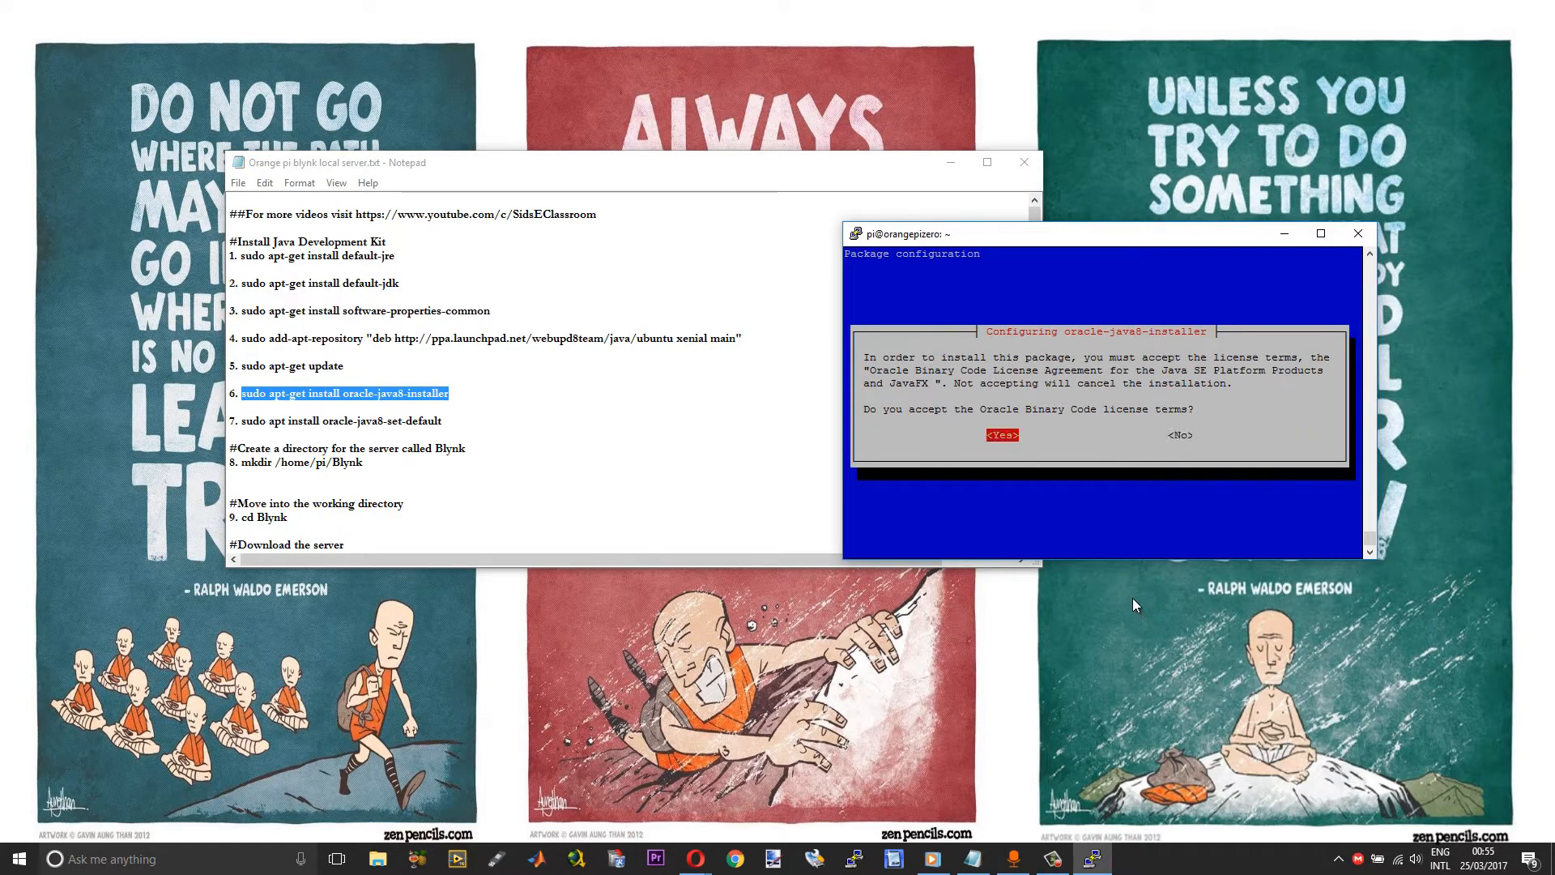
left_click(1001, 434)
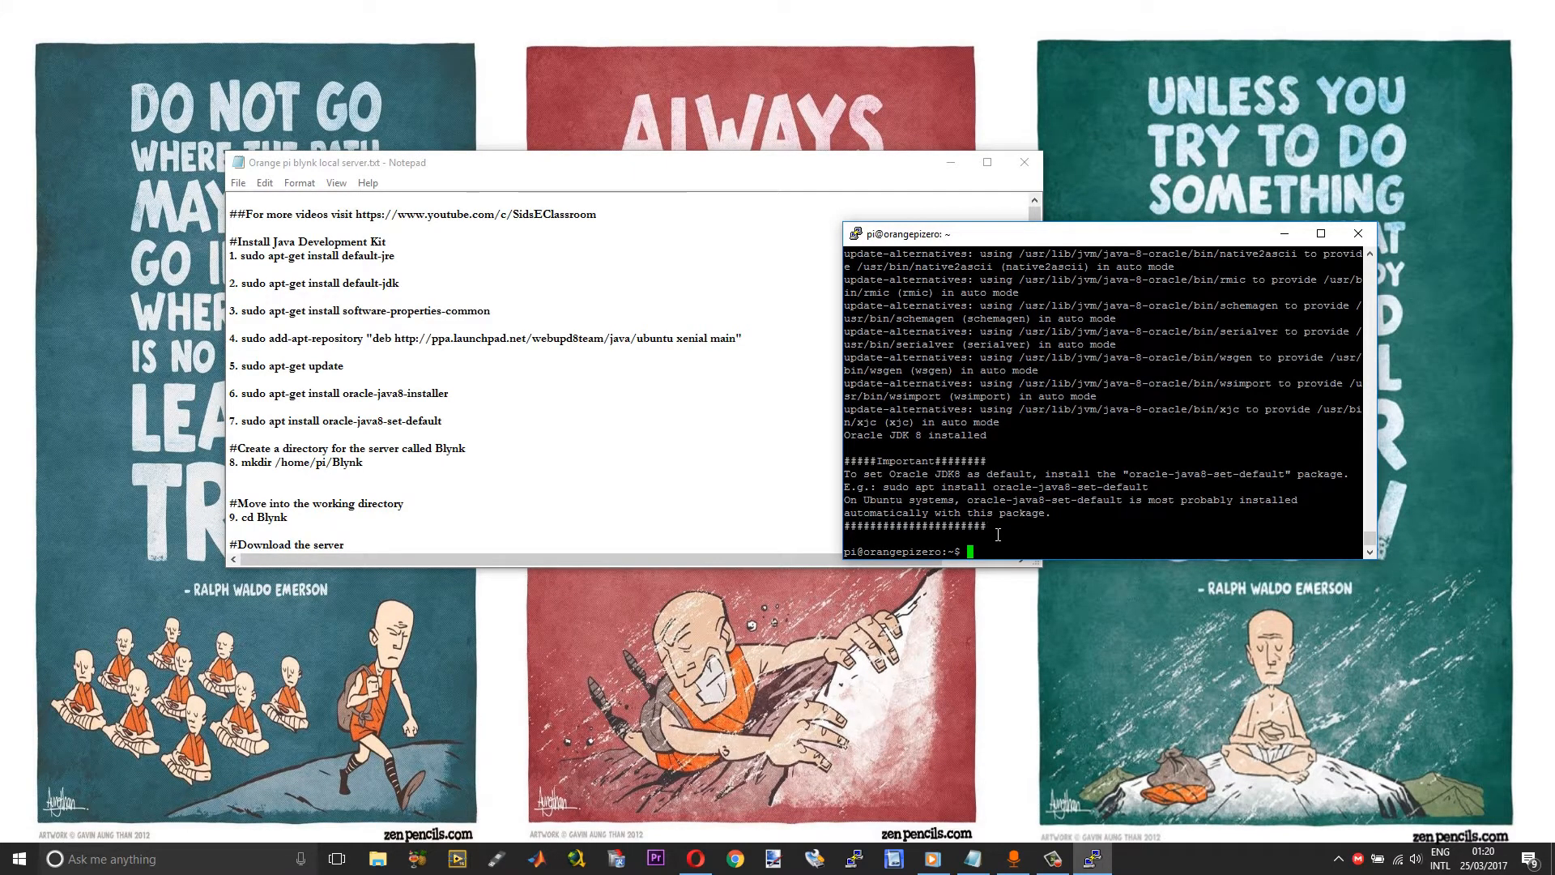
mouse_move(447, 370)
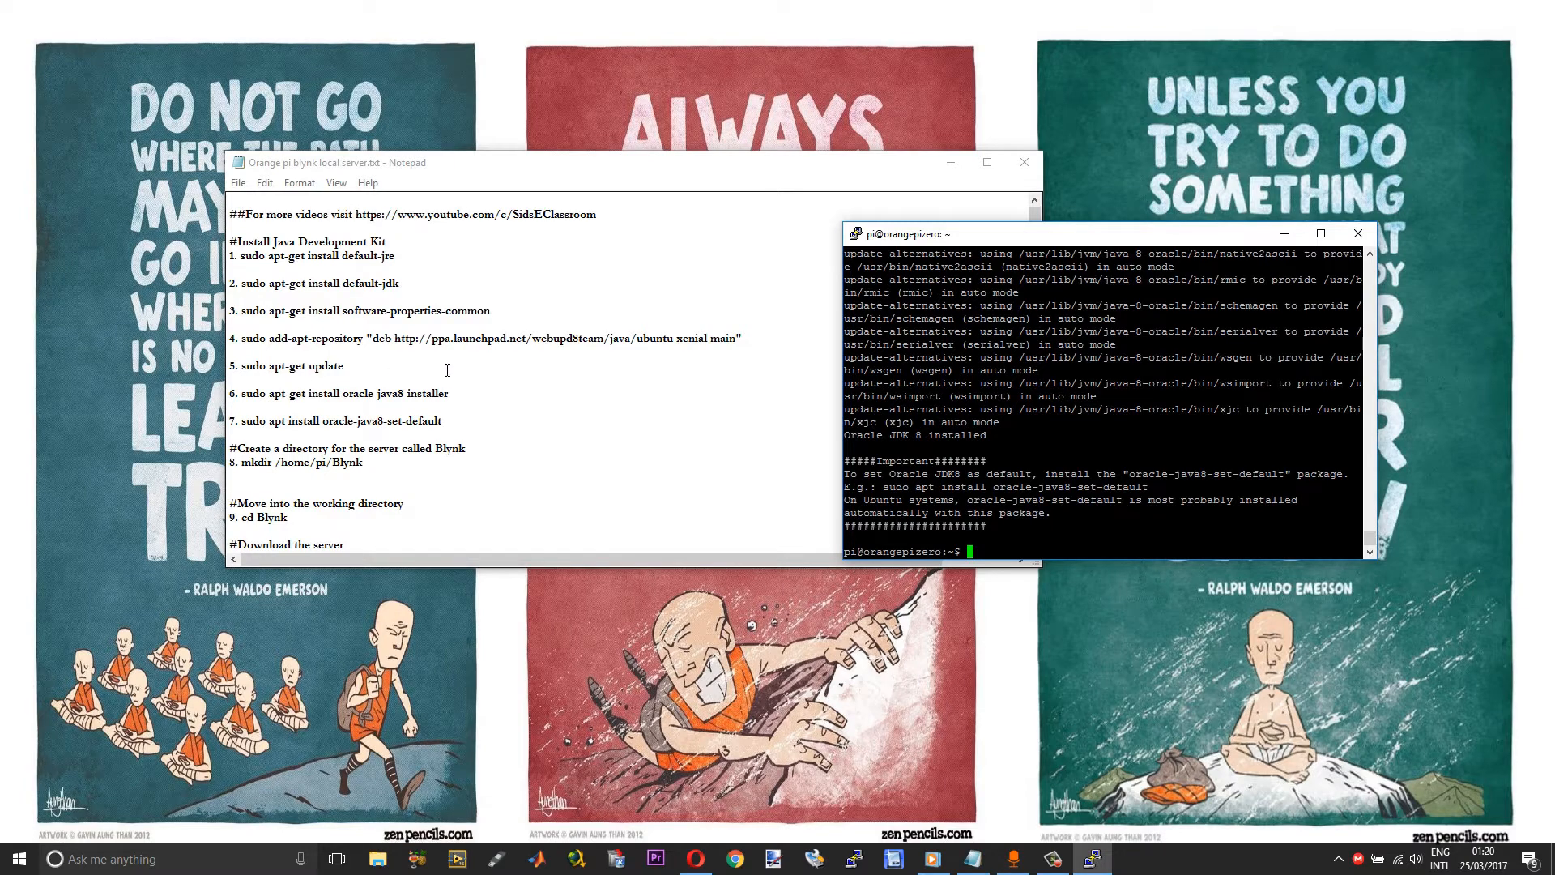
mouse_move(449, 437)
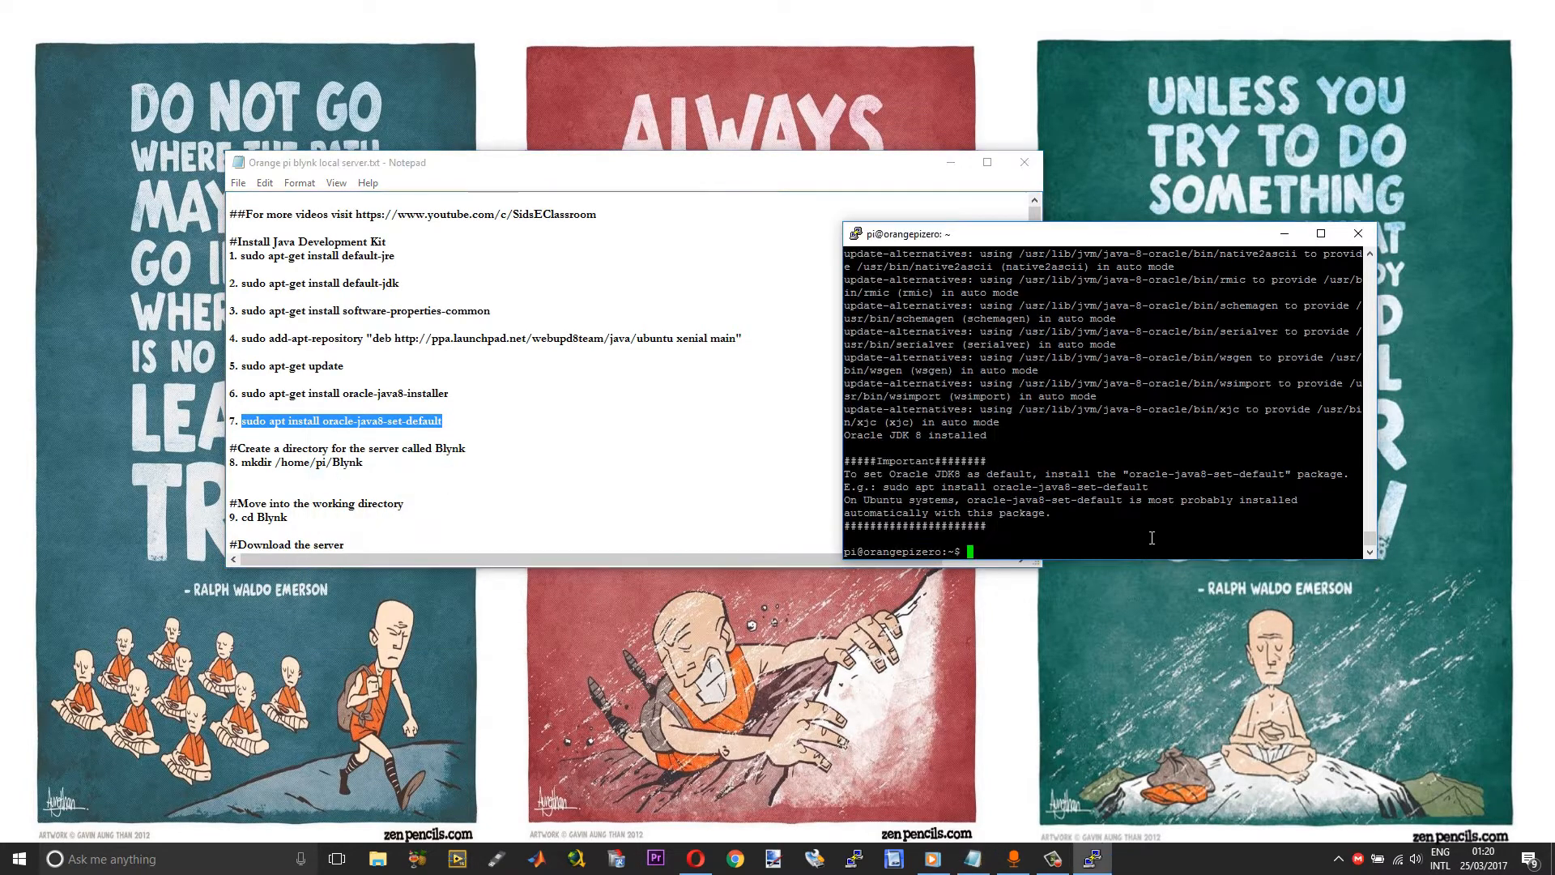
Run sudo apt install oracle-java8-set-default to make Java 8 the default.
type("sudo apt install oracle-java8-set-default")
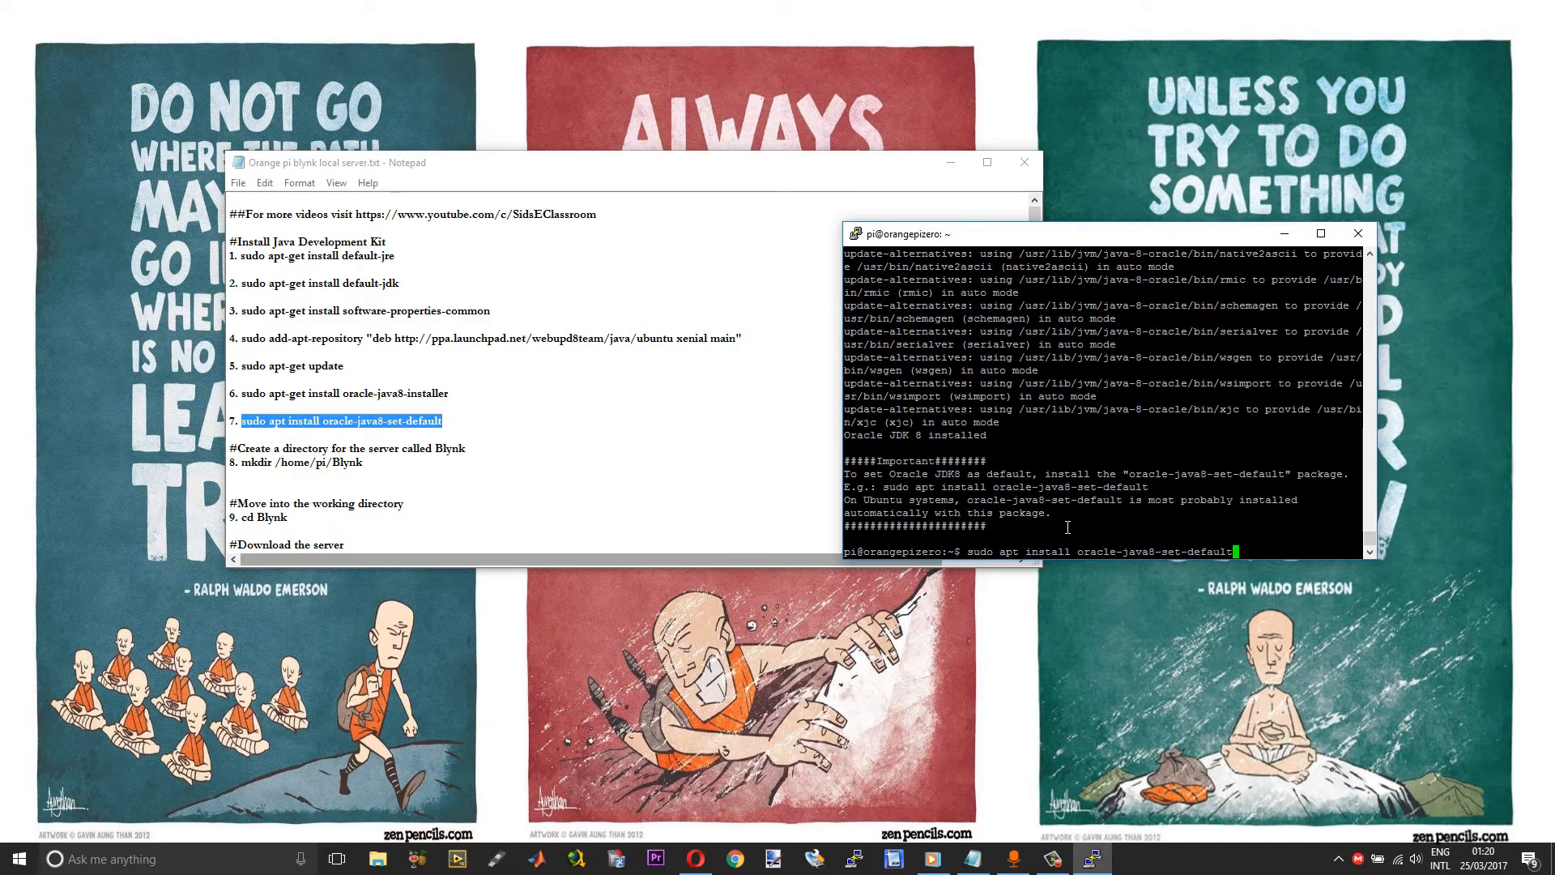
key("enter")
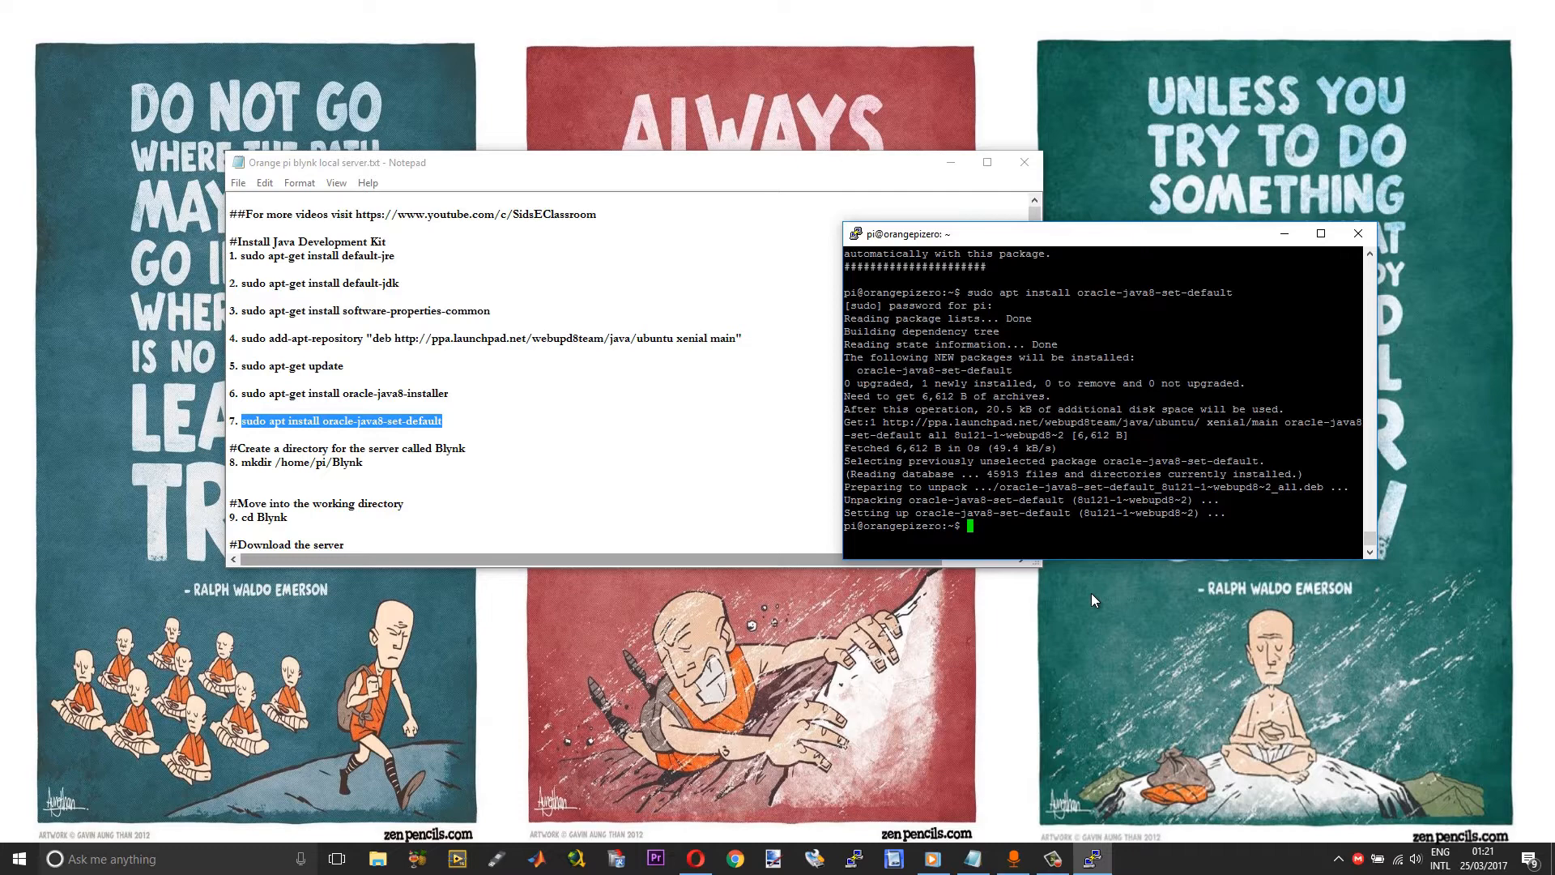
Check the installed Java with javac -version, confirming 1.8.0_121.
type("j")
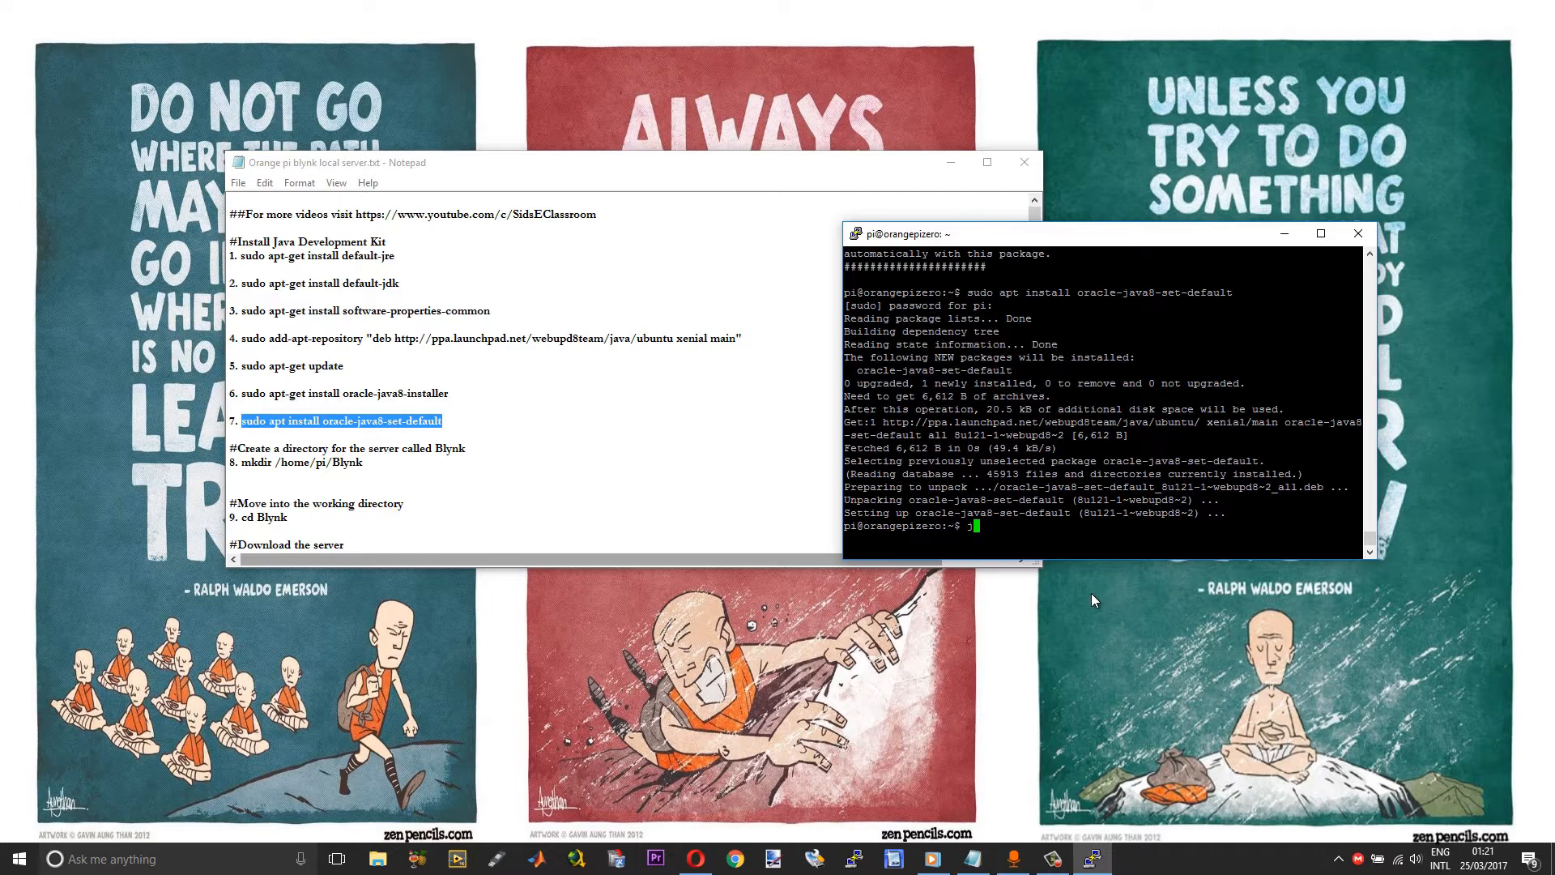
type("avac")
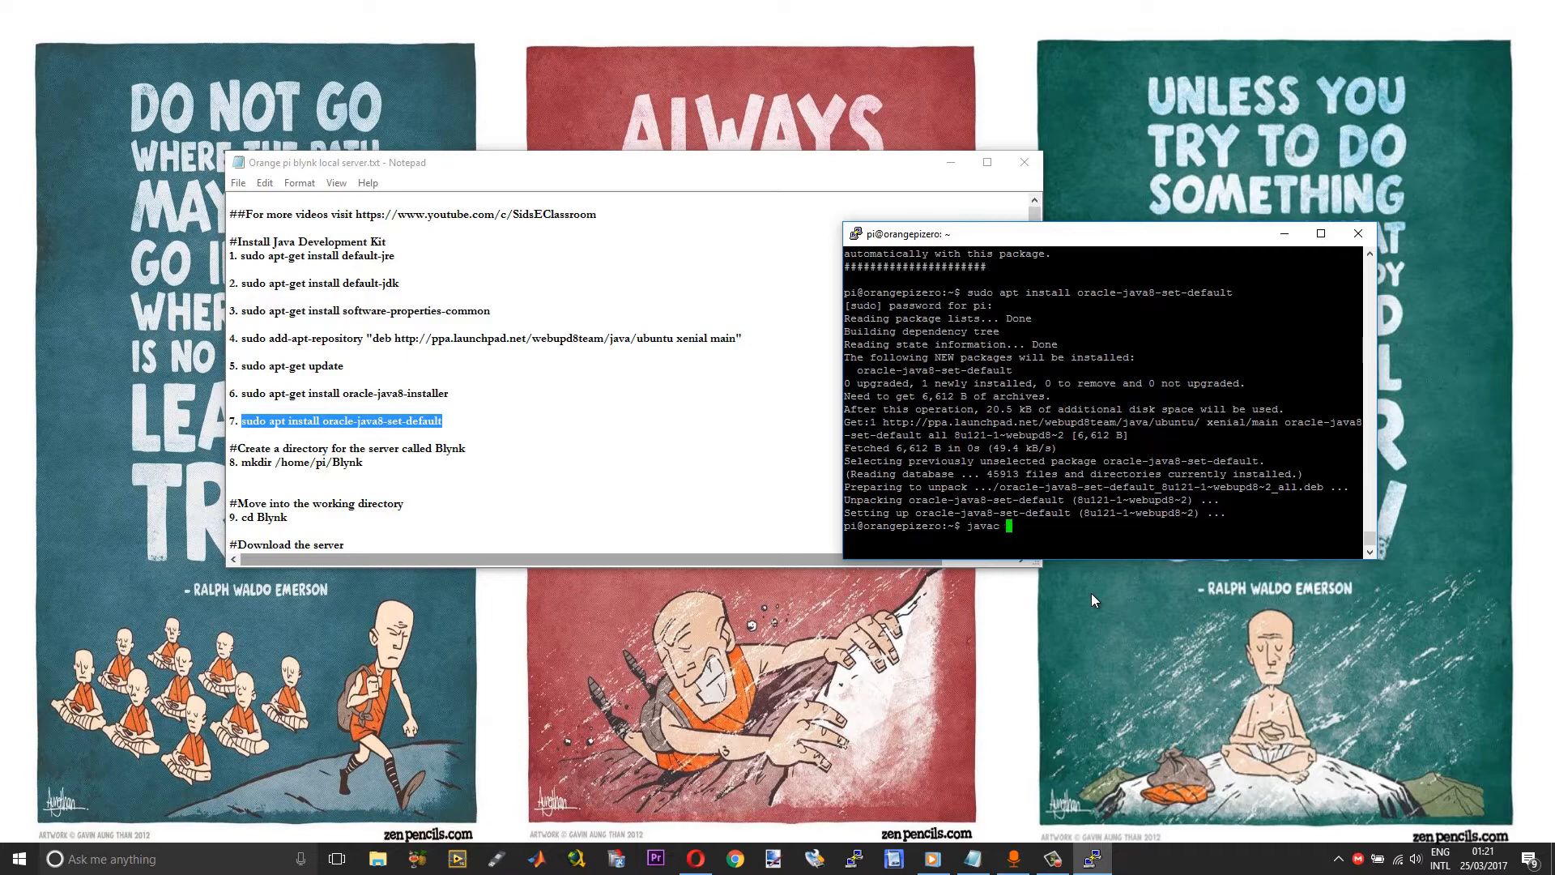
type("-vers")
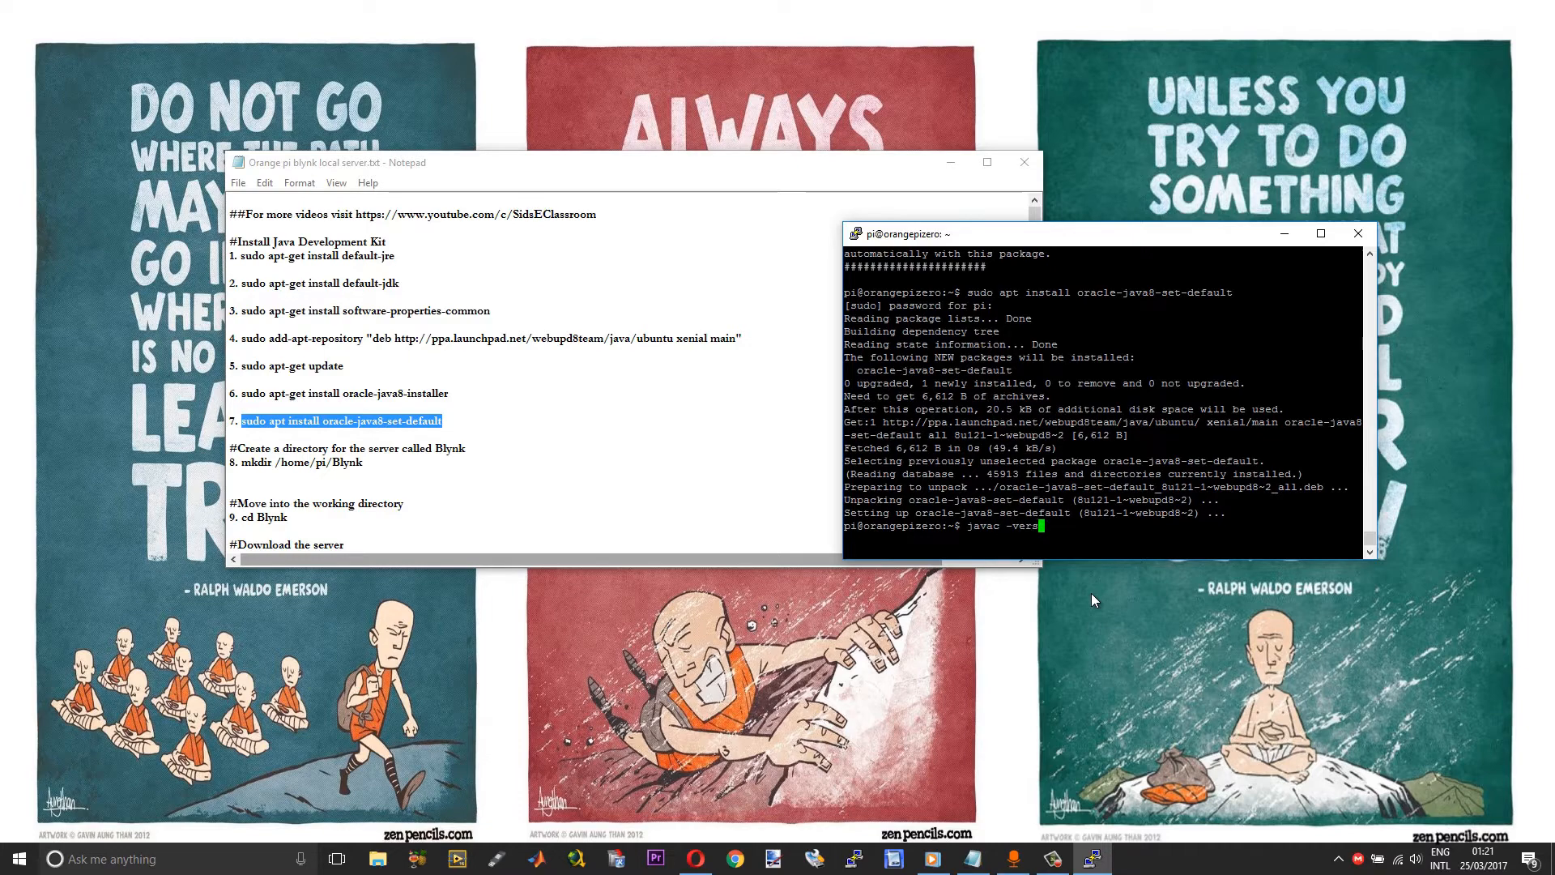
type("ion")
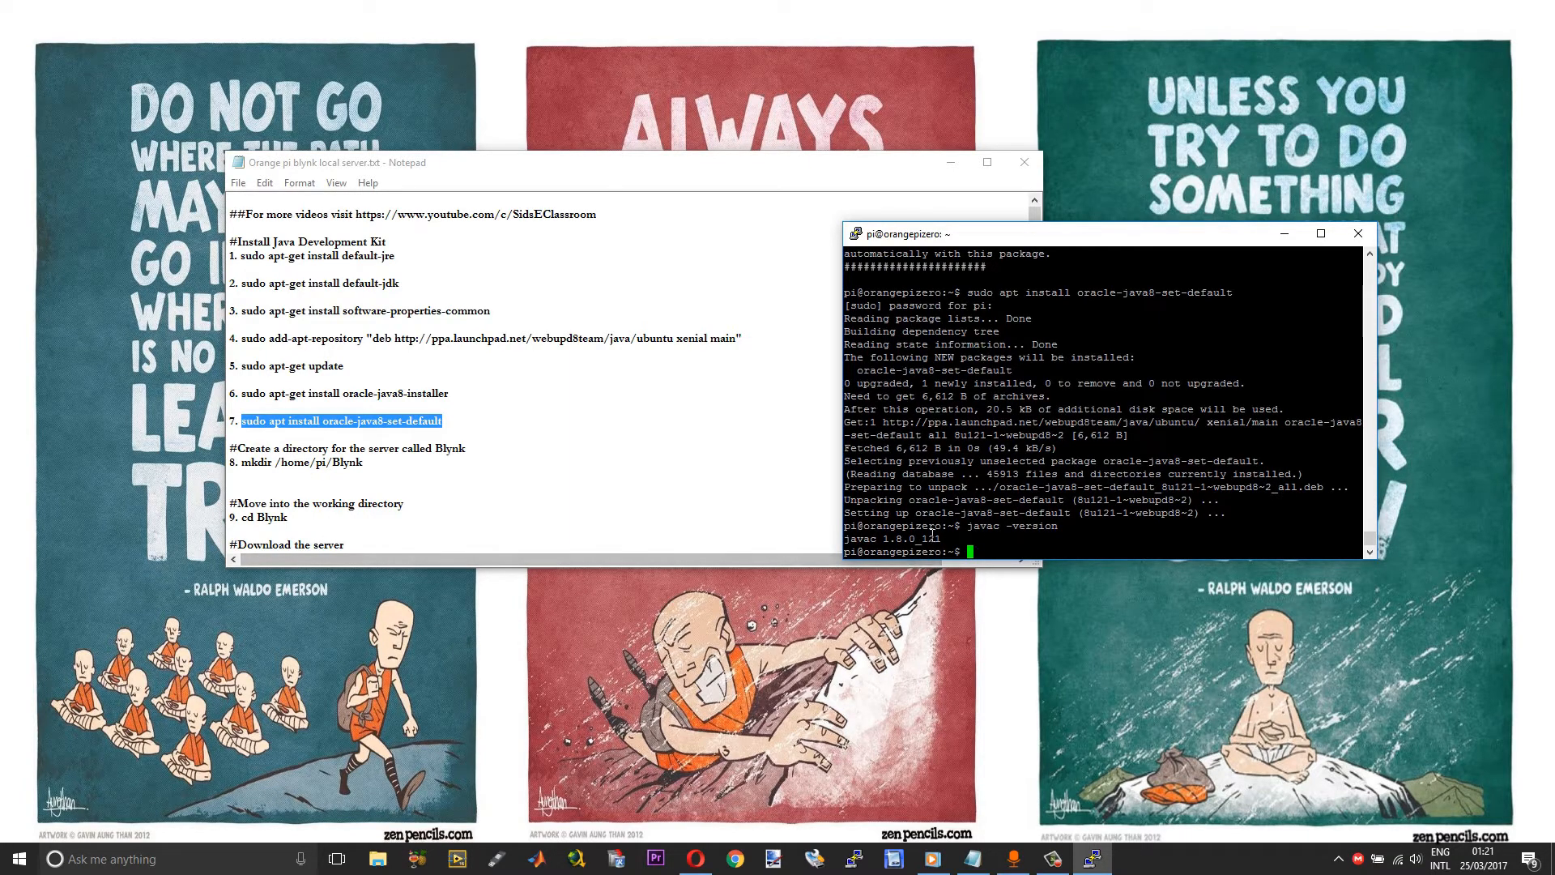
Run ls and pwd to confirm /home/pi, then enter mkdir /home/pi/Blynk.
left_click(372, 461)
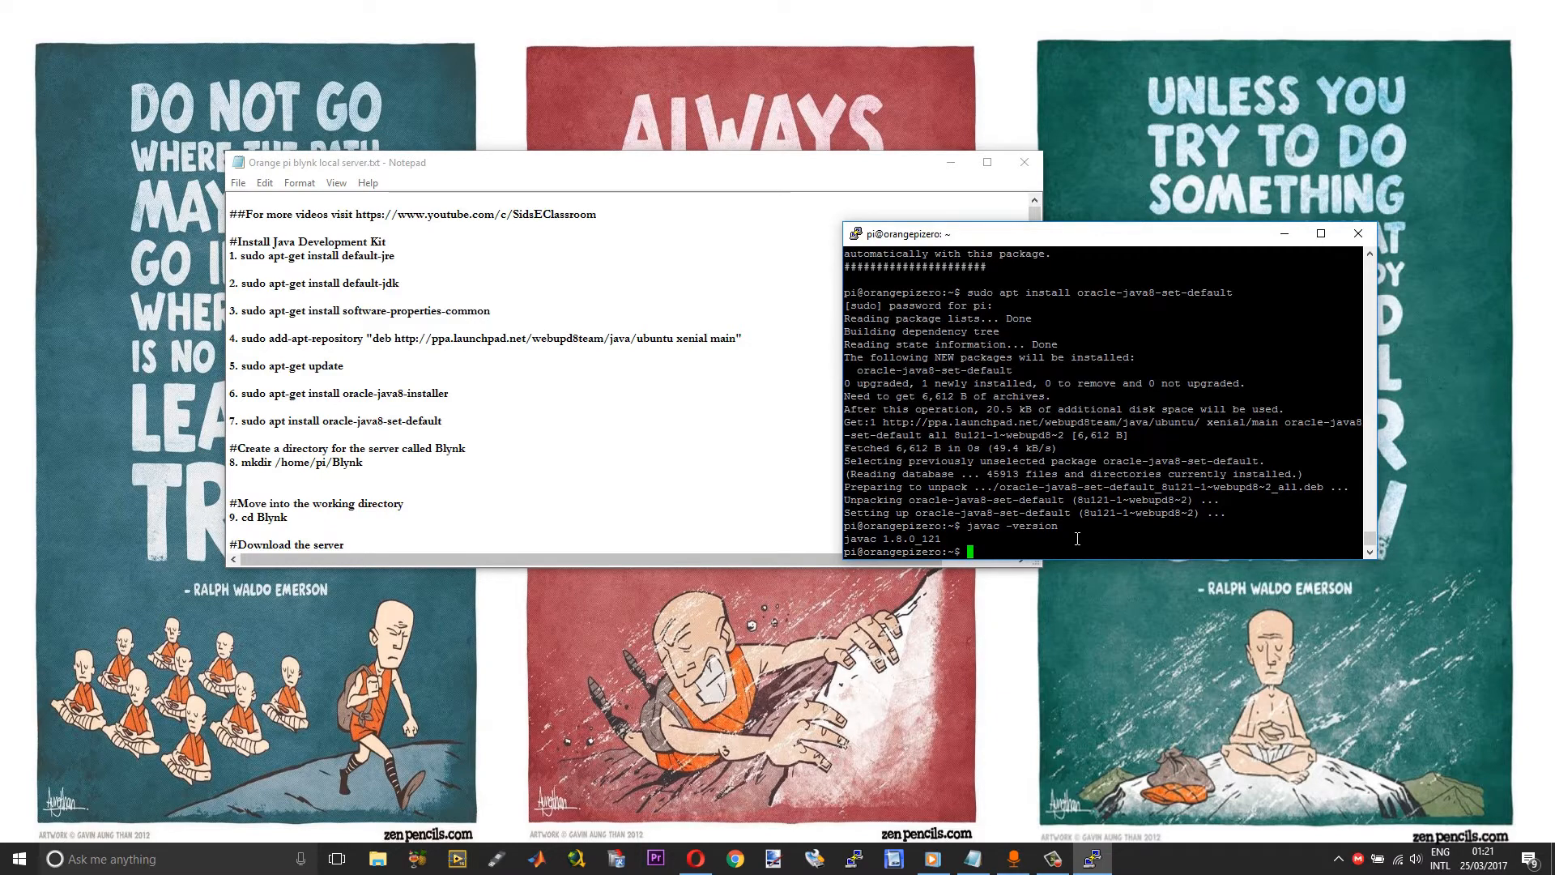
type("ls")
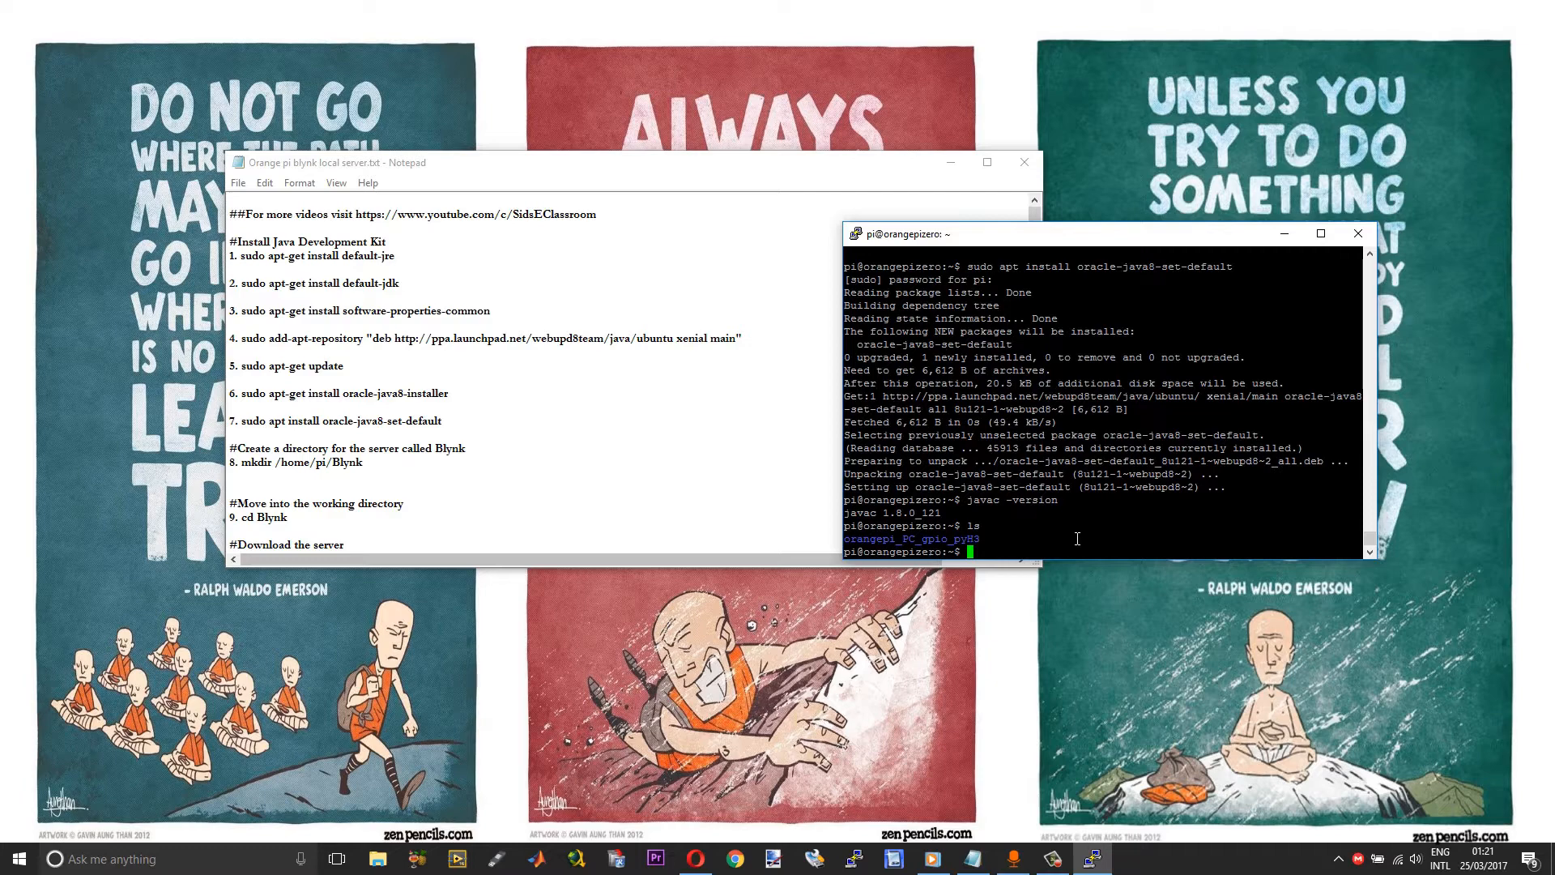
type("pwd")
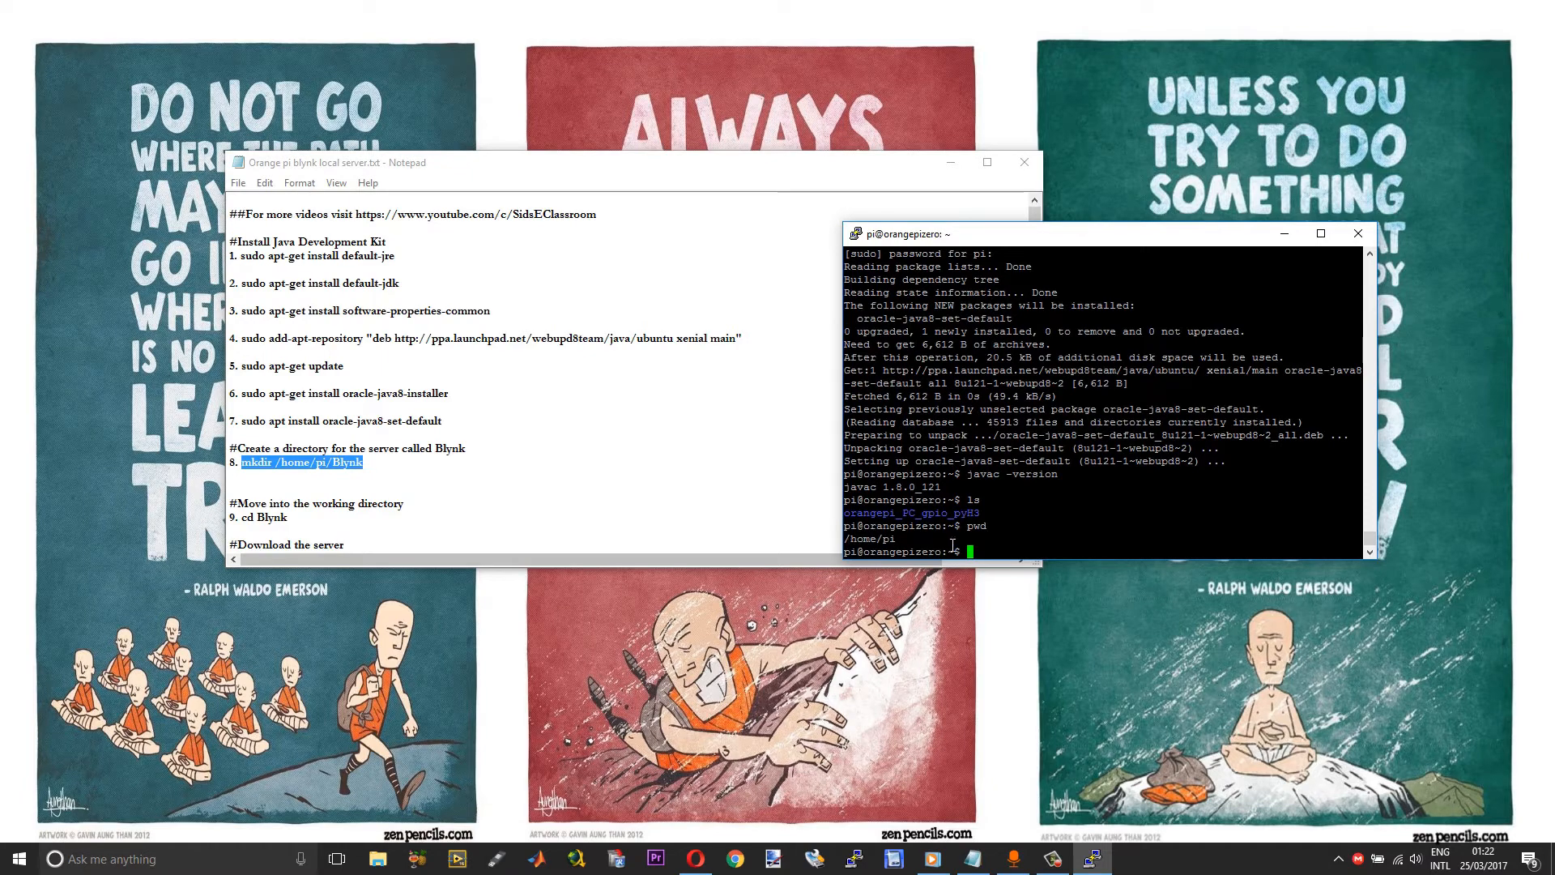
type("mkdir /home/pi/Blynk")
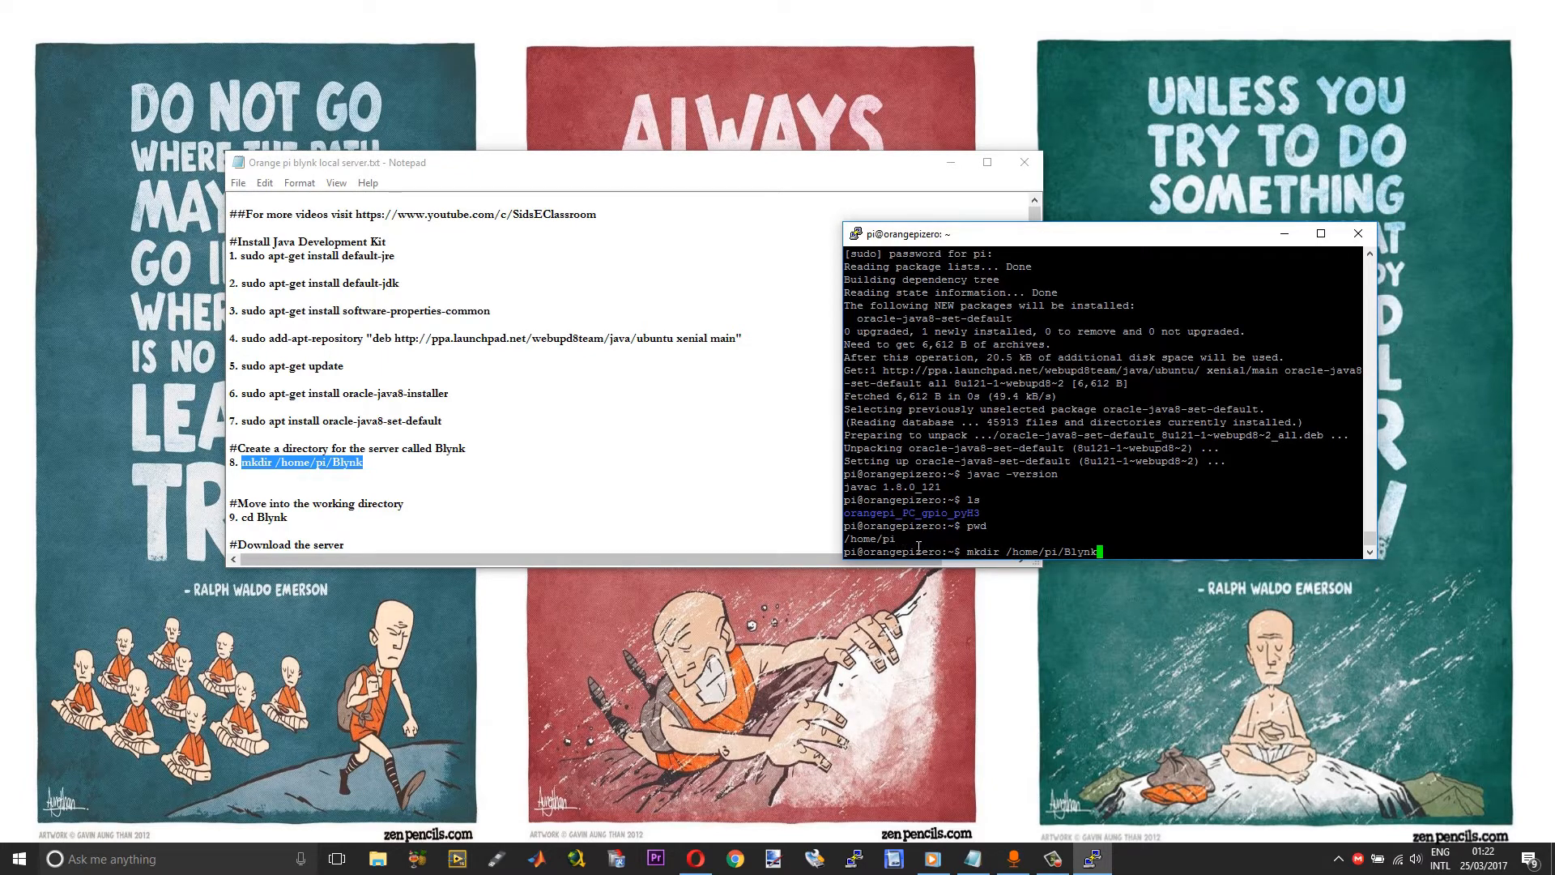
mouse_move(977, 551)
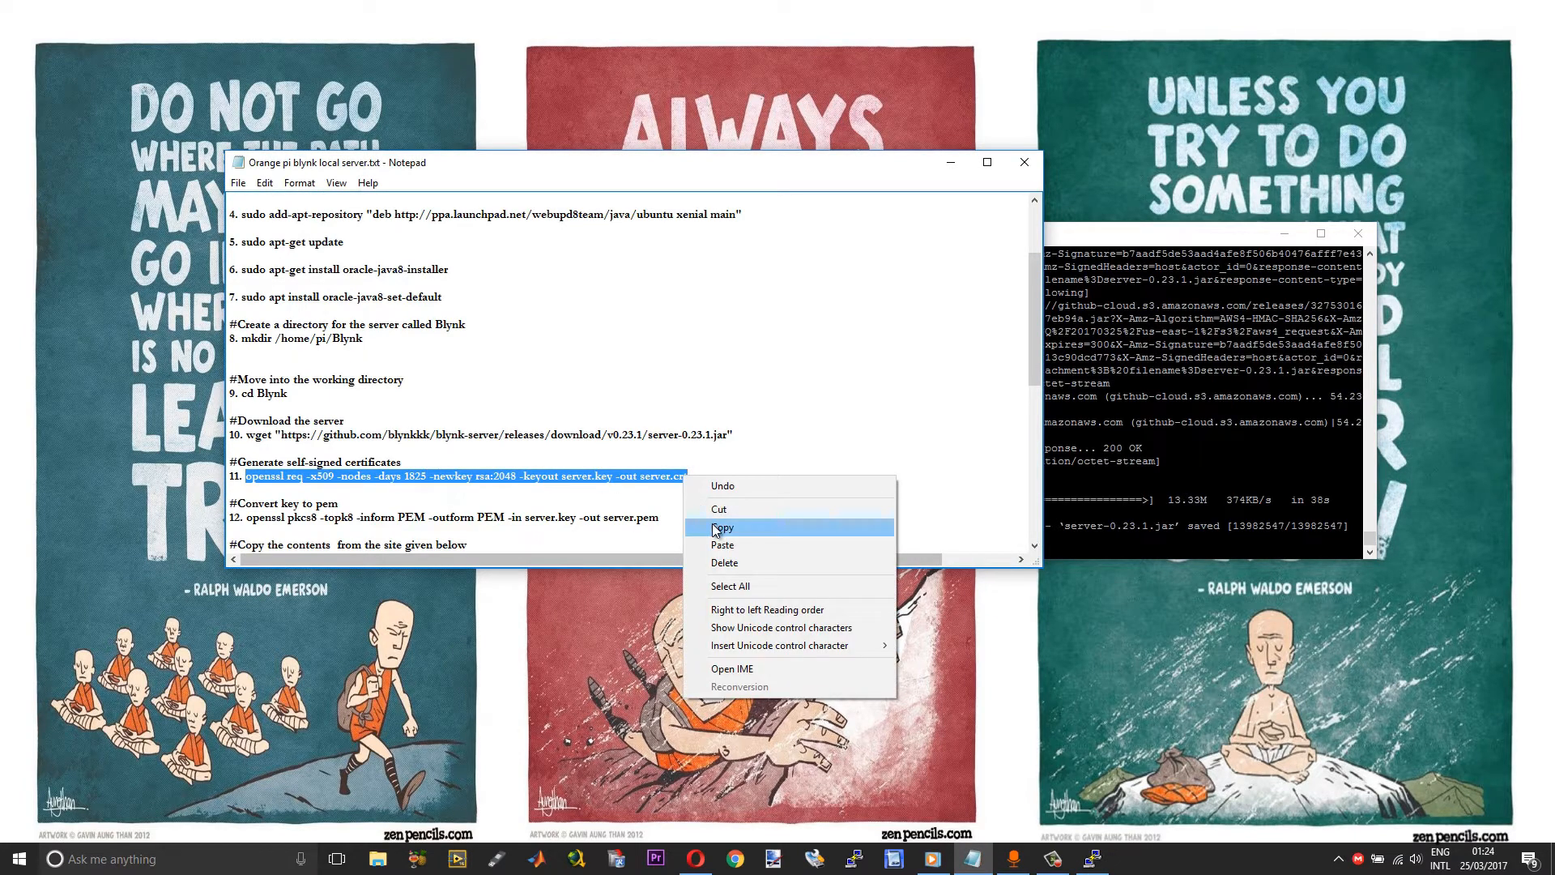
Copy the openssl self-signed certificate command from the setup notes.
left_click(722, 526)
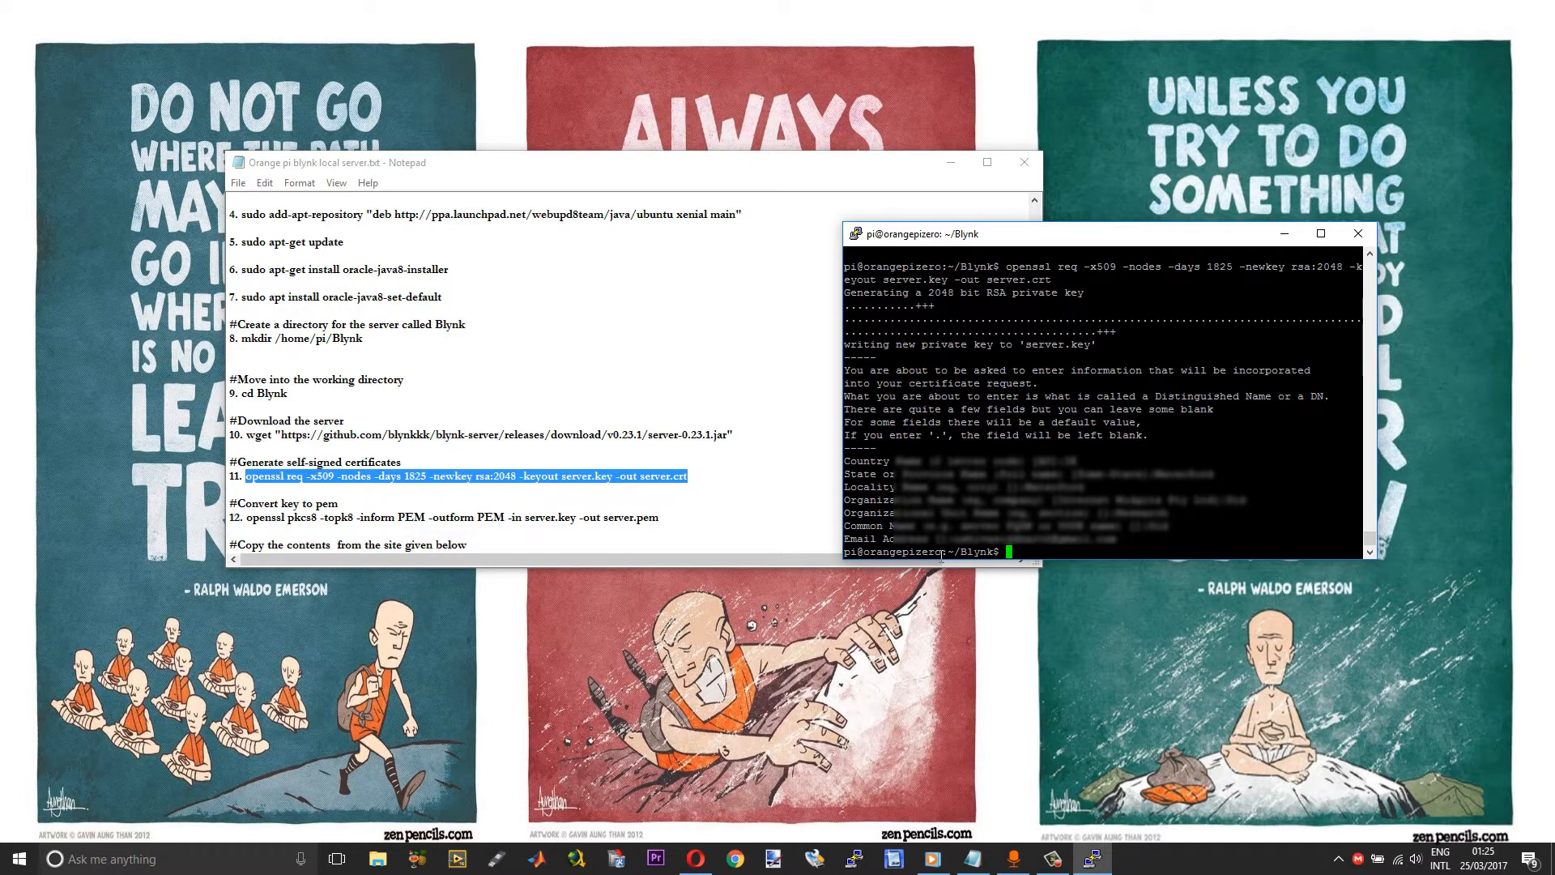
mouse_move(709, 484)
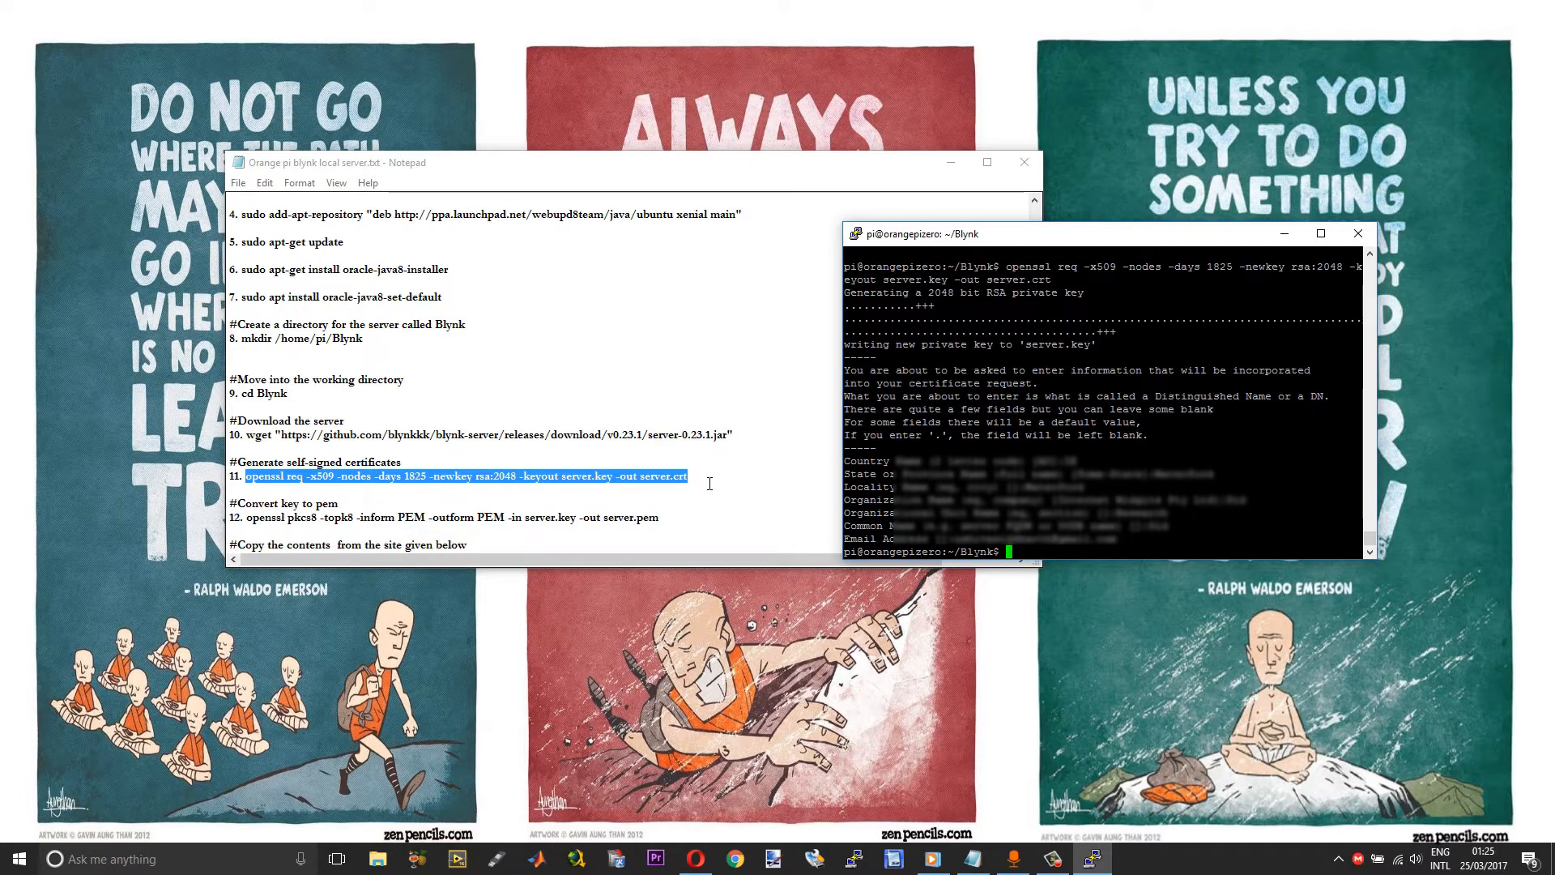
mouse_move(664, 513)
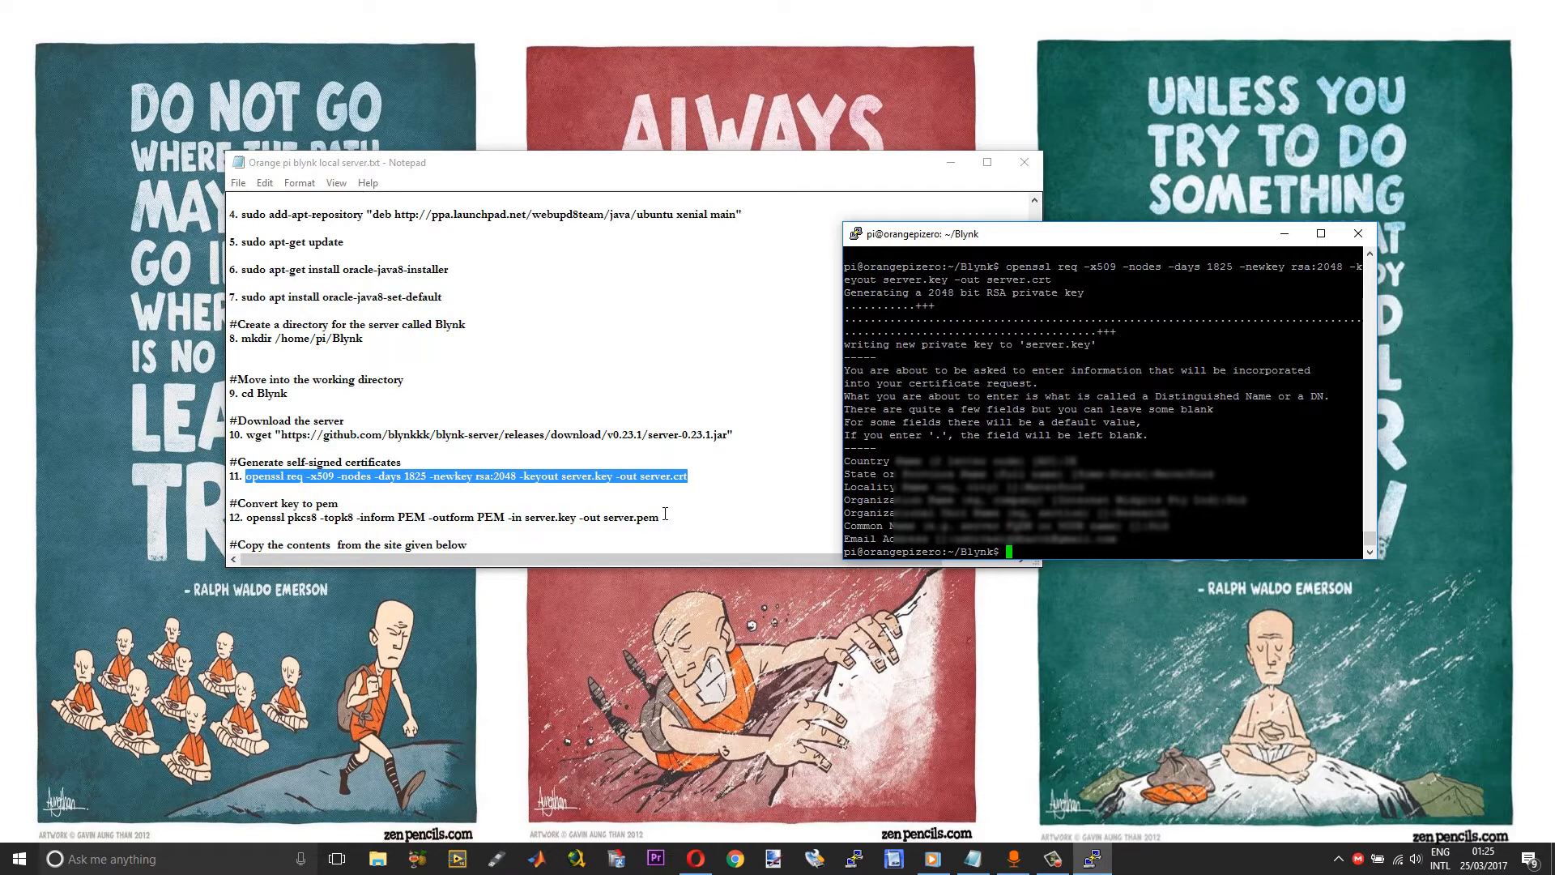
Select the openssl pkcs8 command converting server.key to server.pem.
left_click_drag(395, 517, 658, 517)
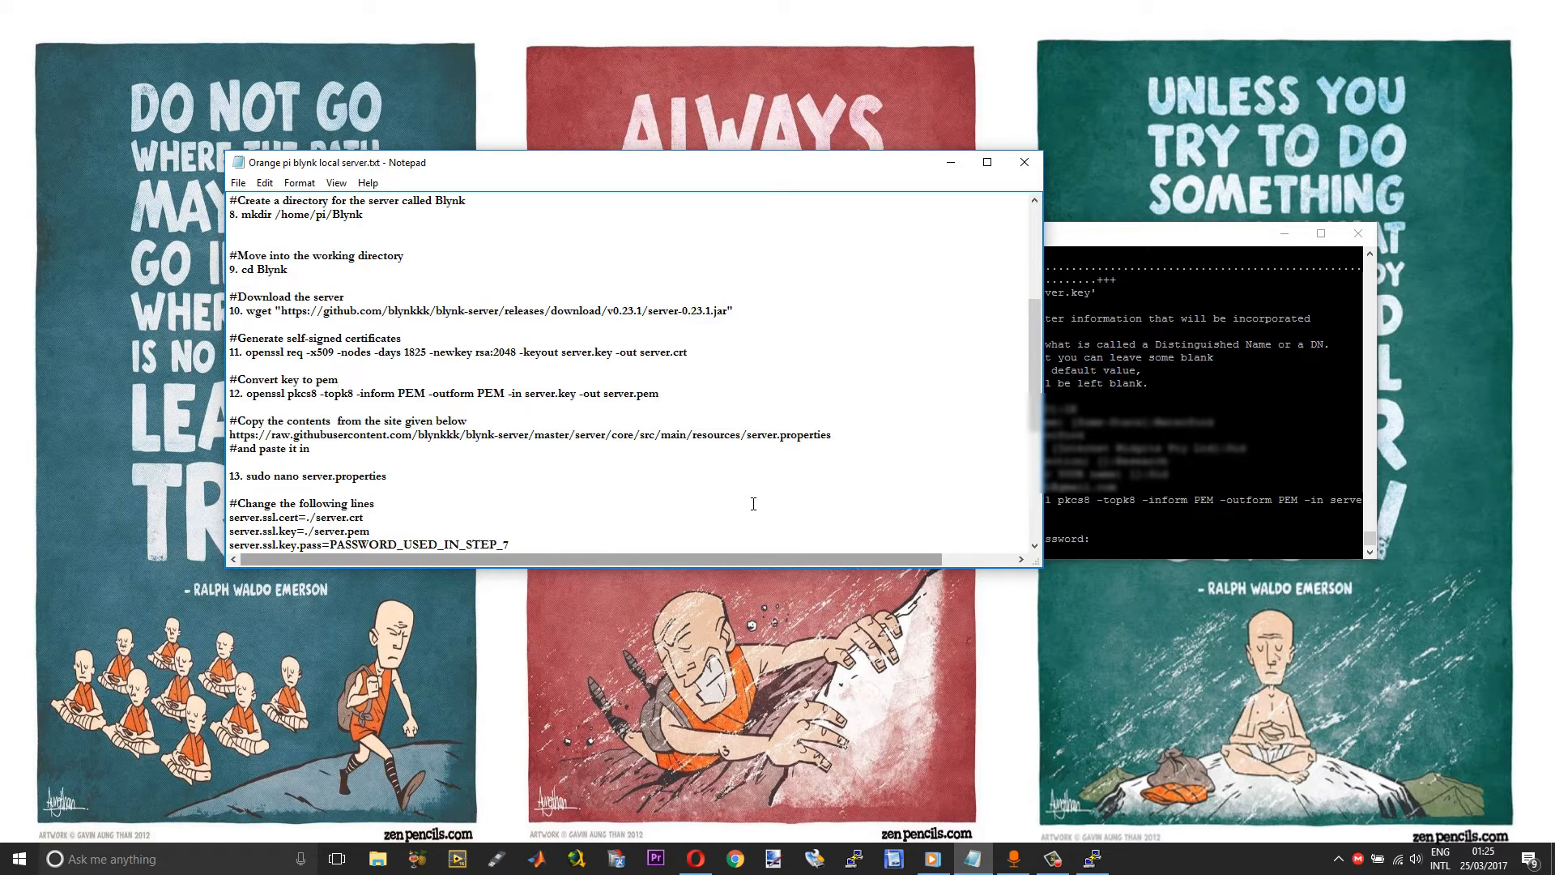
mouse_move(458, 228)
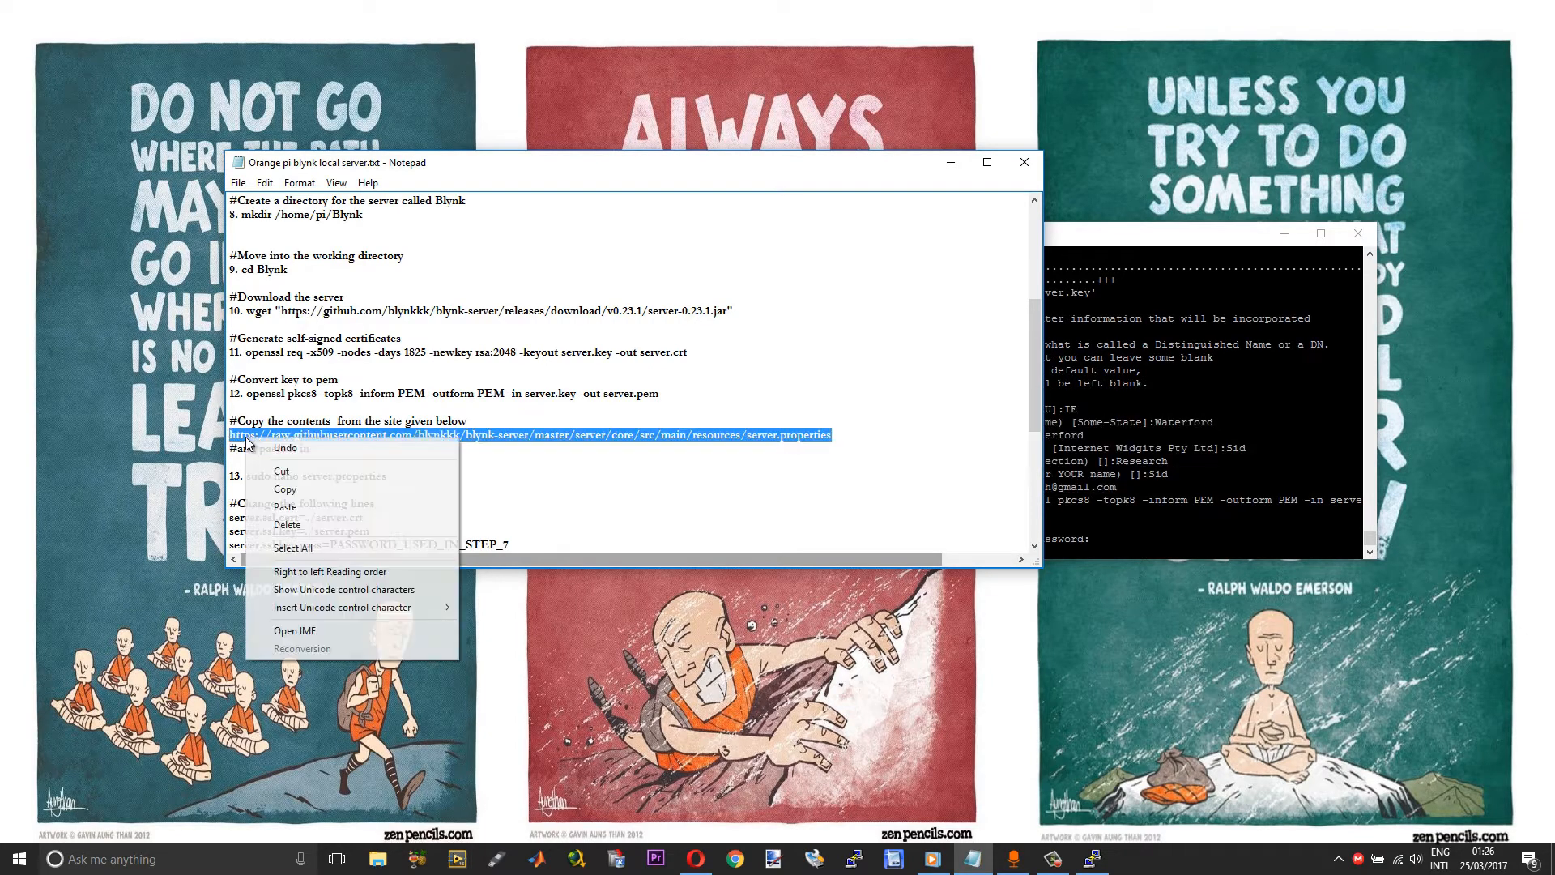
Copy the server.properties GitHub link from the notes and view the raw file.
left_click(695, 859)
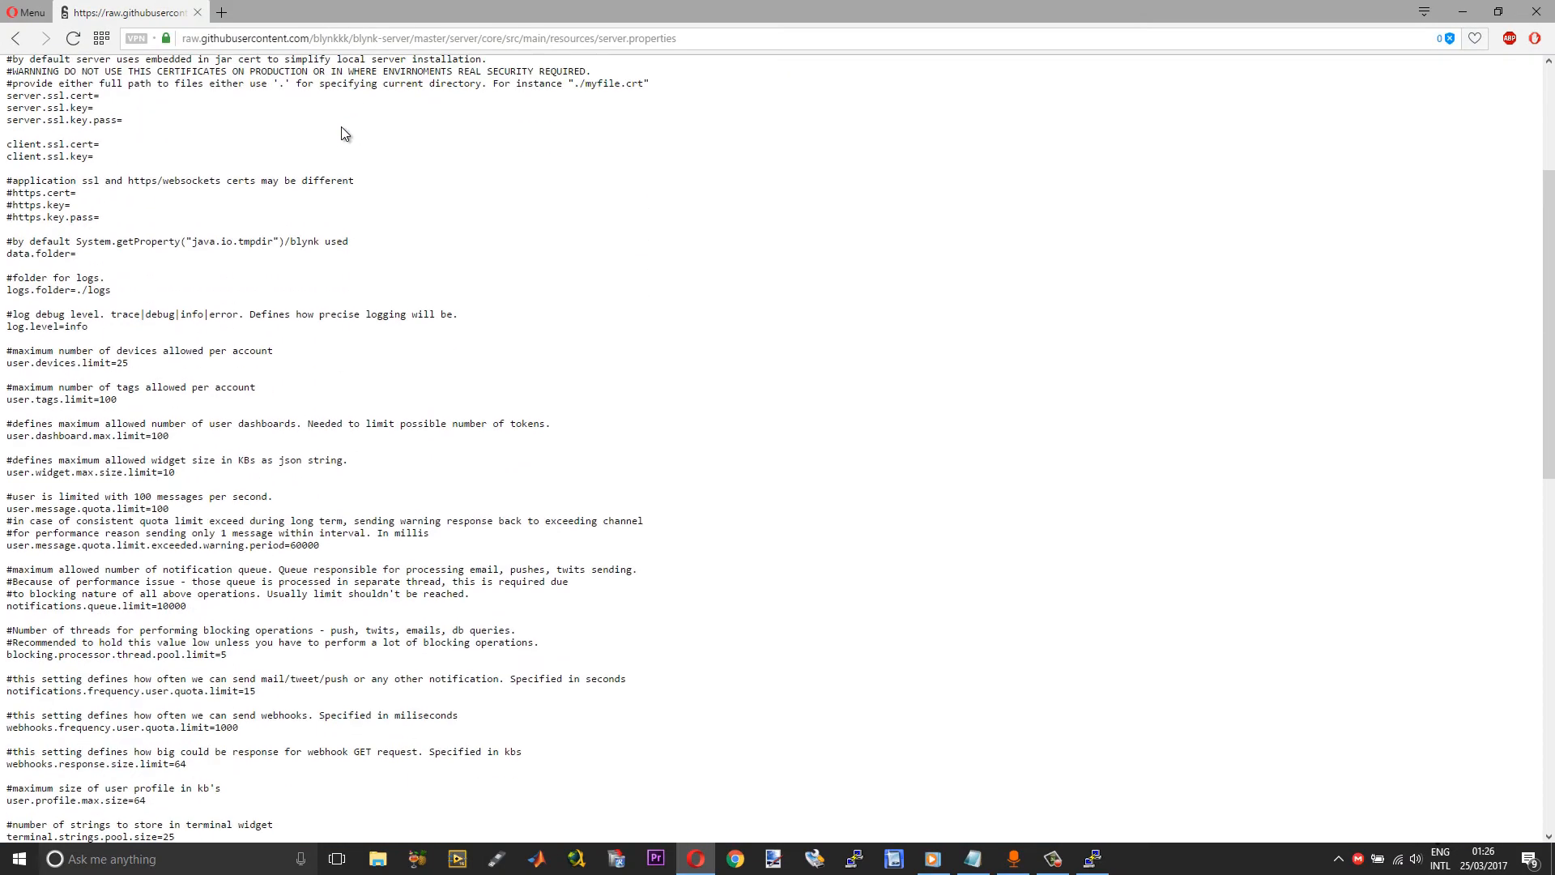
scroll("down", 3)
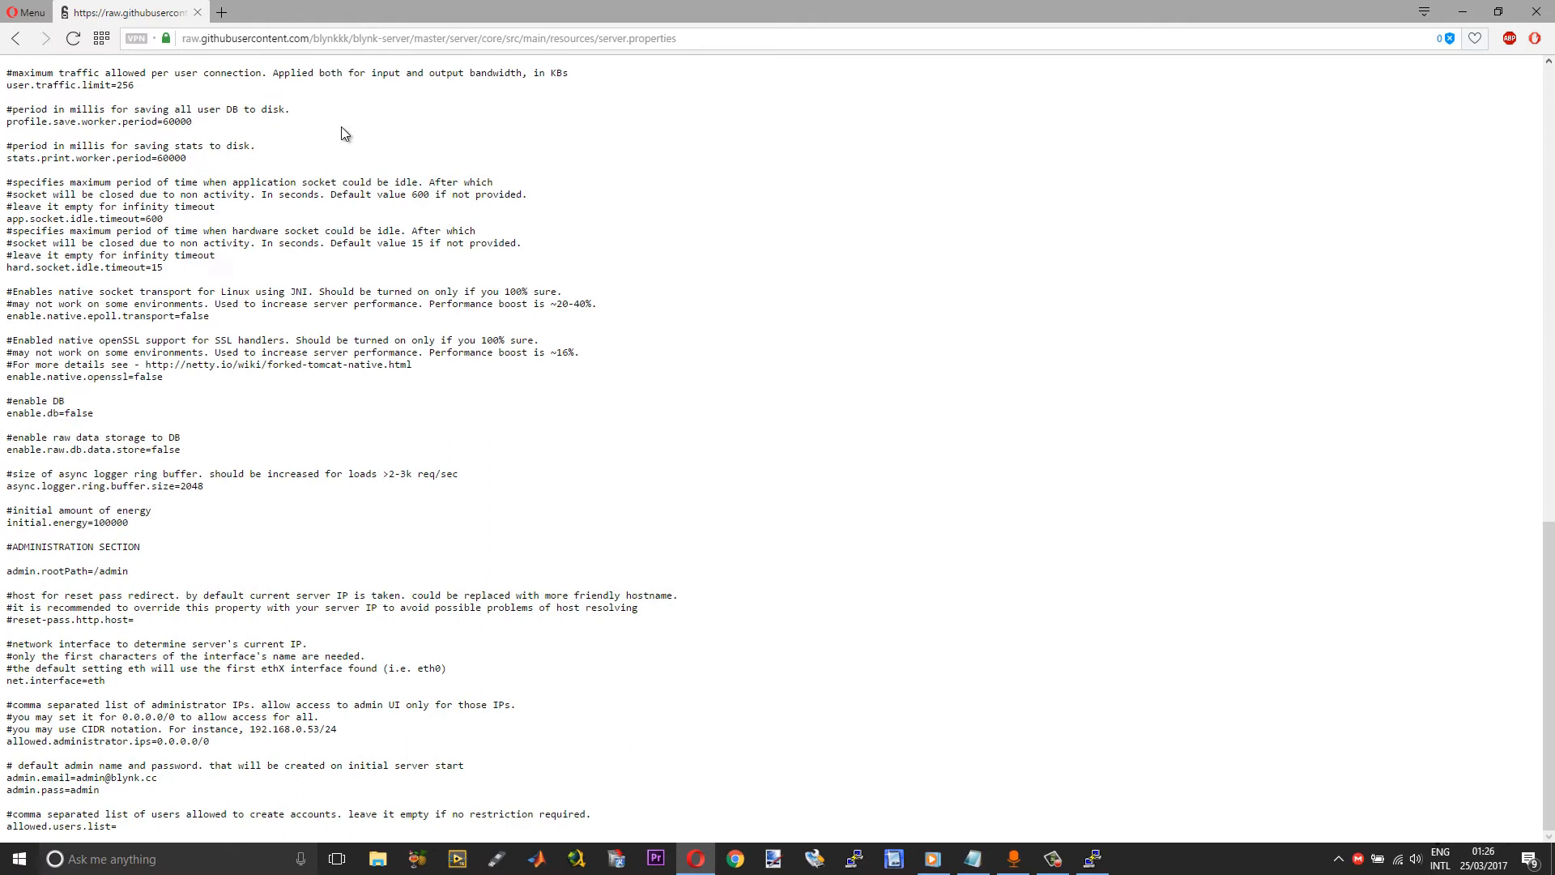
mouse_move(1073, 706)
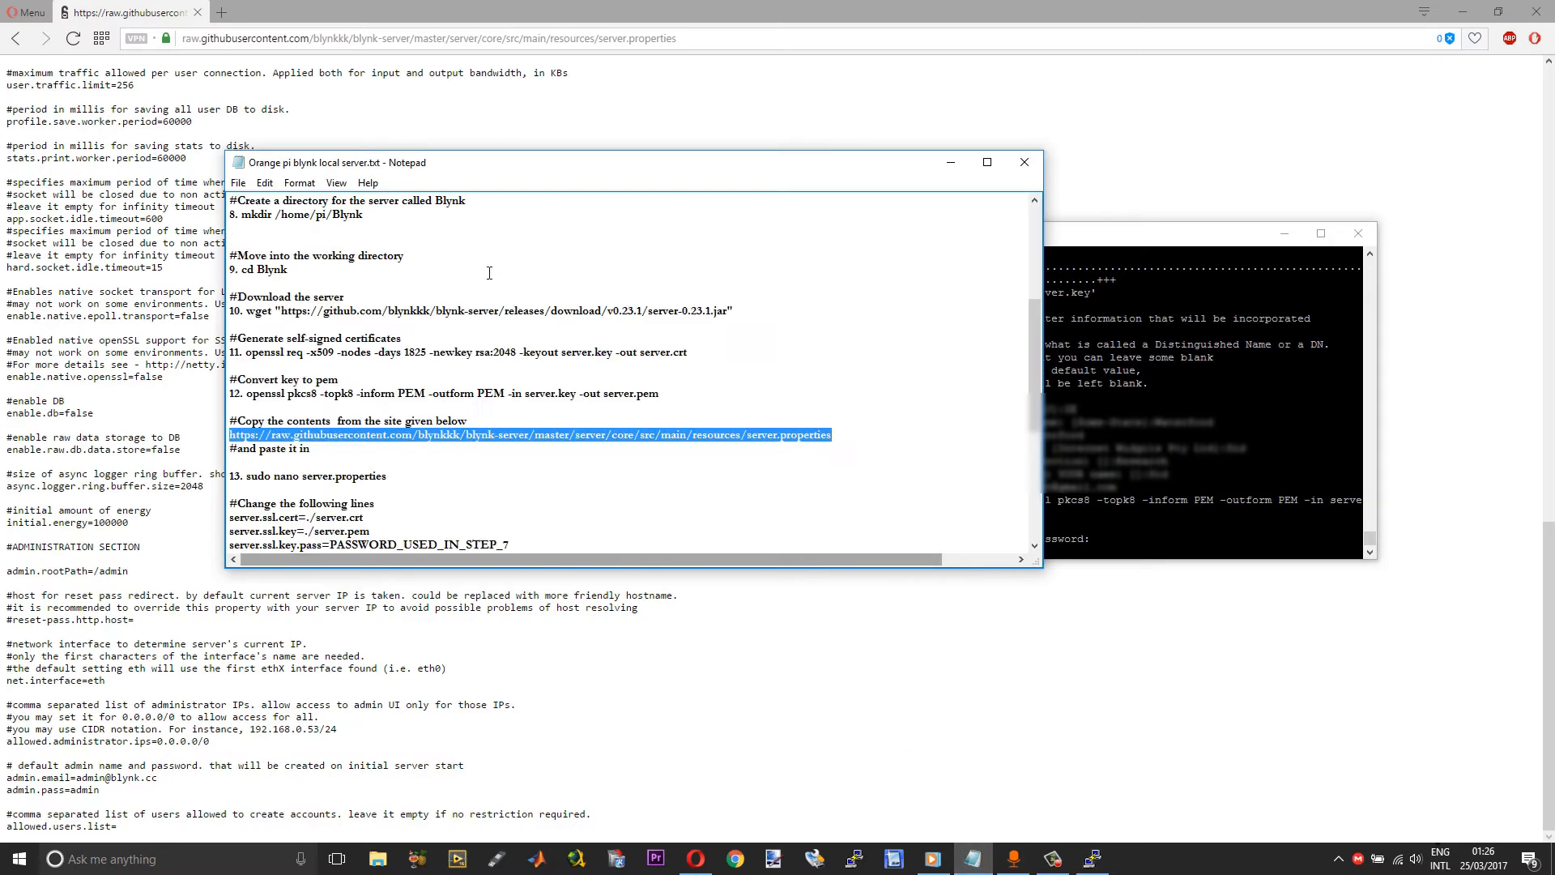
mouse_move(507, 467)
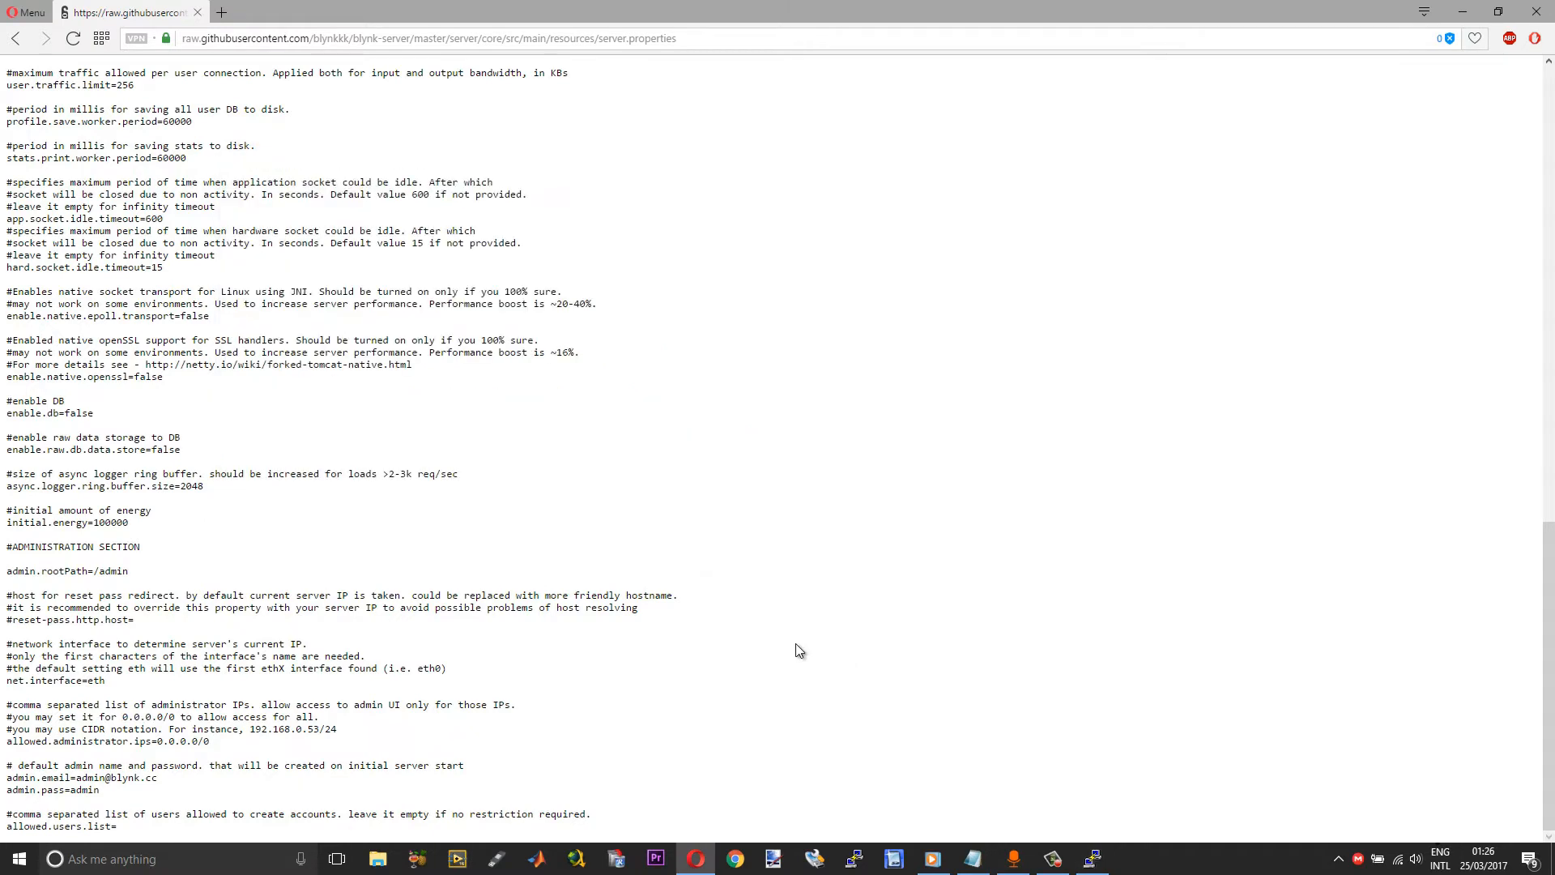
Paste the default properties into server.properties with cert ./server.crt and key ./server.pem.
key("ctrl+a")
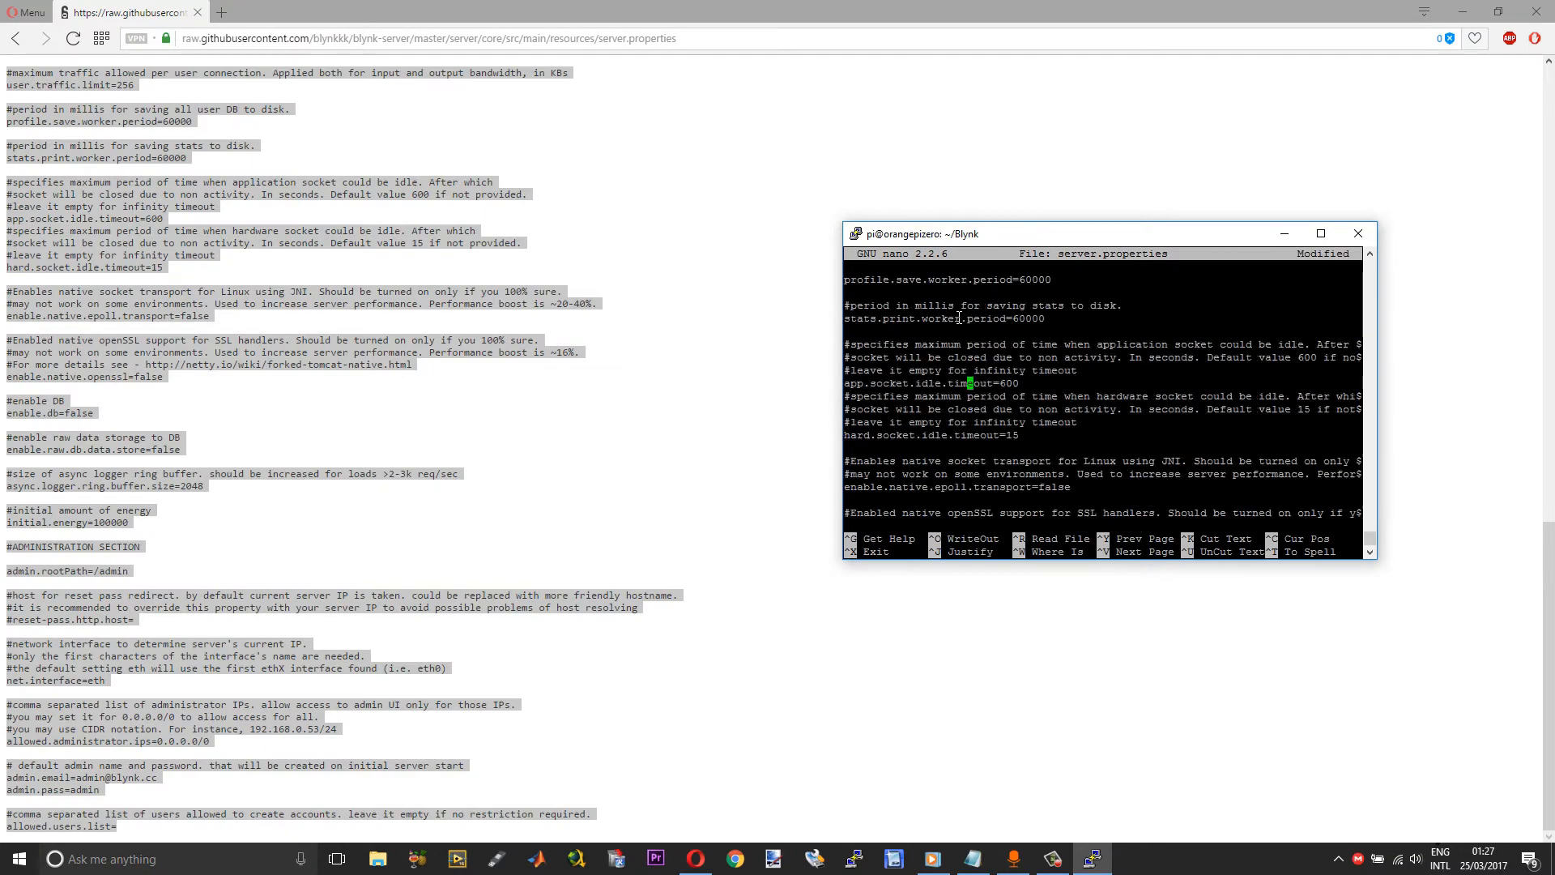
scroll("down", 3)
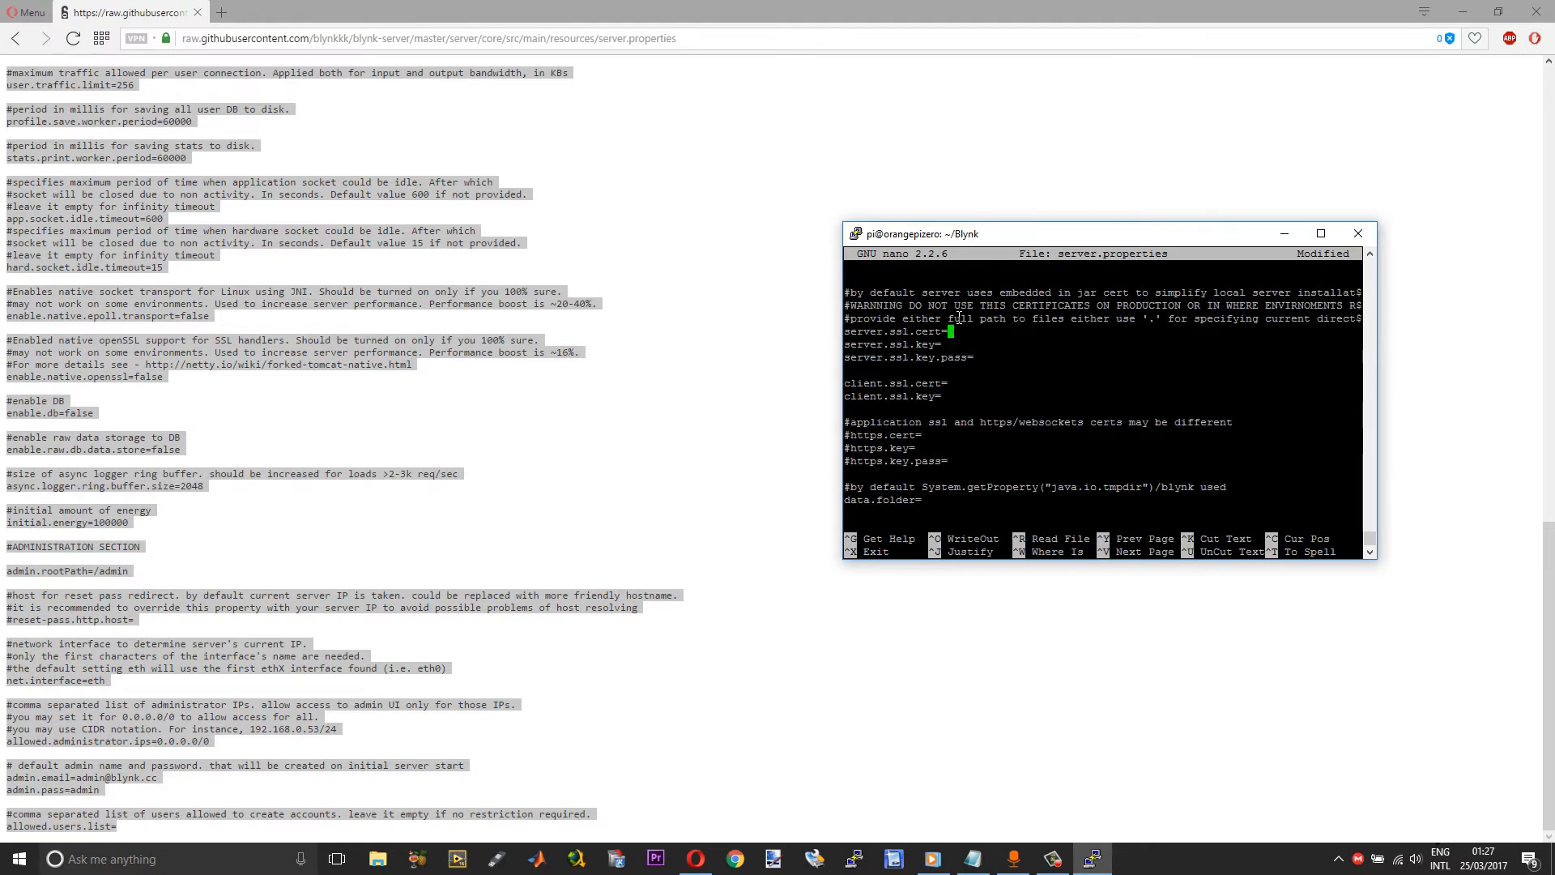
mouse_move(505, 92)
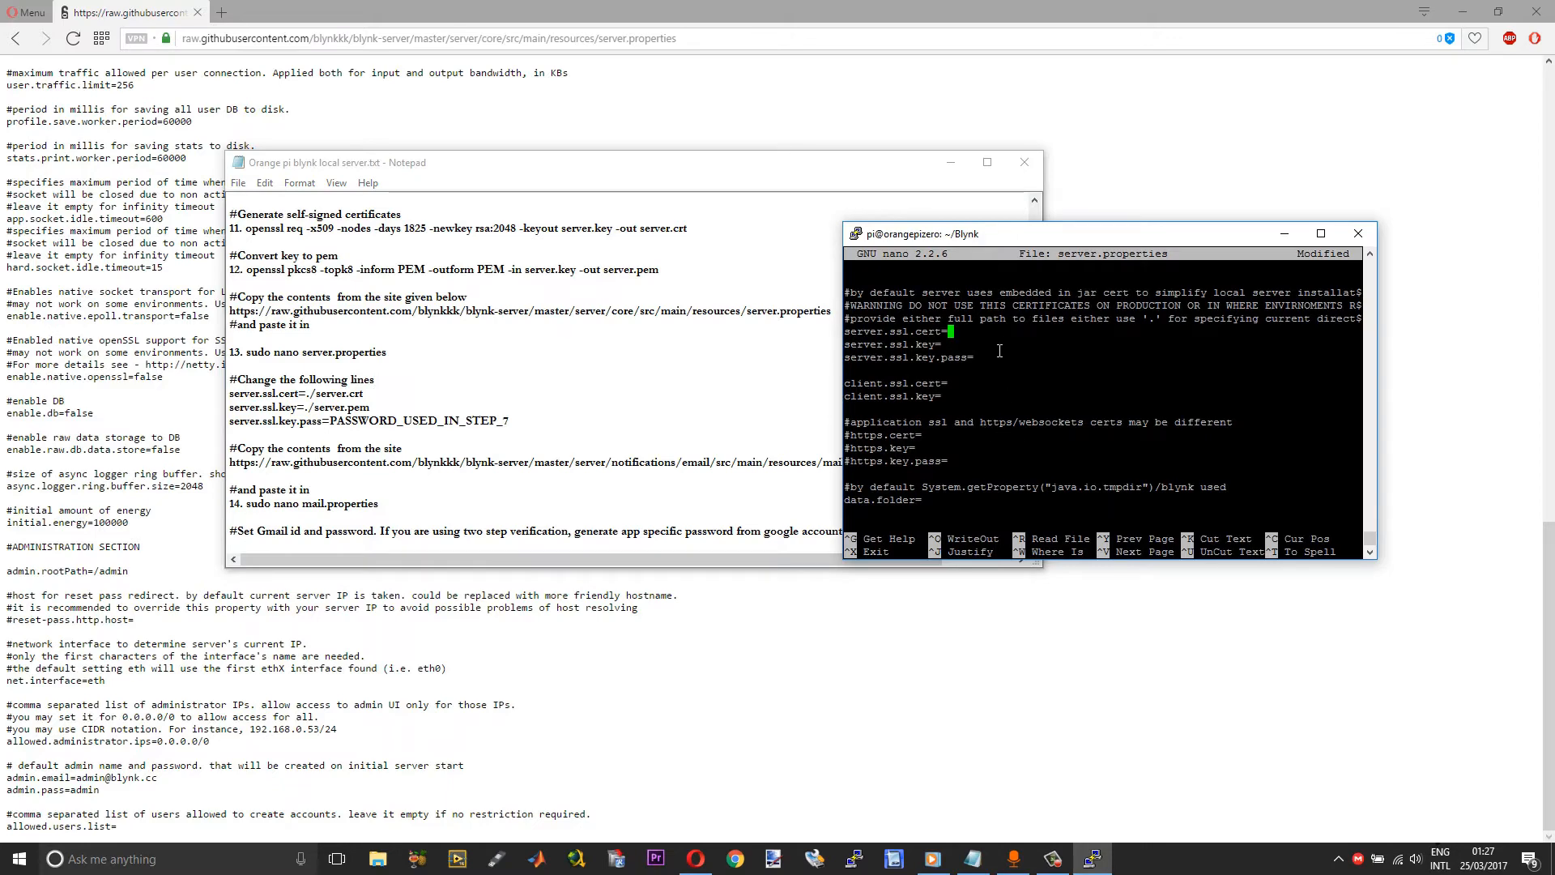
type("./server.crt")
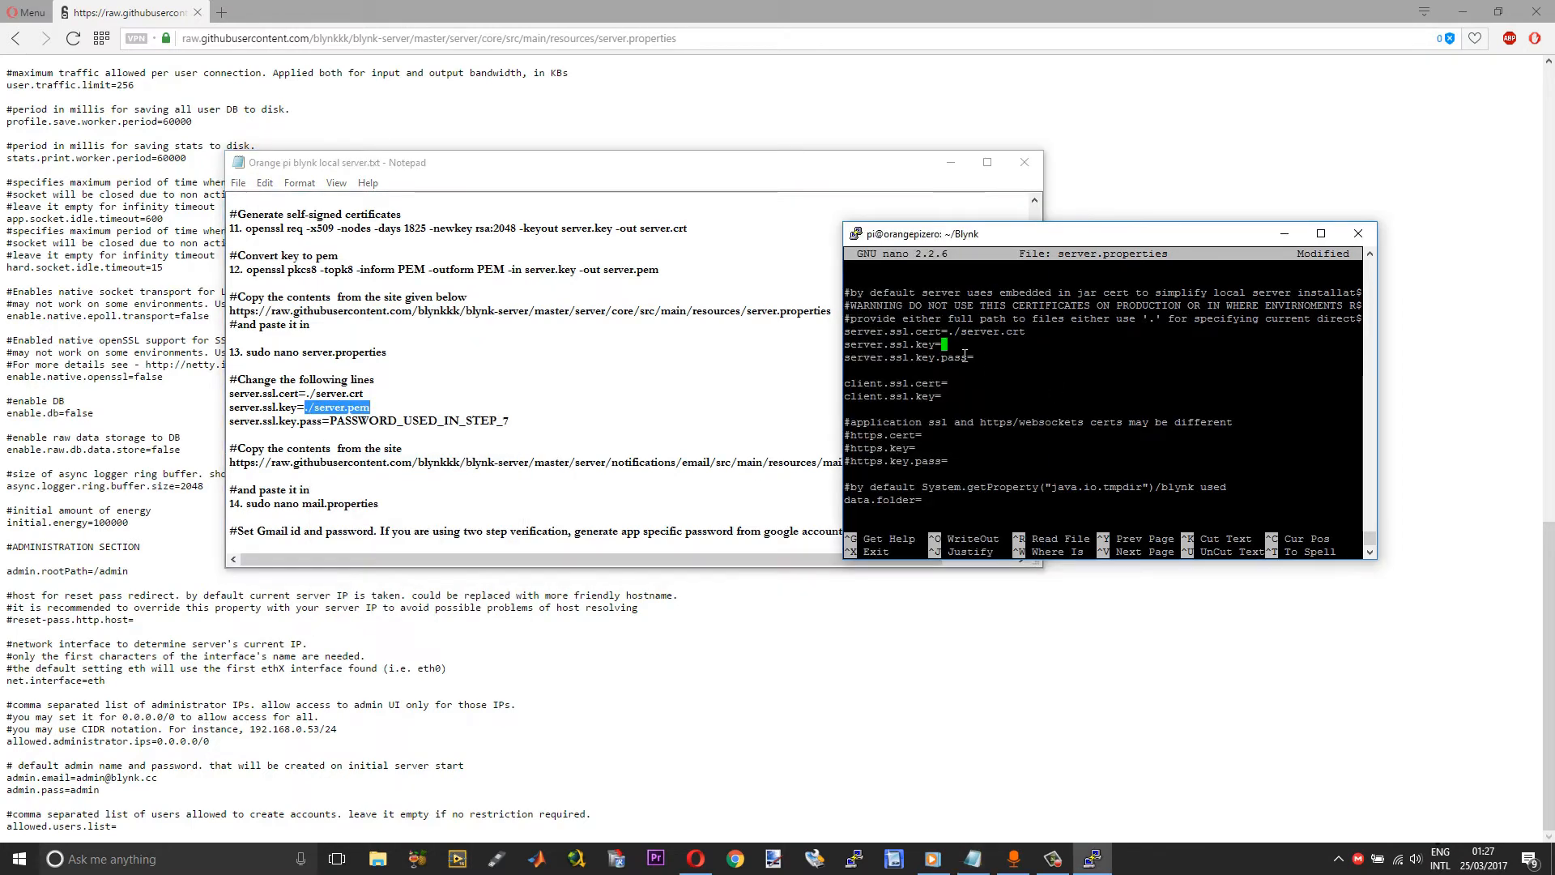
type("./server.pem")
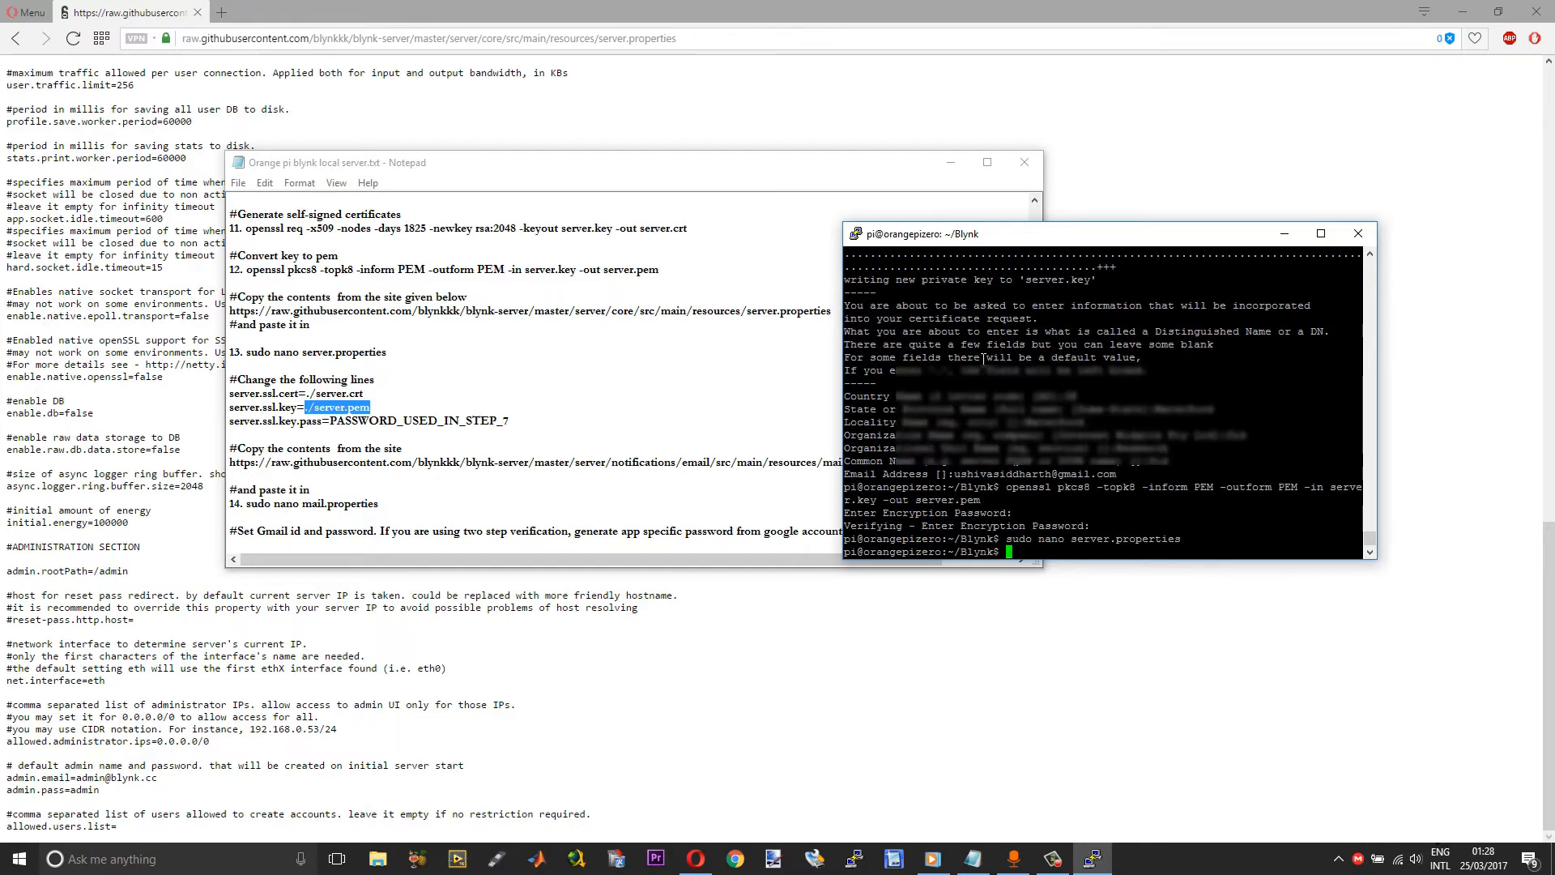
mouse_move(772, 379)
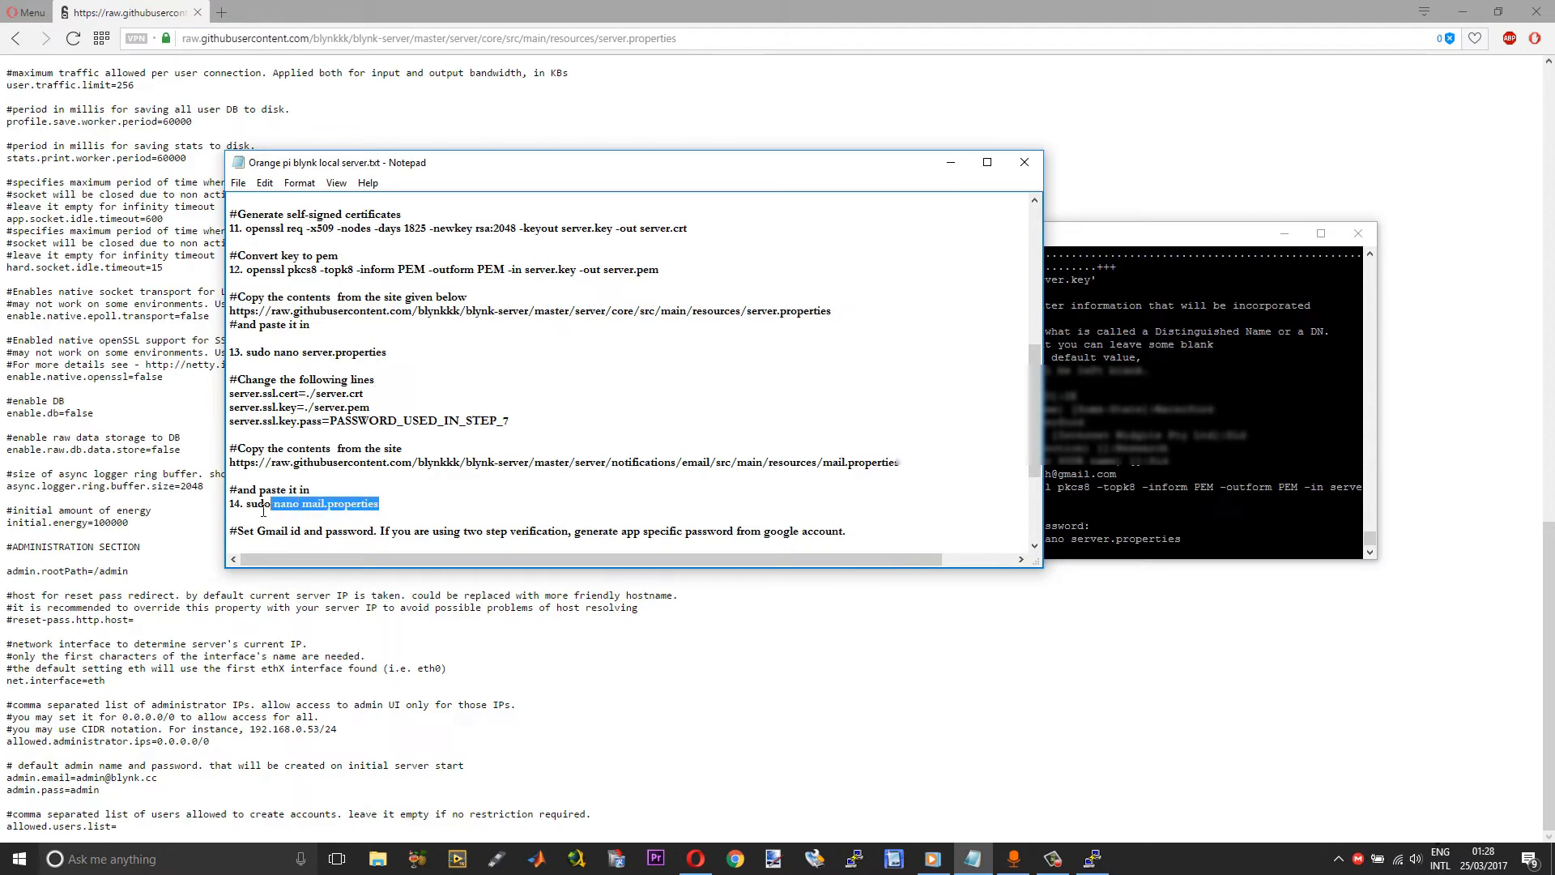
Copy the sudo nano mail.properties command and the mail.properties GitHub link.
right_click(312, 503)
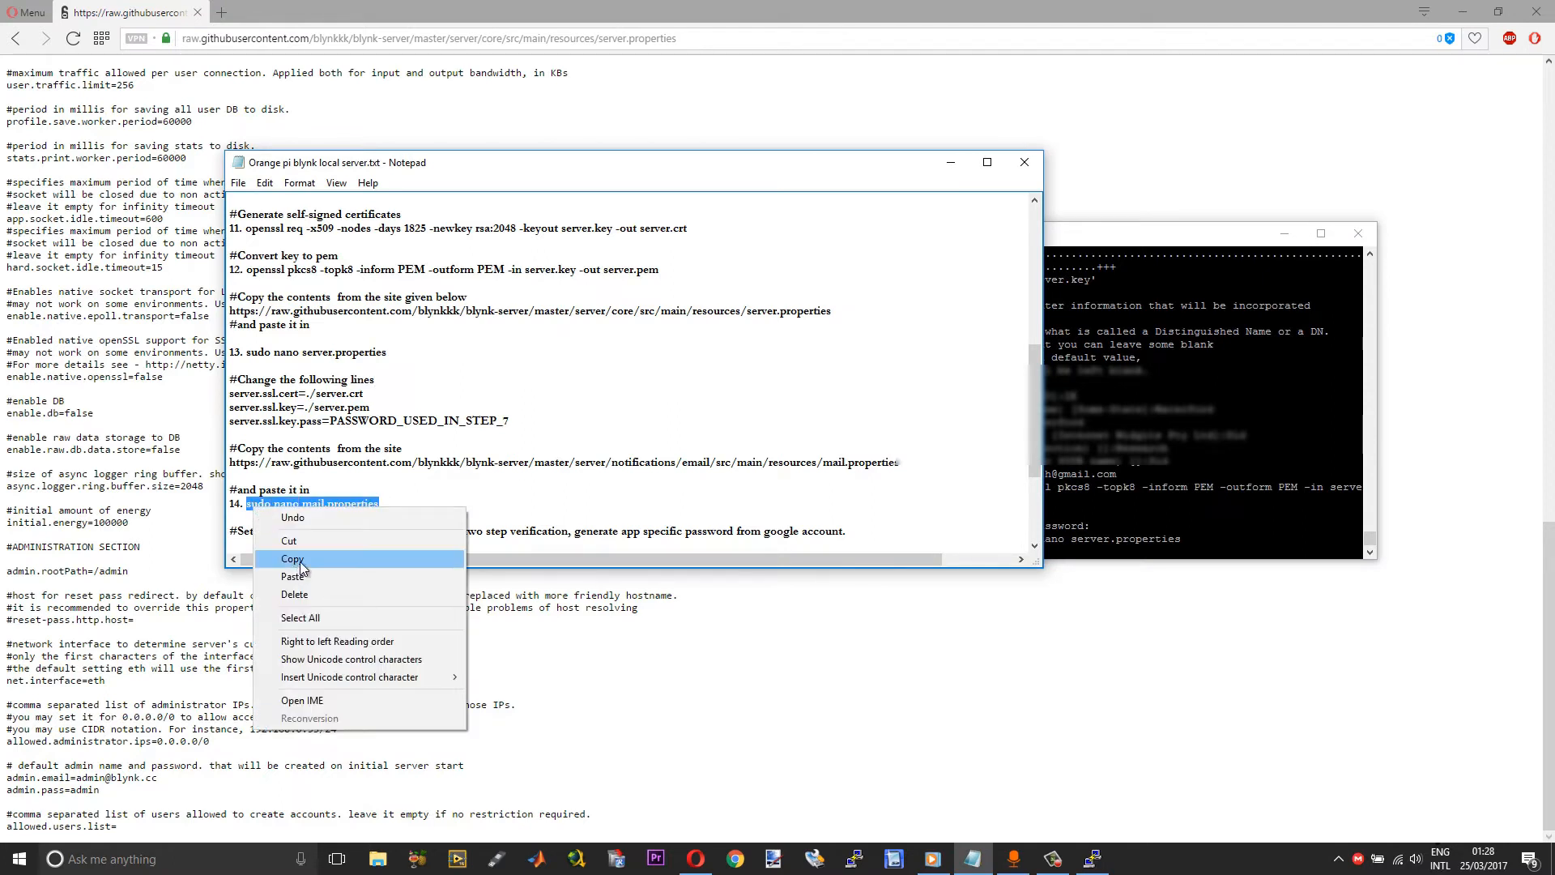
left_click(293, 559)
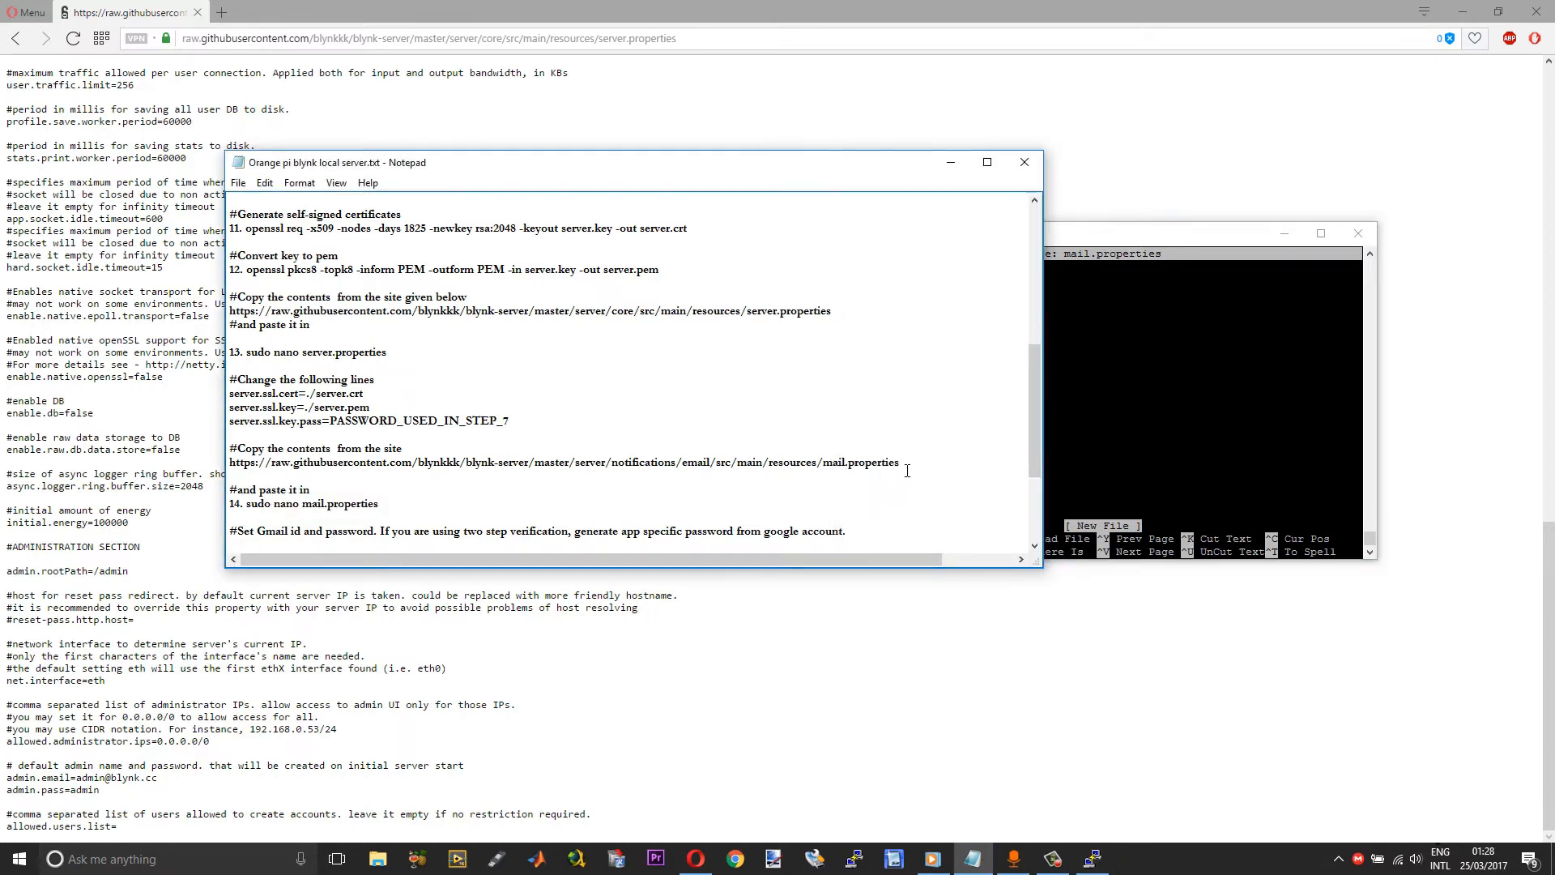
triple_click(564, 462)
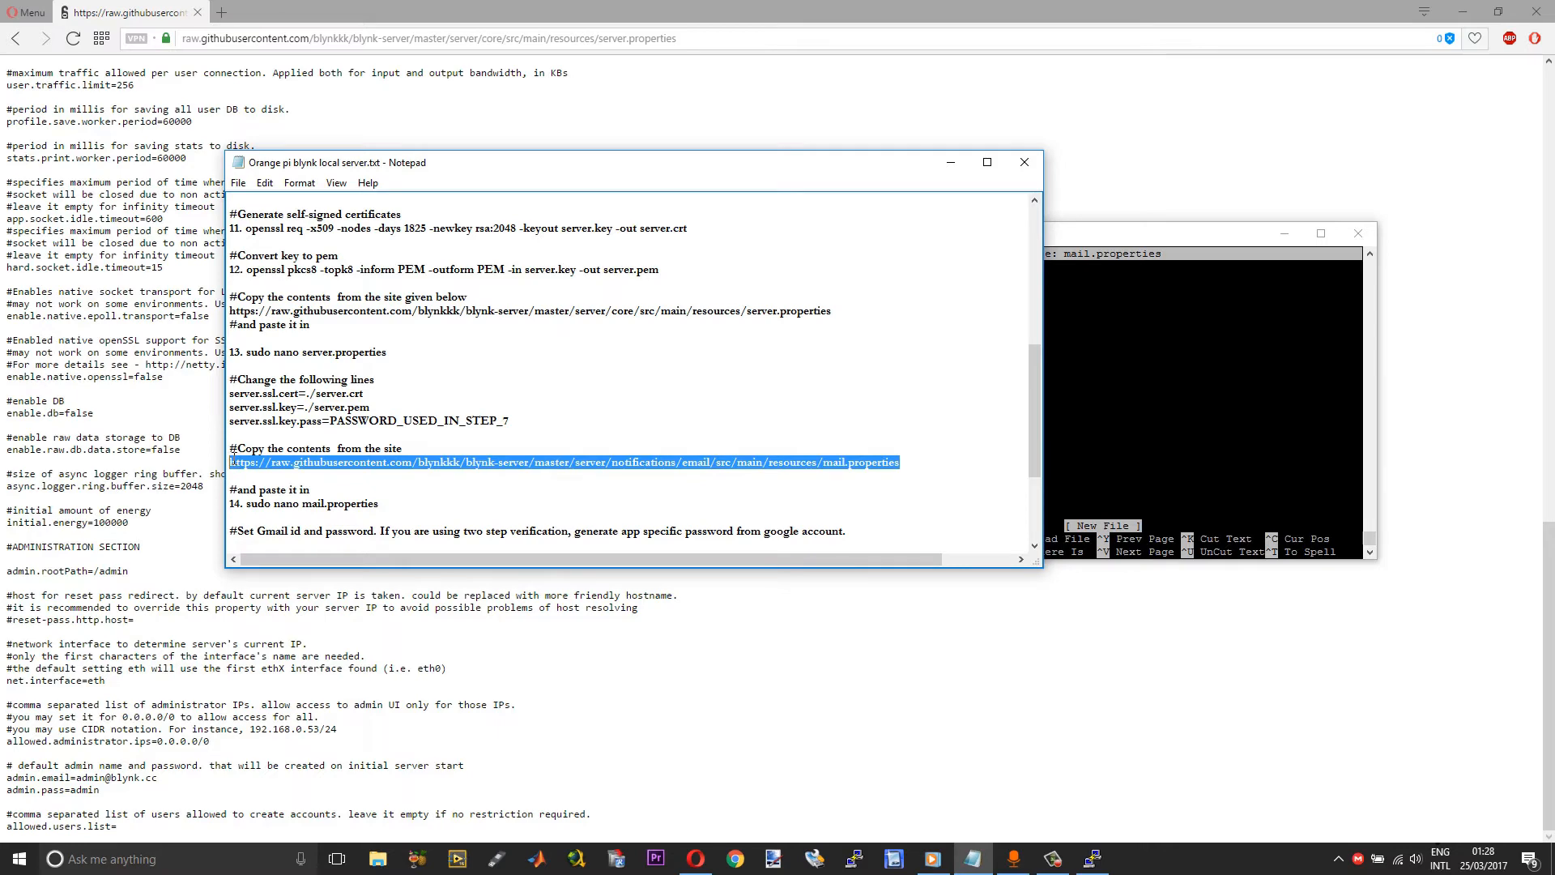
right_click(426, 39)
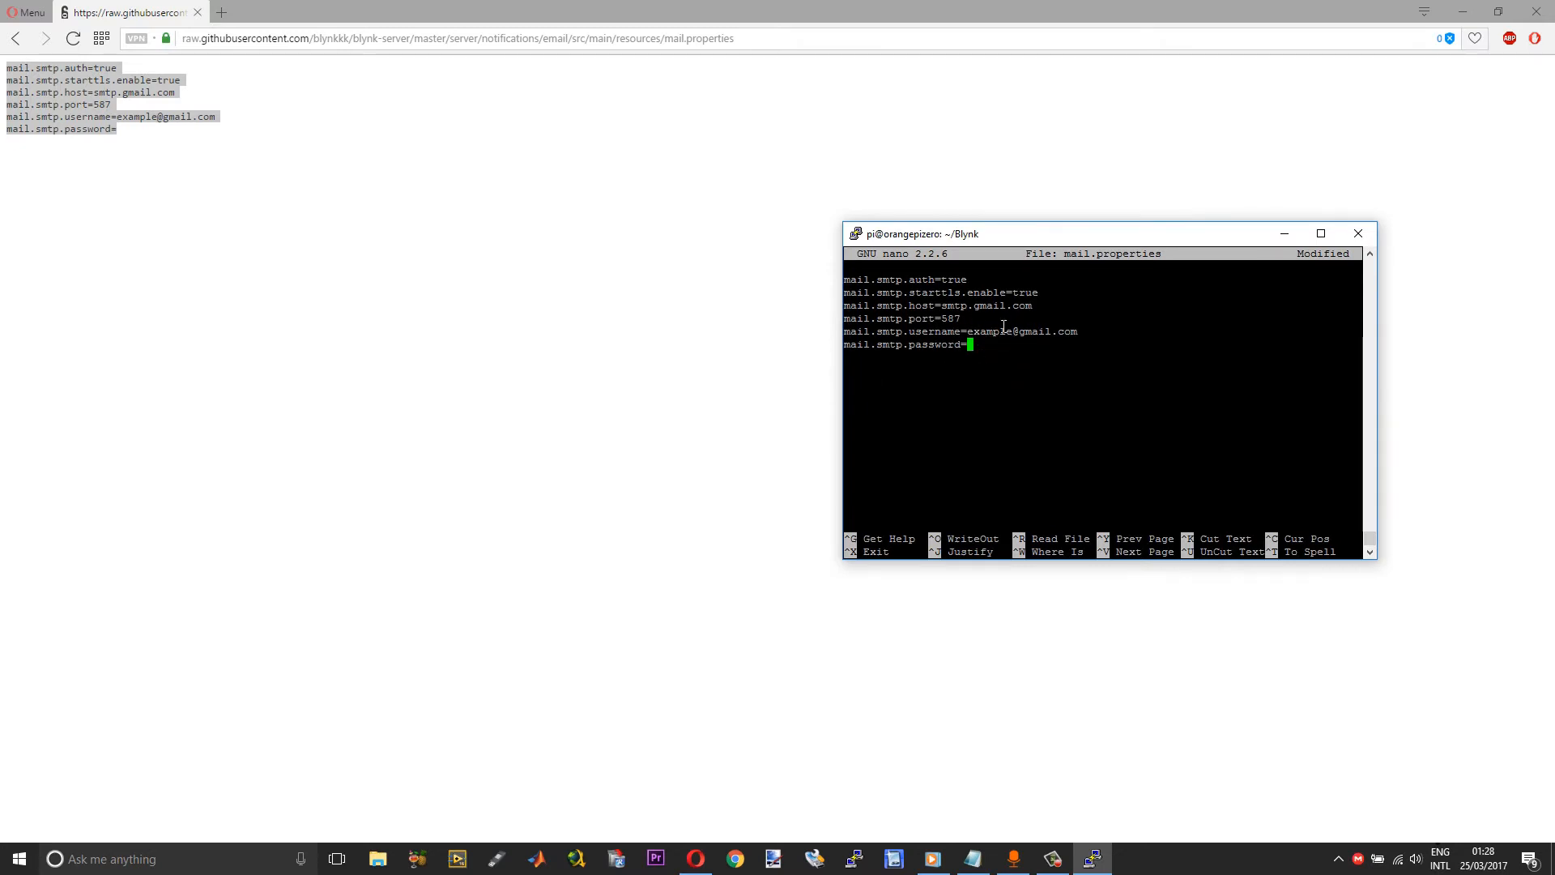
mouse_move(1009, 348)
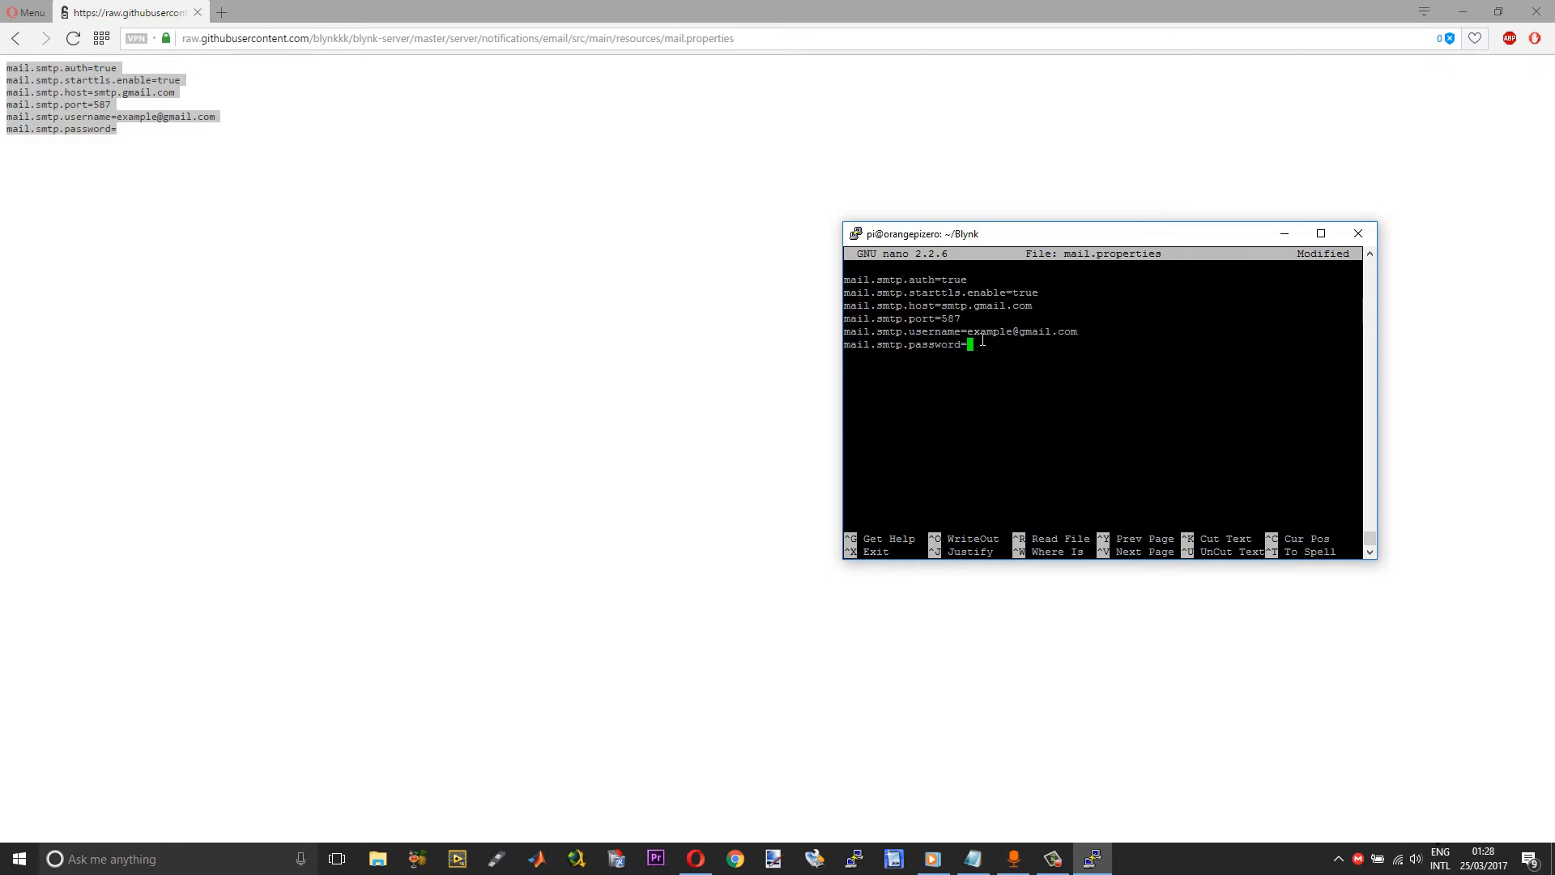
mouse_move(1008, 377)
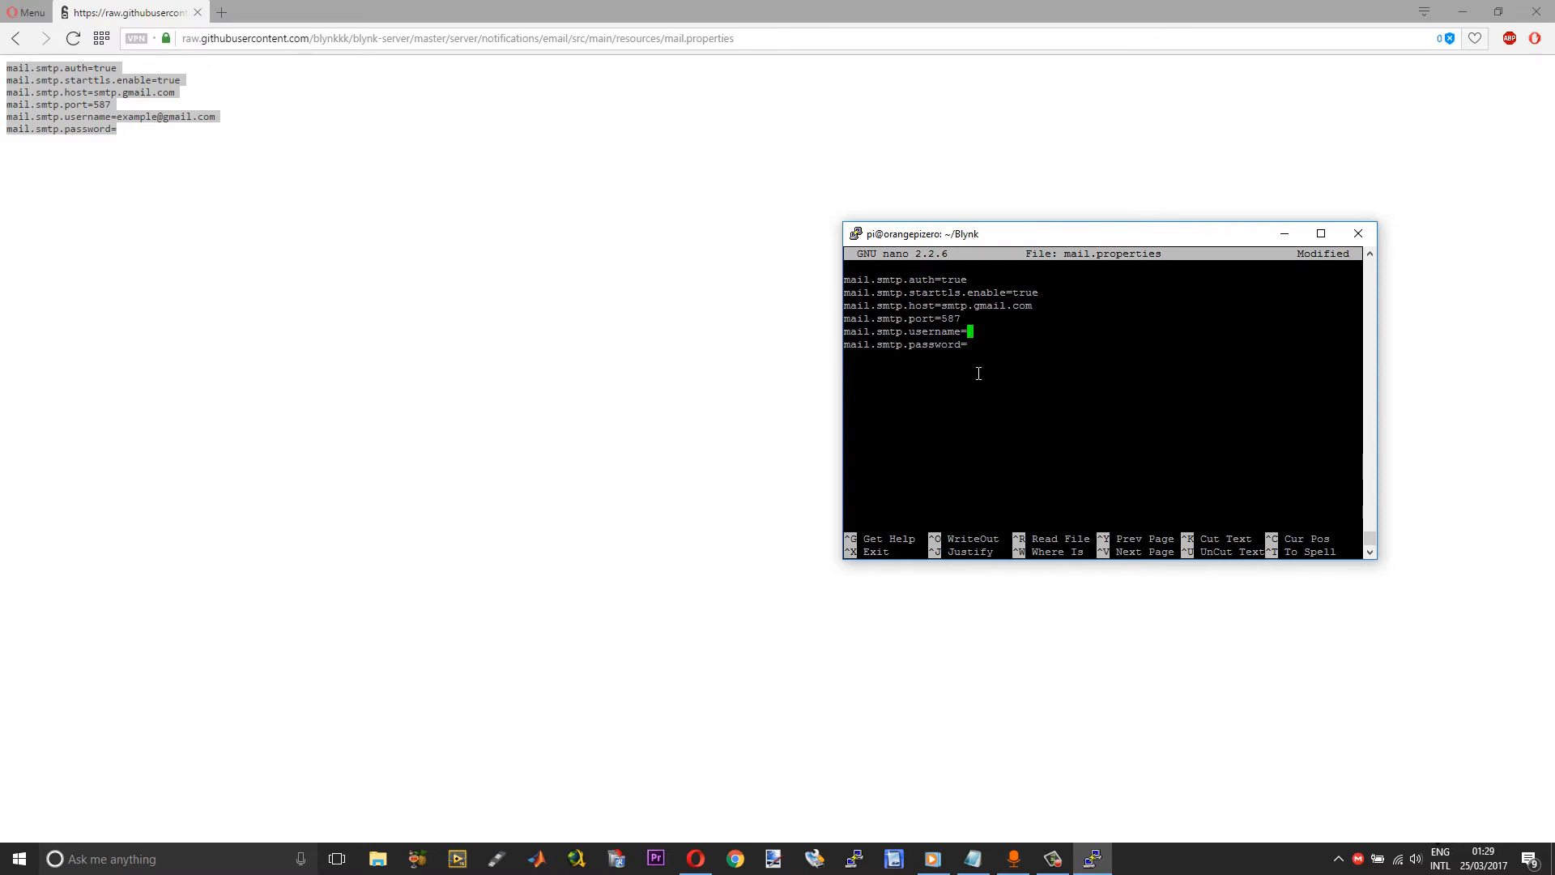
mouse_move(1001, 352)
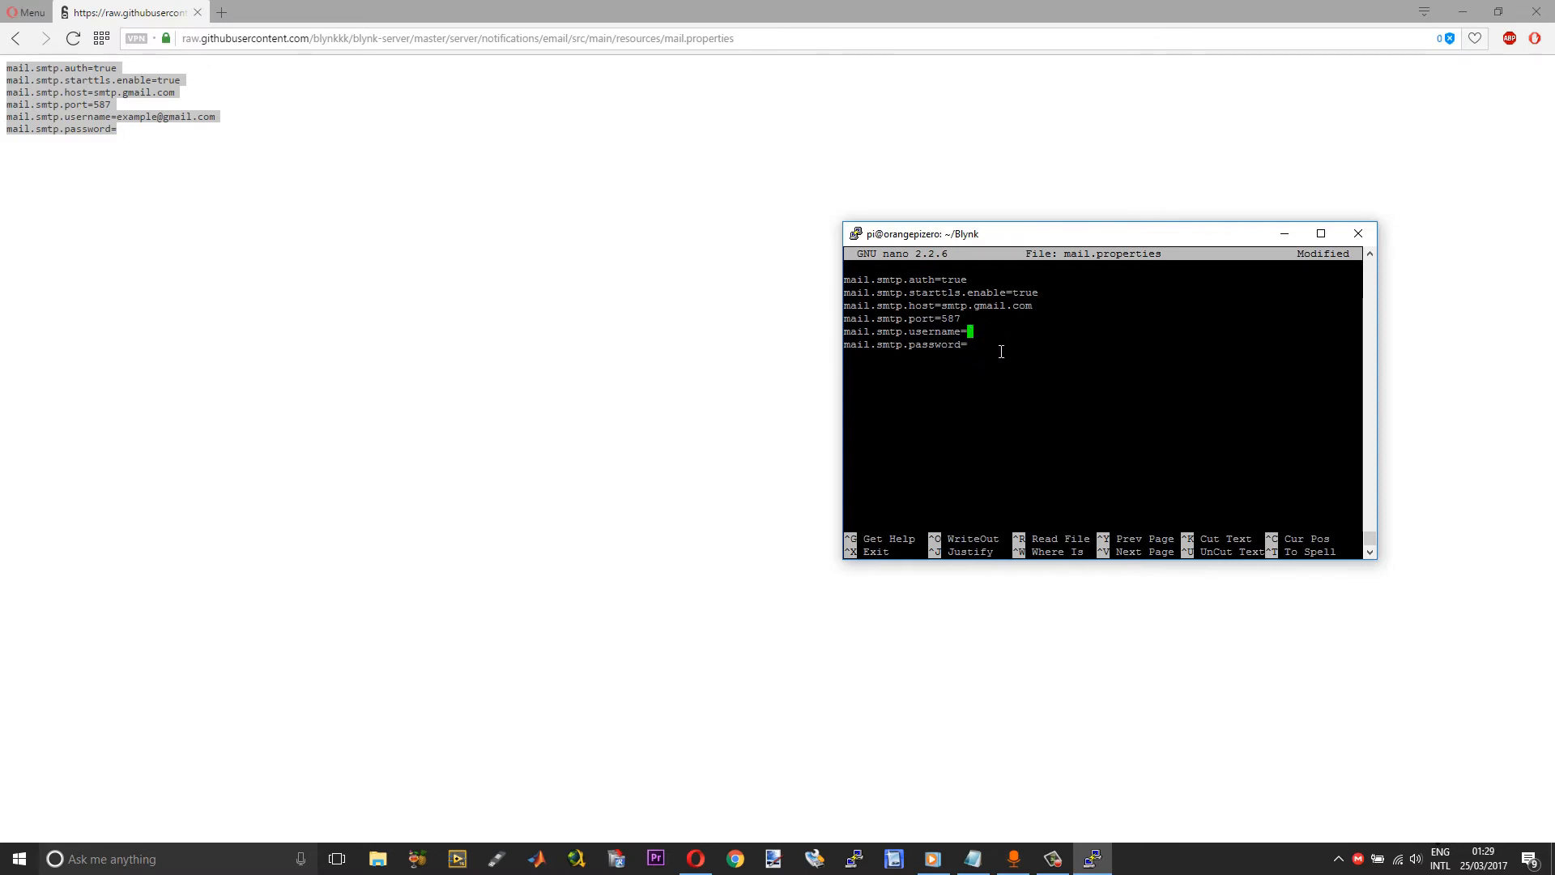
Save mail.properties with the Gmail SMTP settings and blank username, exiting nano.
key("ctrl+x")
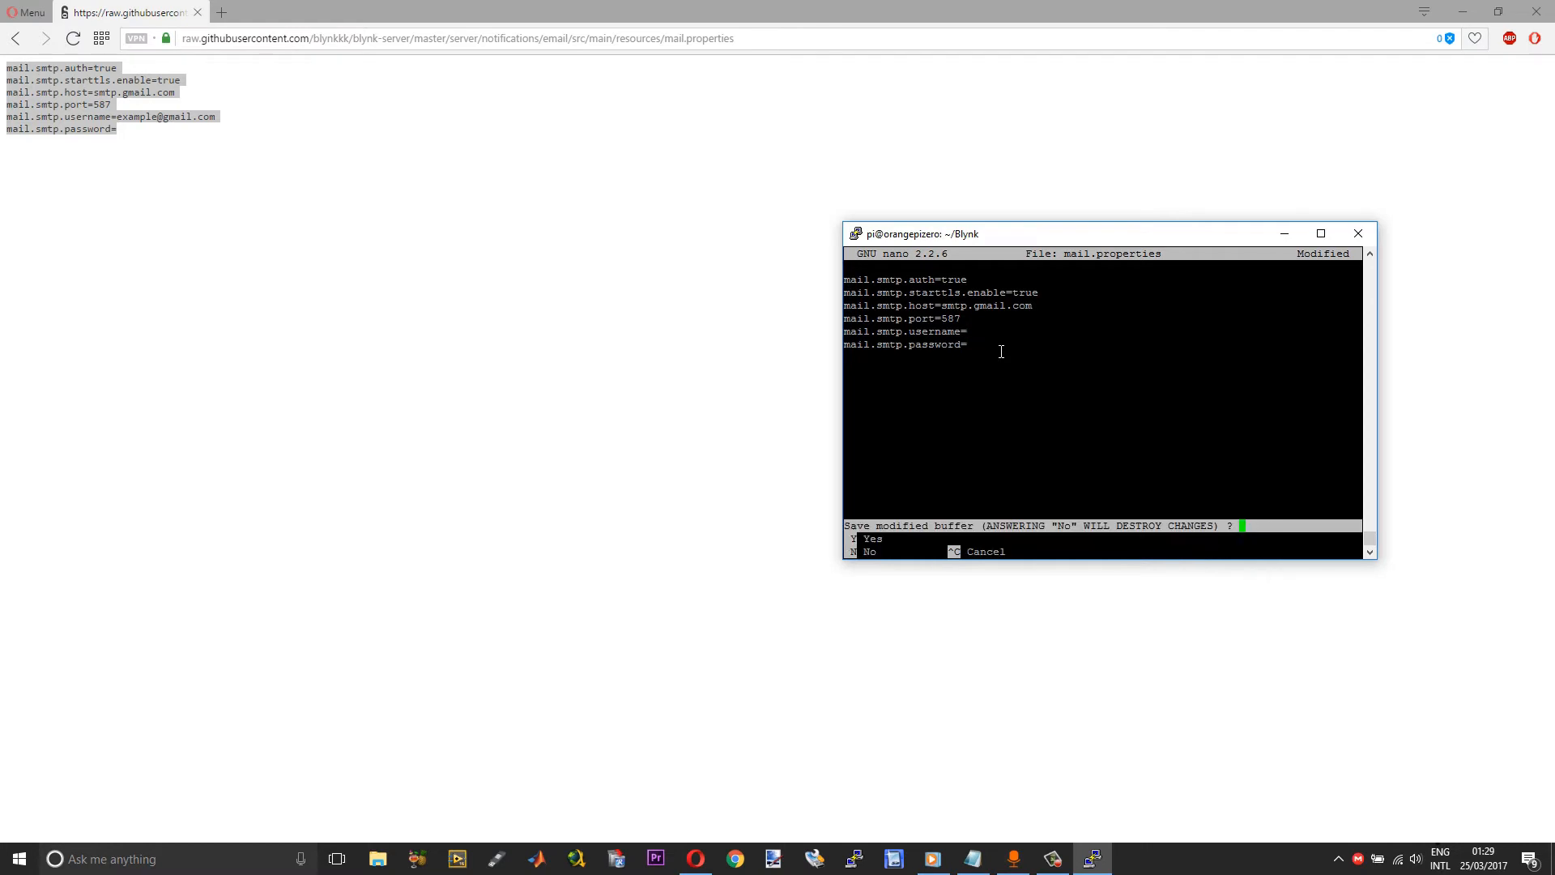
key("y")
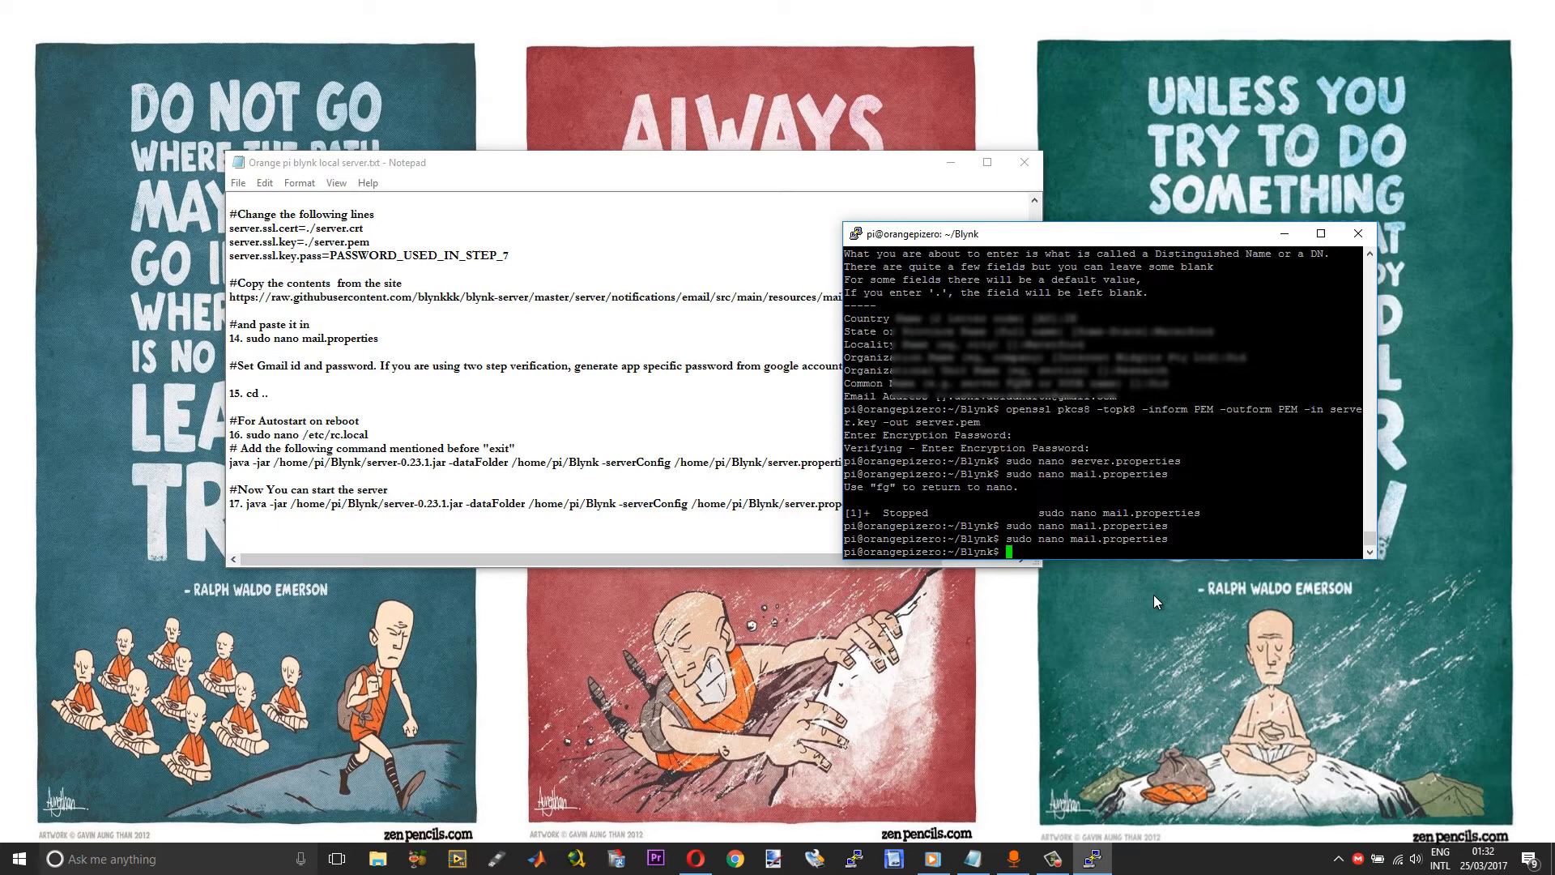
mouse_move(1135, 598)
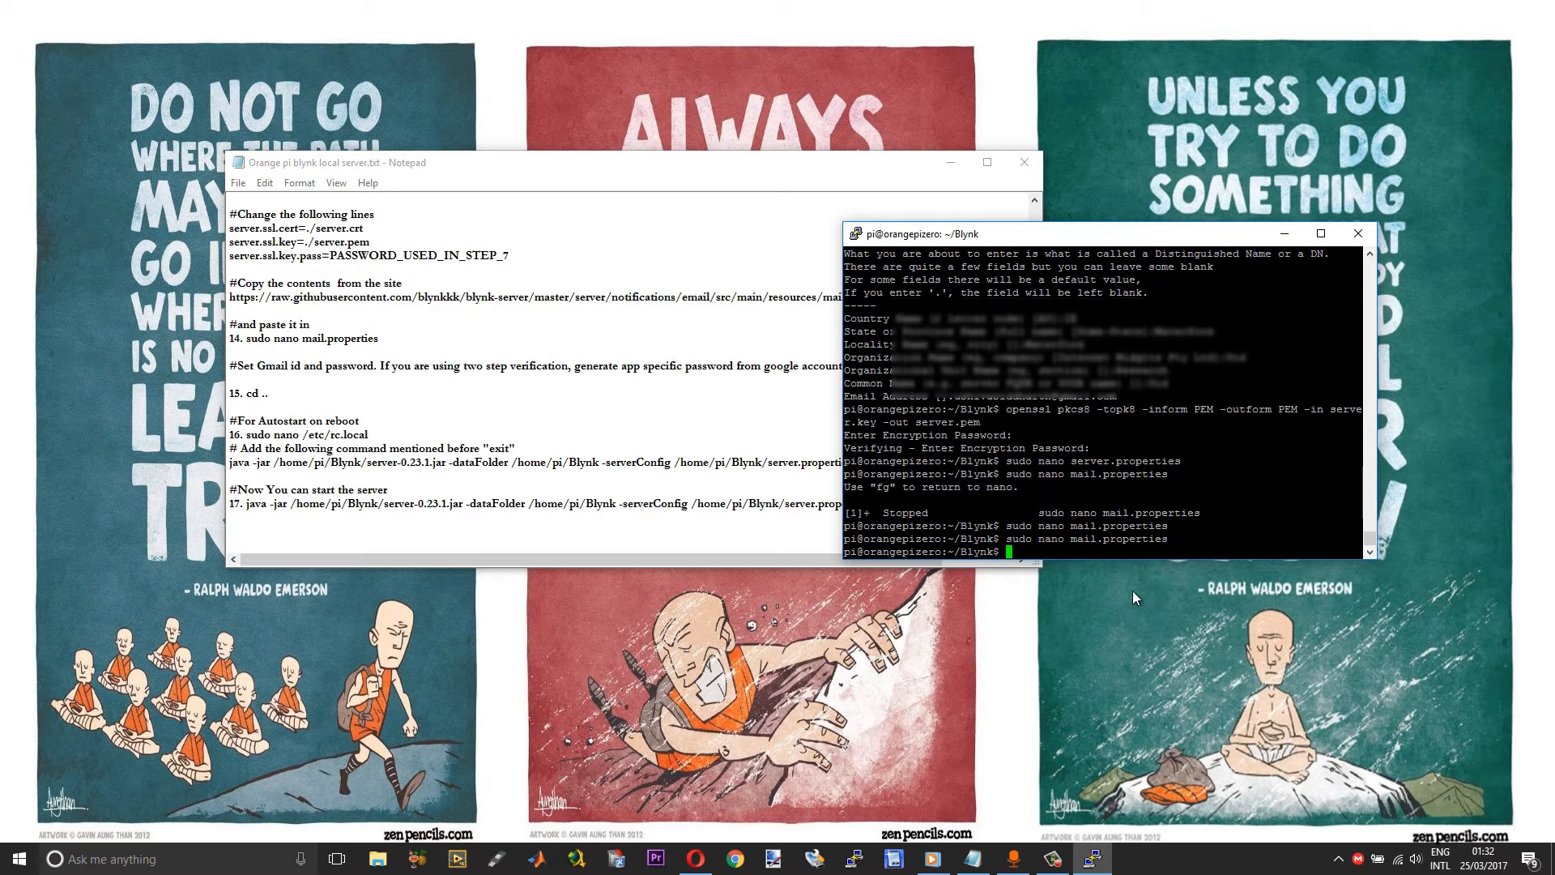
Paste the java -jar server launch command into /etc/rc.local above exit 0 and save the file.
left_click(371, 434)
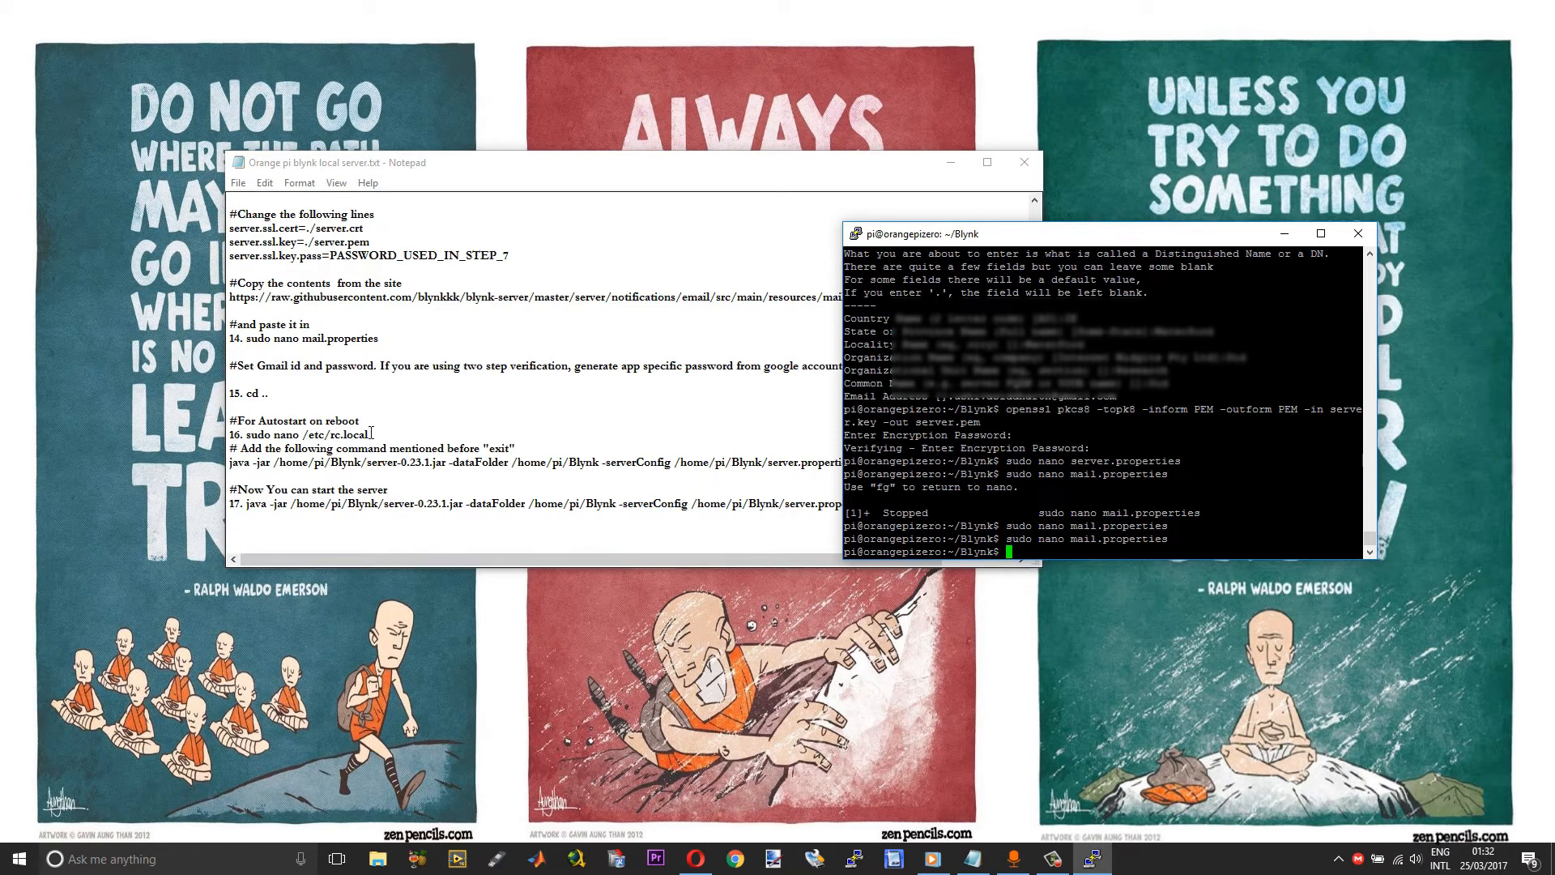
right_click(298, 434)
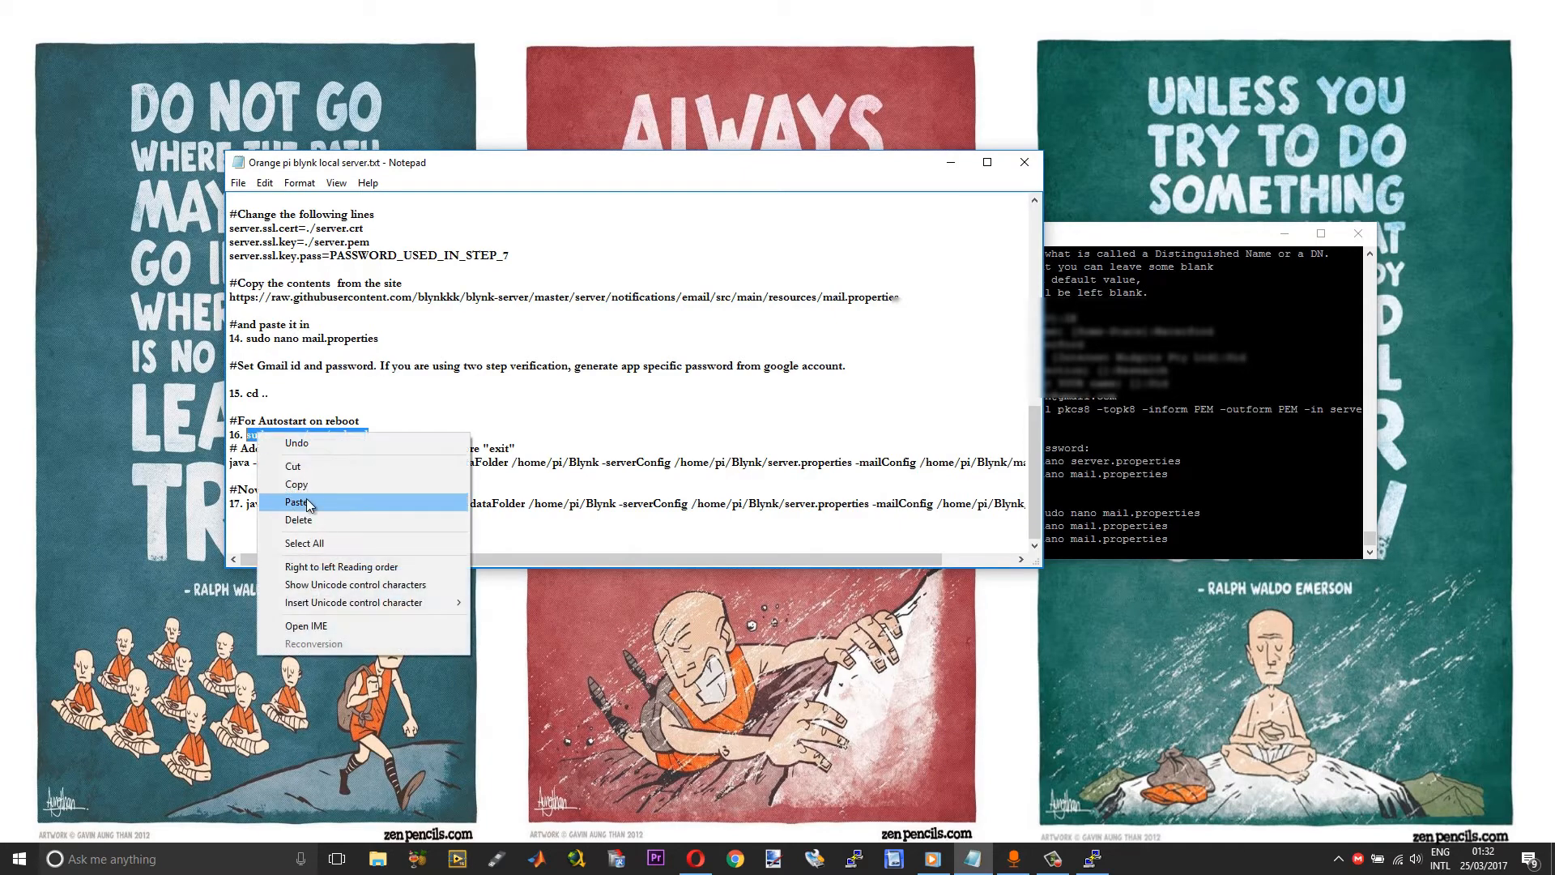
left_click(297, 502)
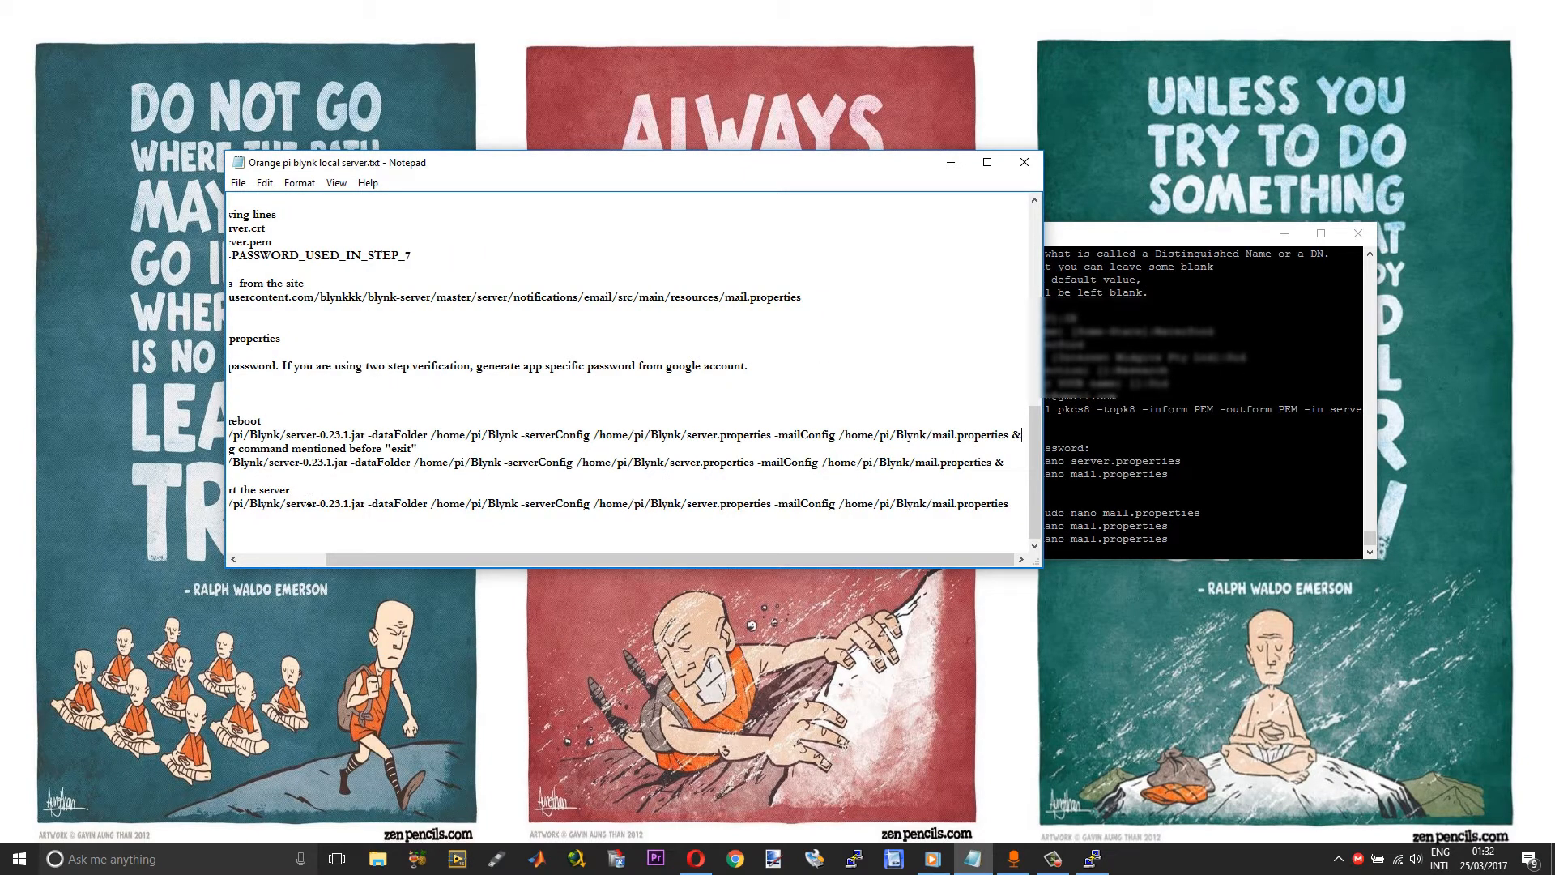
right_click(303, 434)
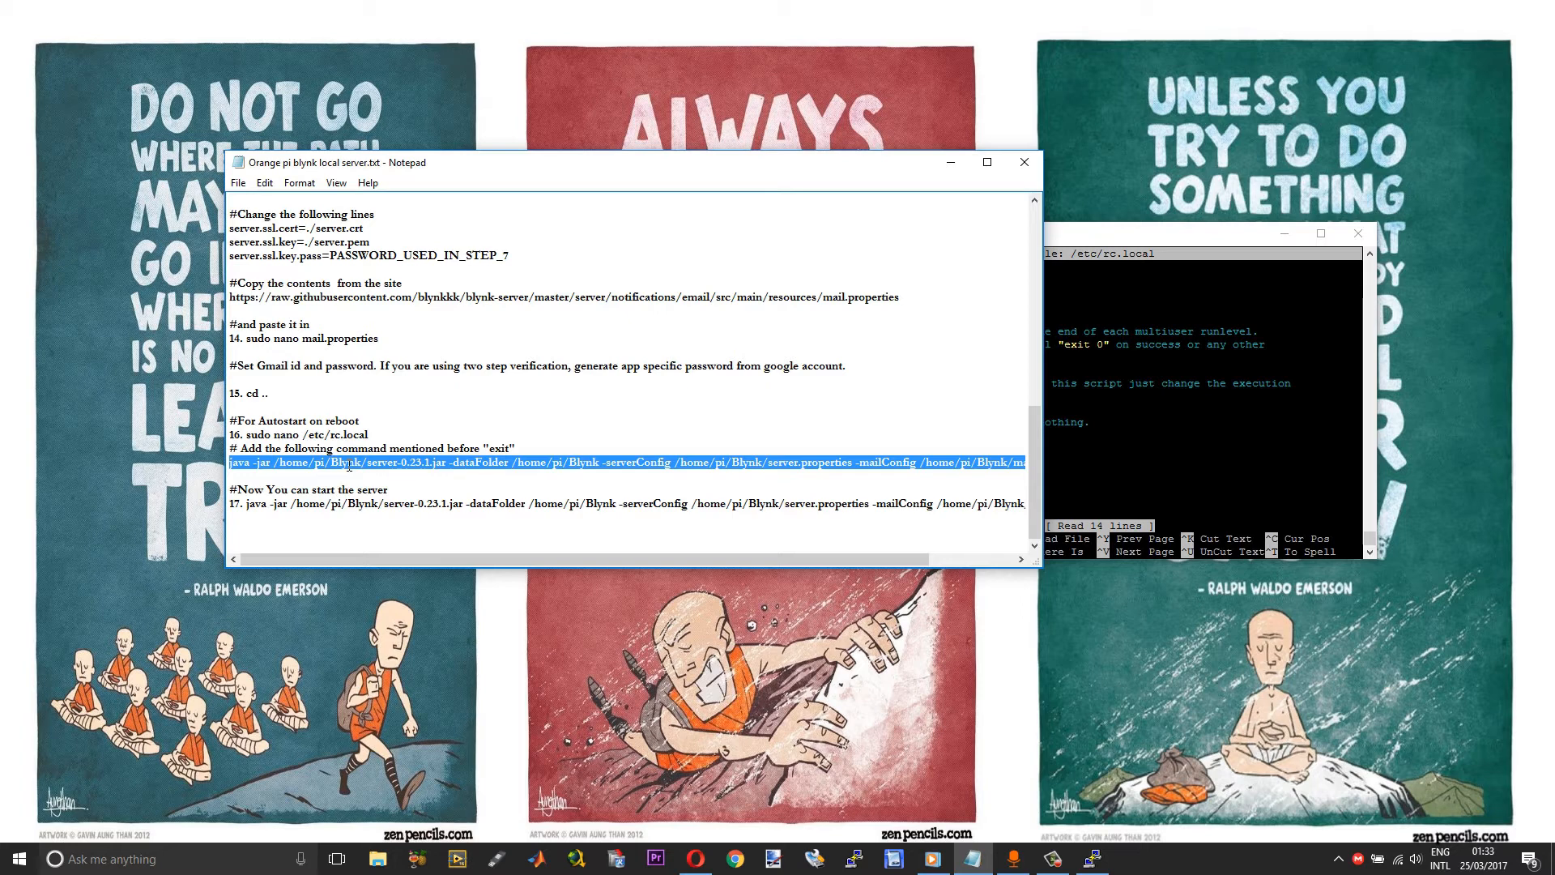
mouse_move(423, 495)
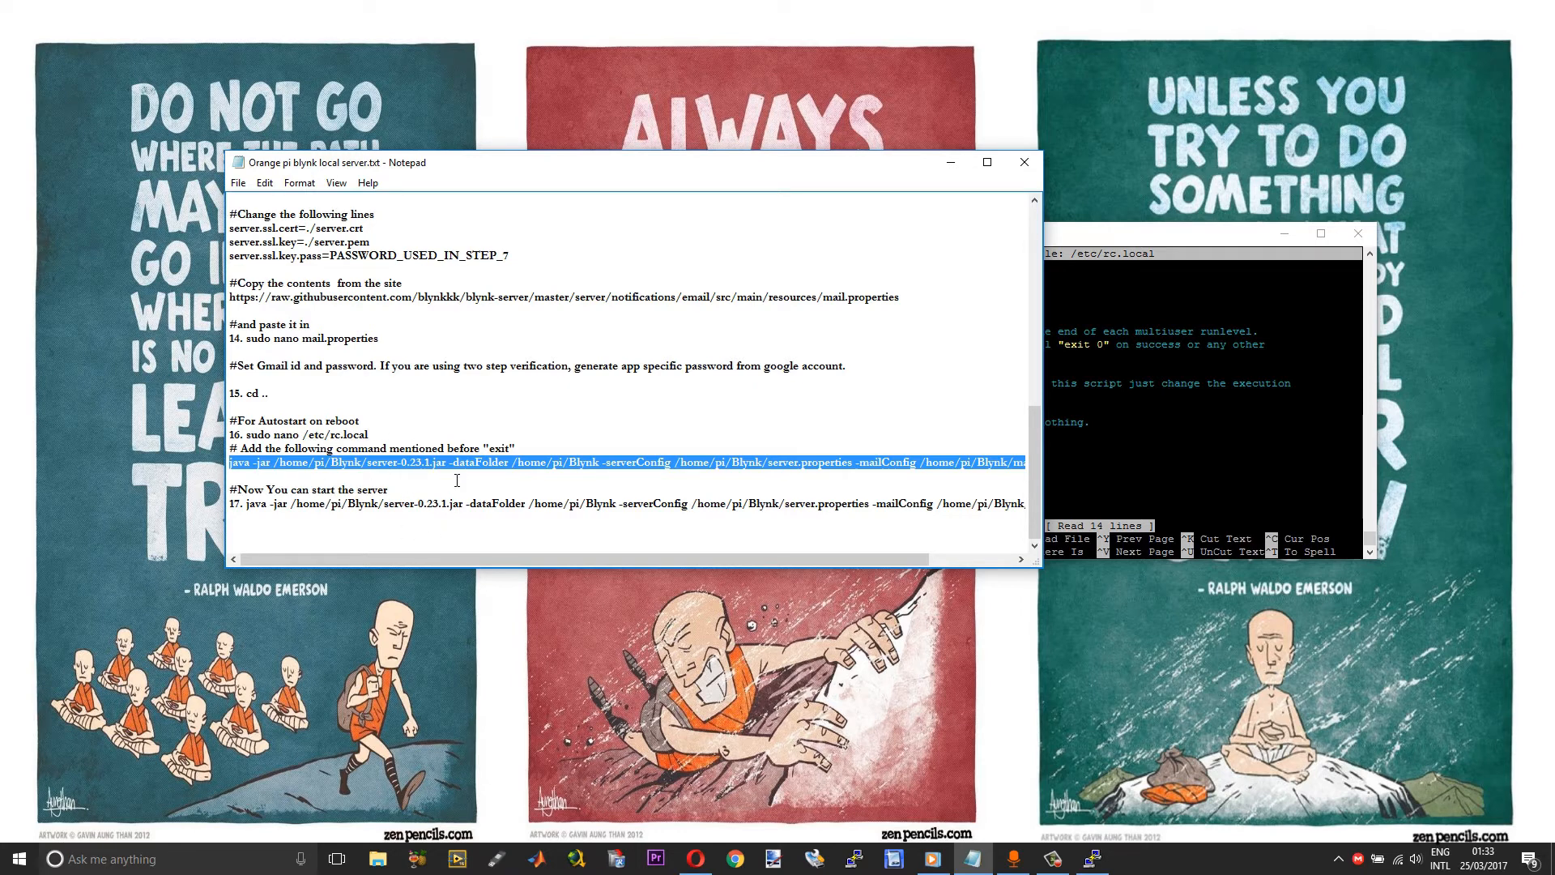
mouse_move(446, 480)
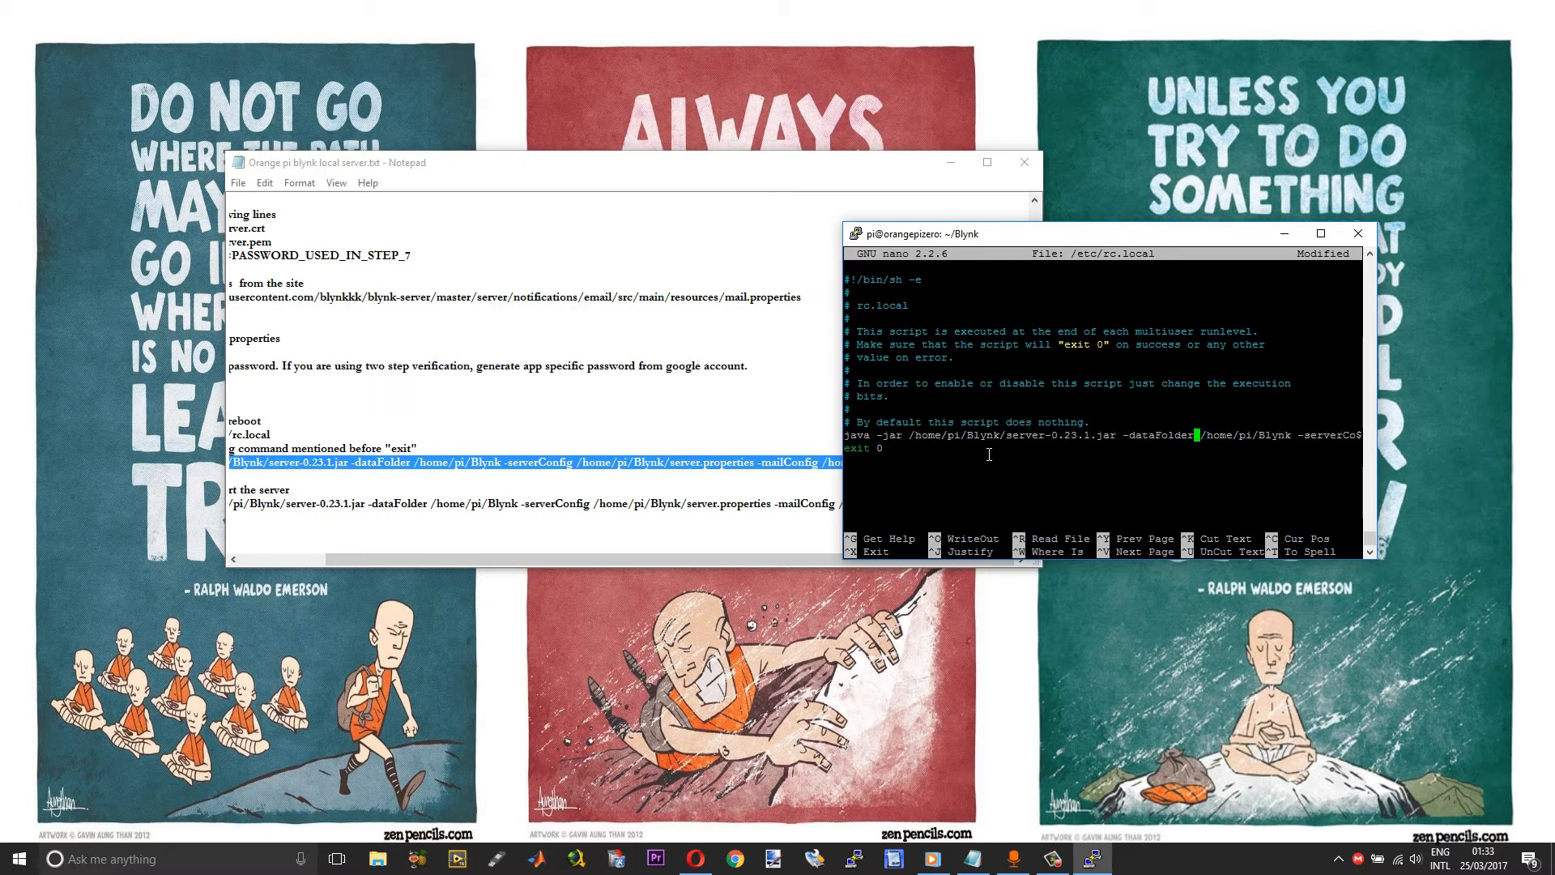
key("ctrl+x")
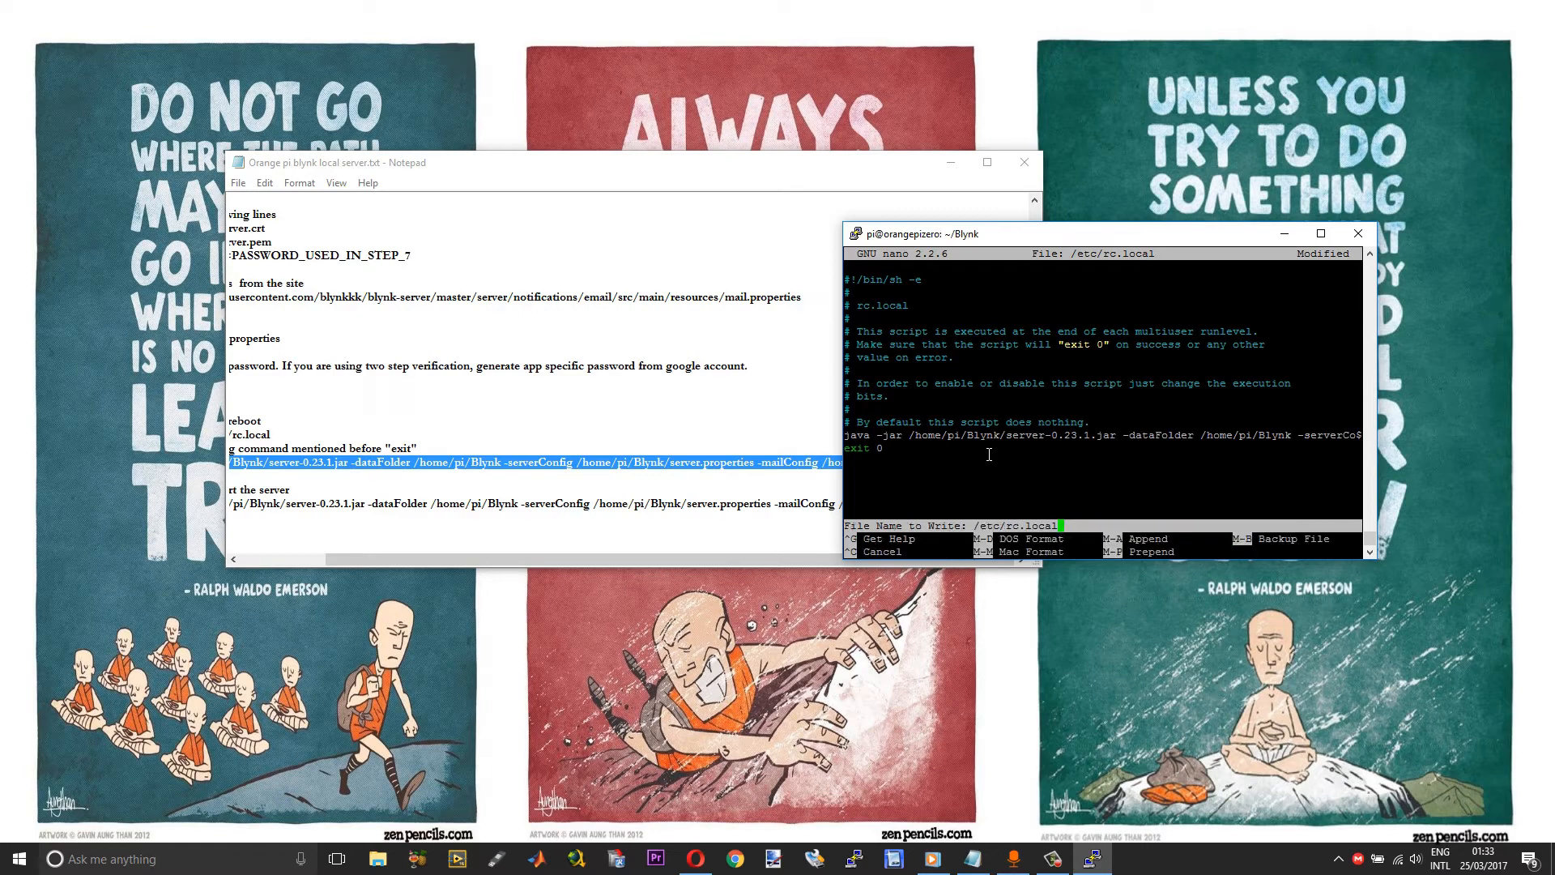
key("Enter")
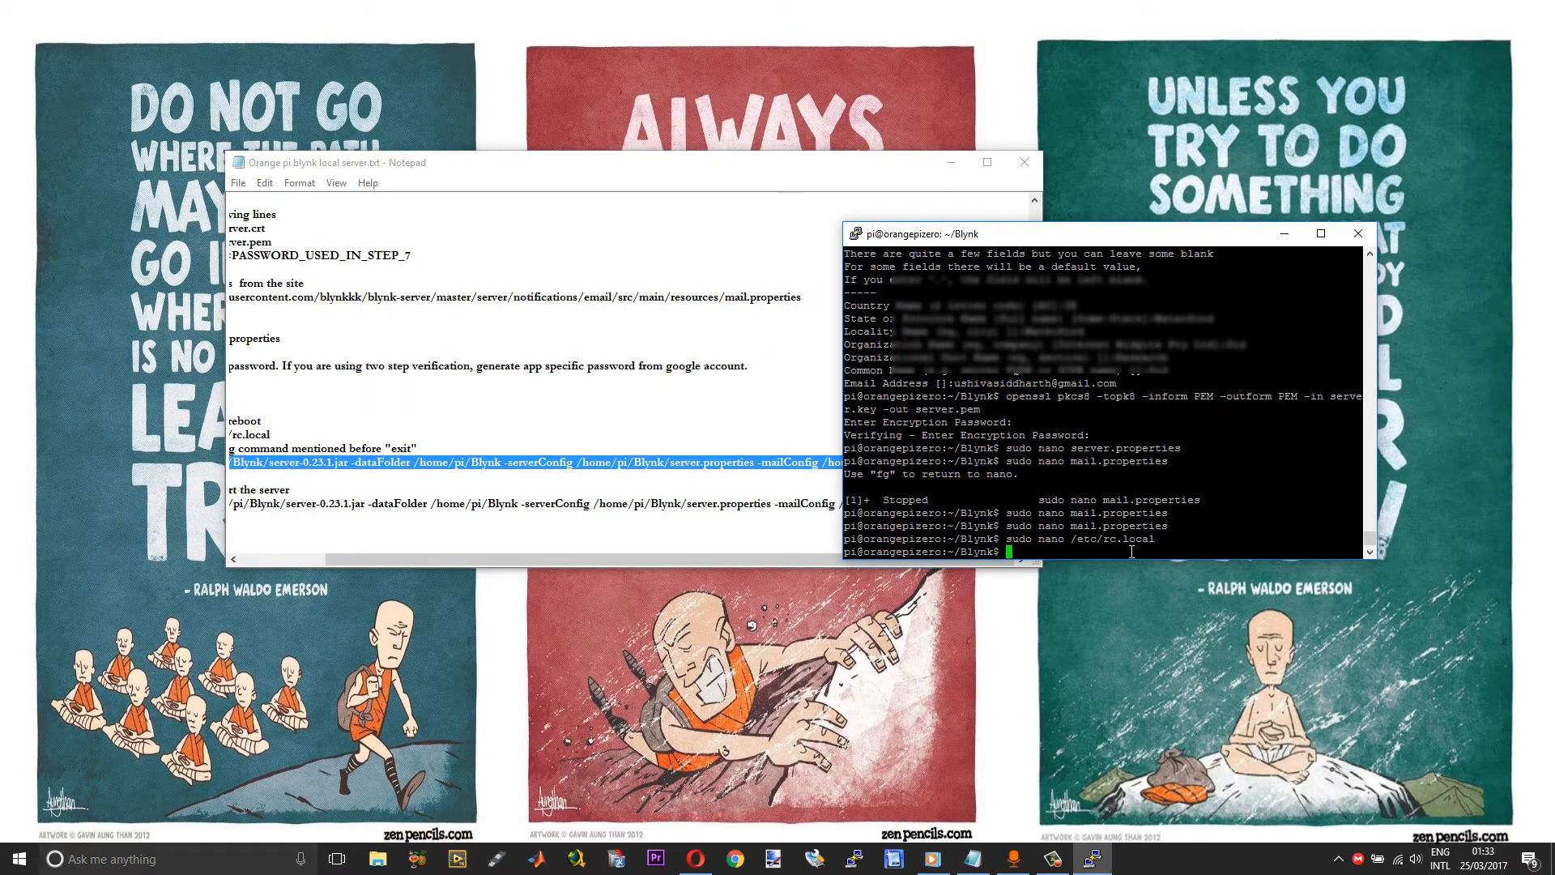
Move up to the home folder with 'cd ..' before launching server-0.23.1.jar.
type("cd")
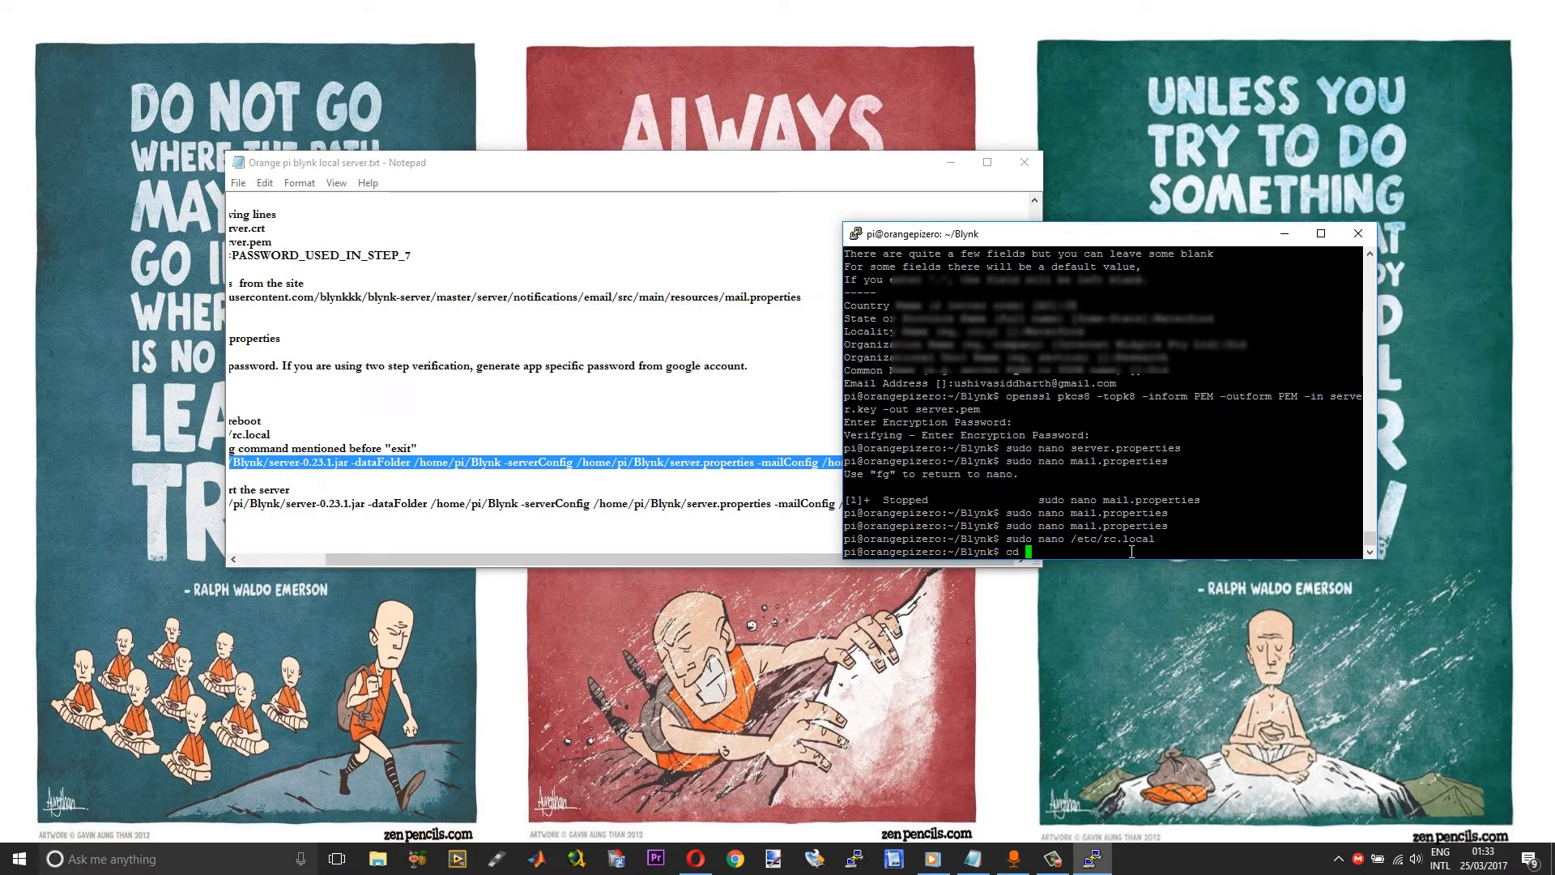
type("..")
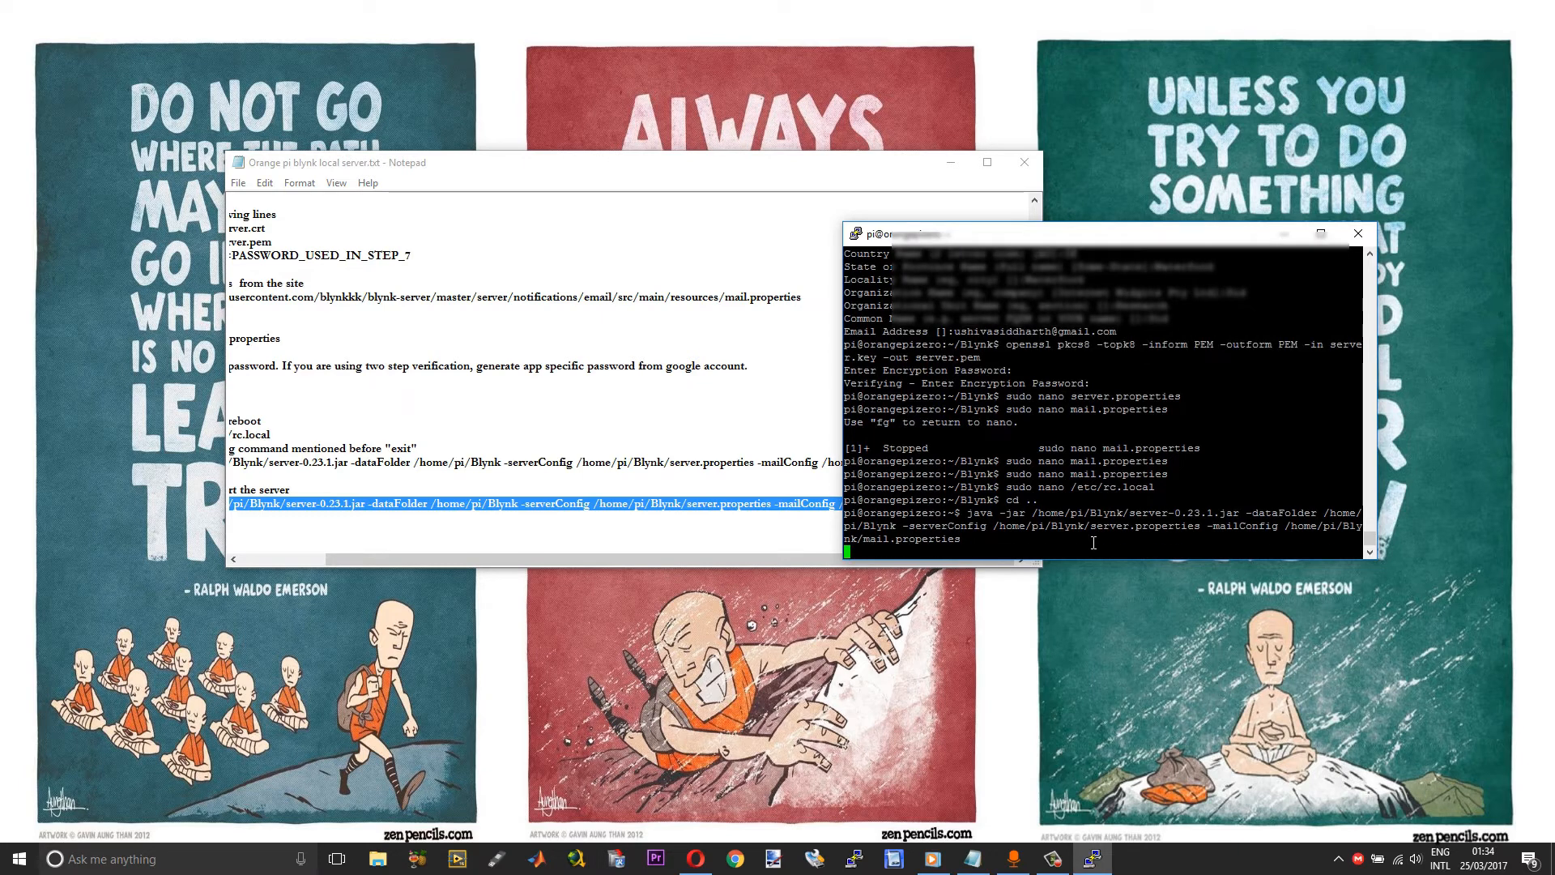
mouse_move(1118, 602)
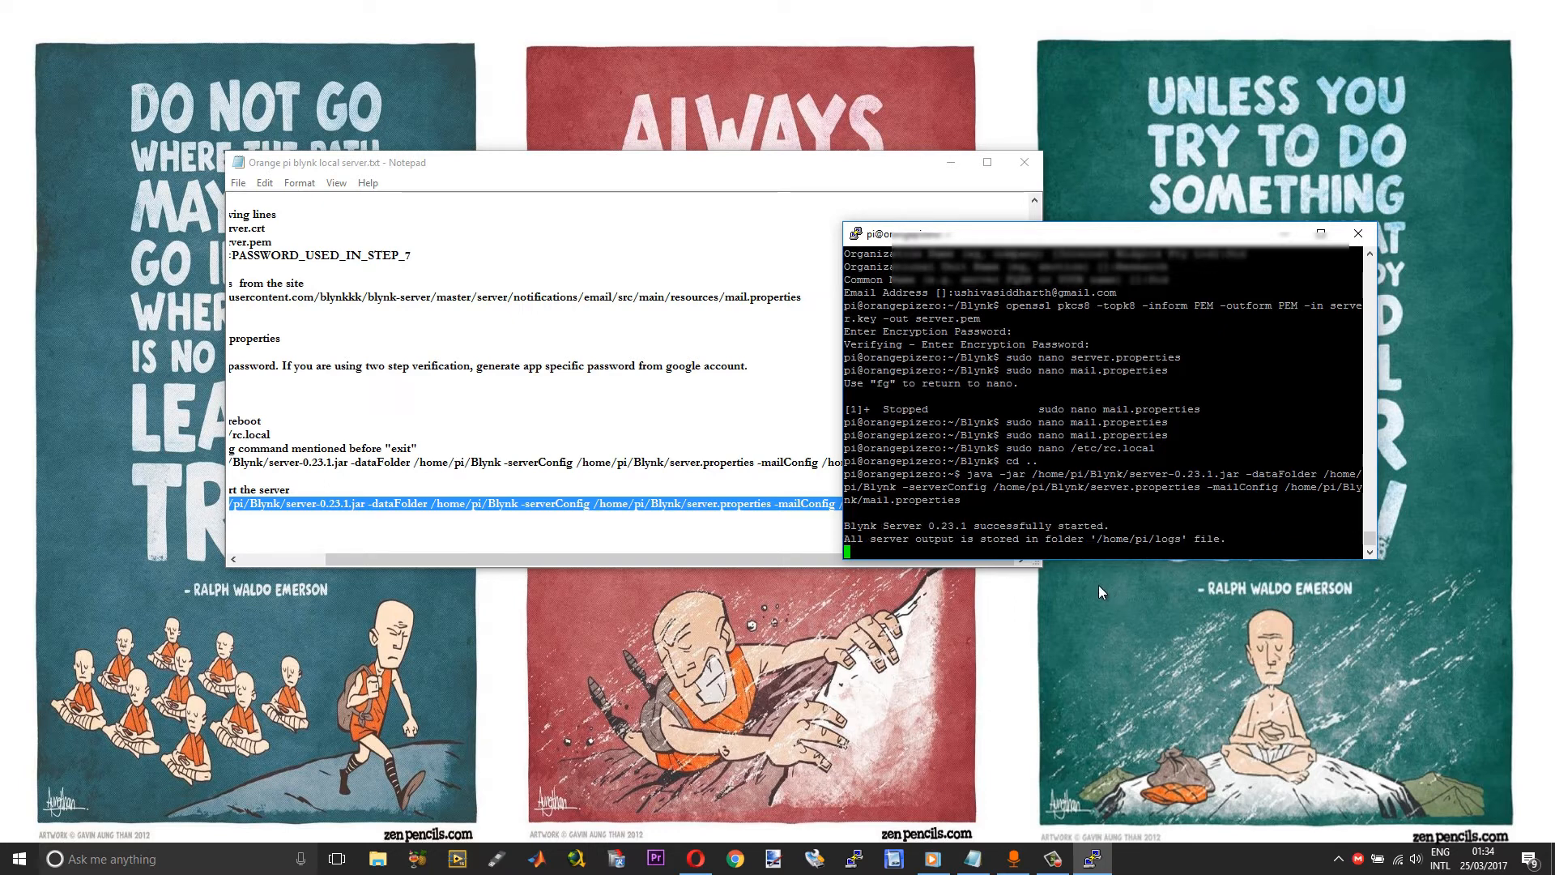
mouse_move(1027, 542)
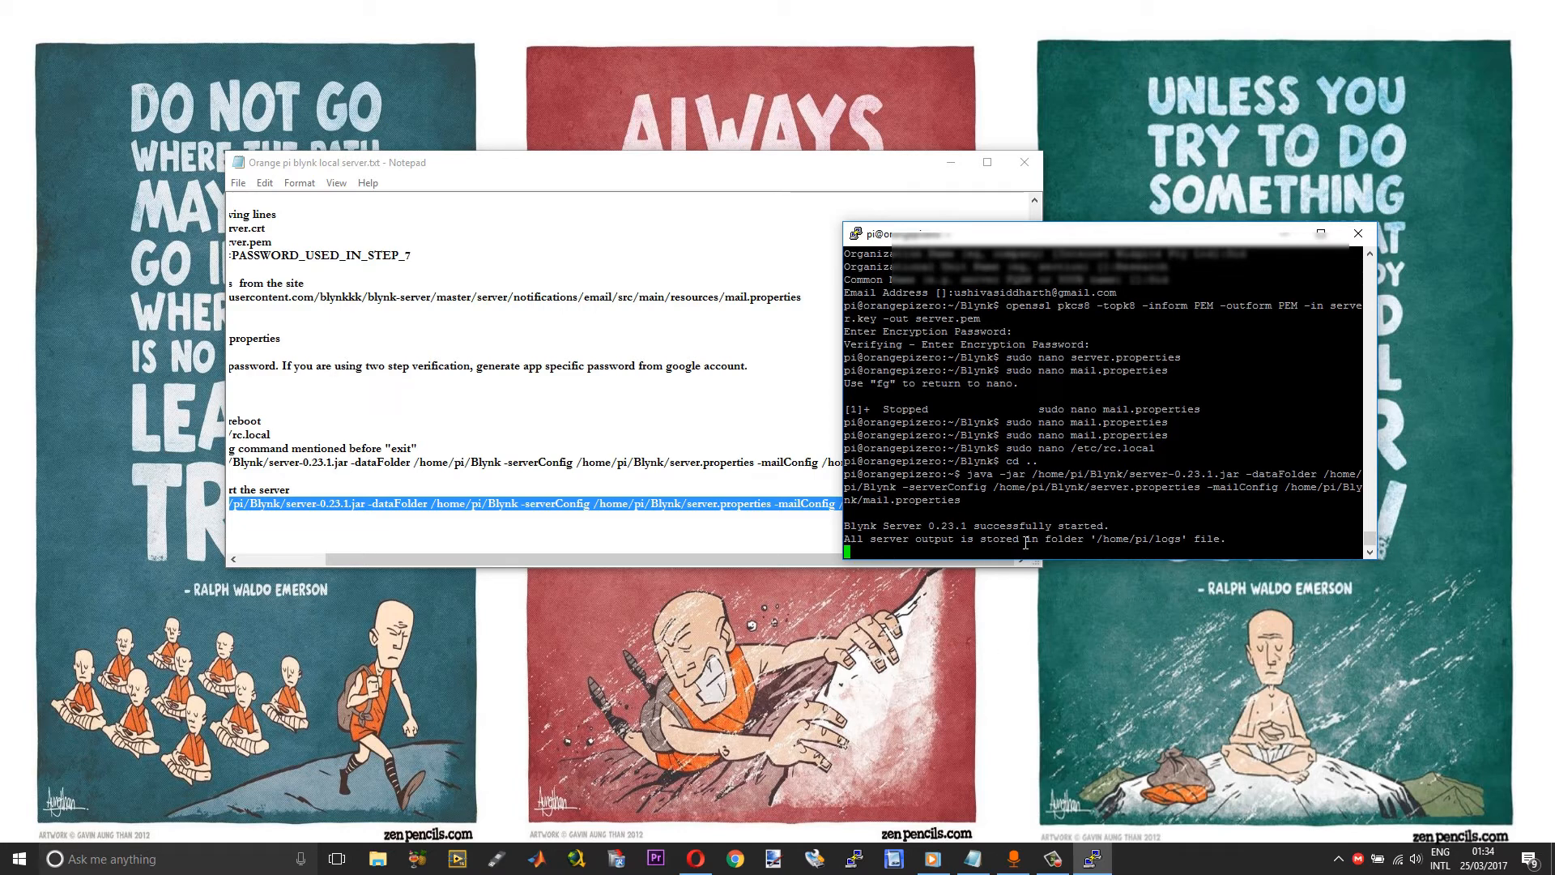
mouse_move(1090, 529)
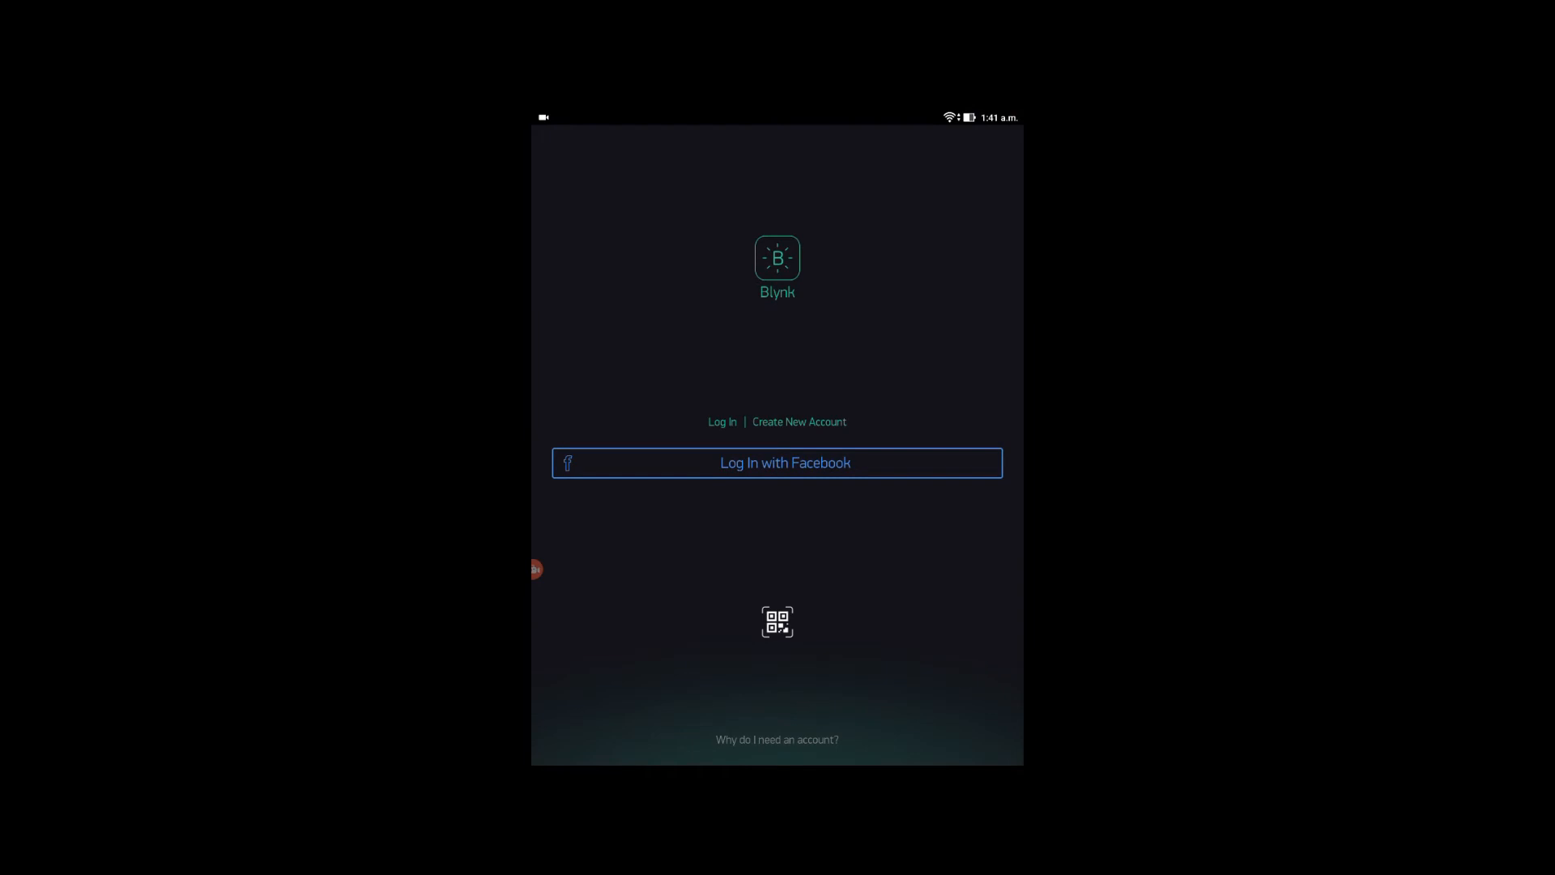
Sign up a new Blynk account against the custom server 192.168.1.10.
left_click(798, 421)
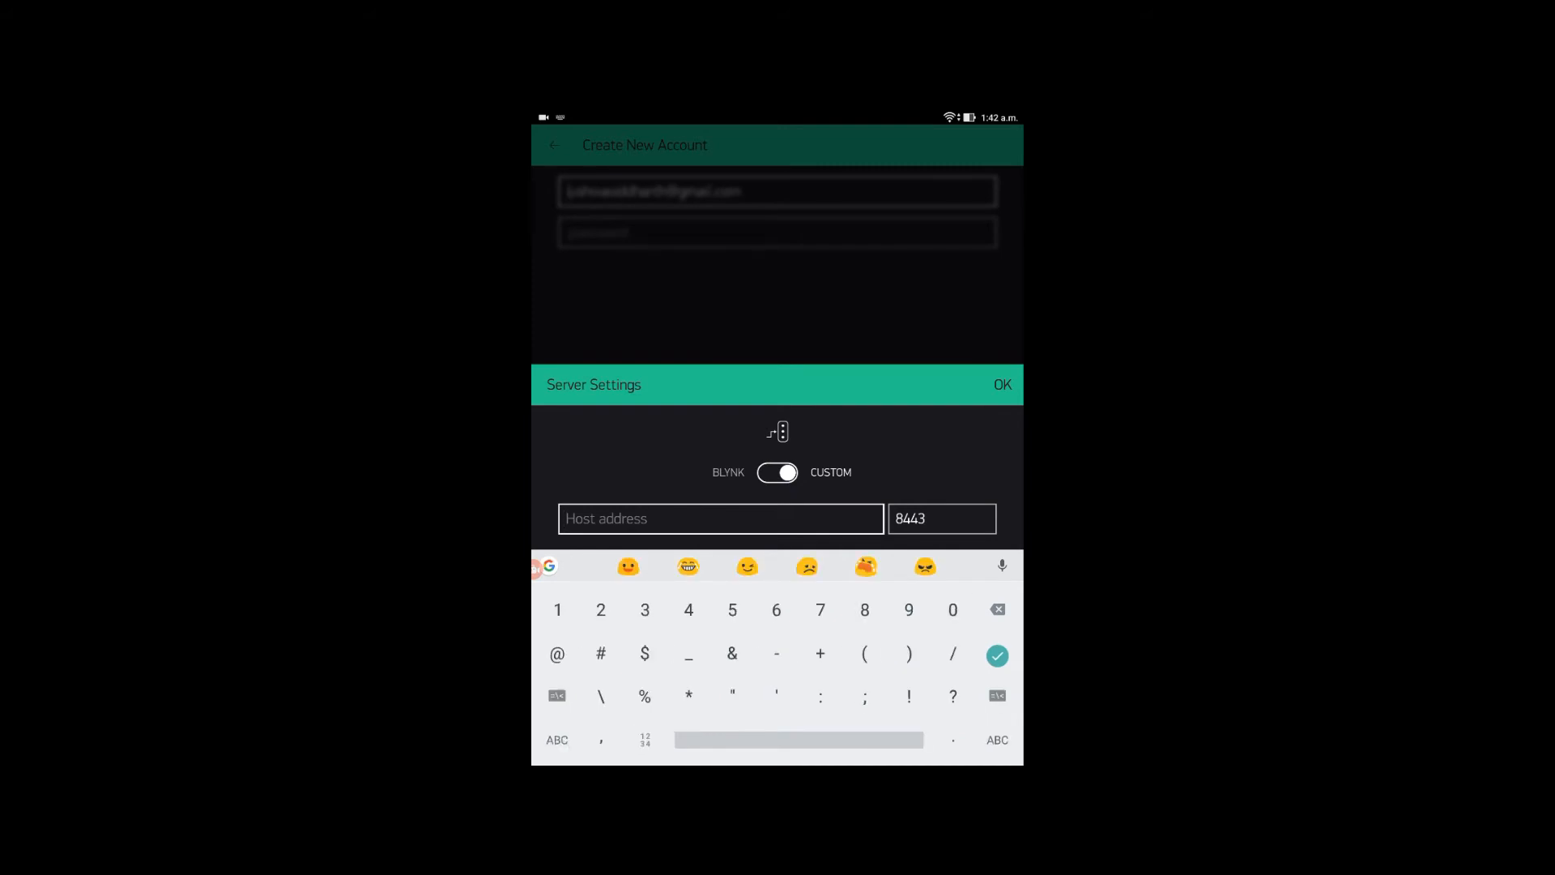
type("192")
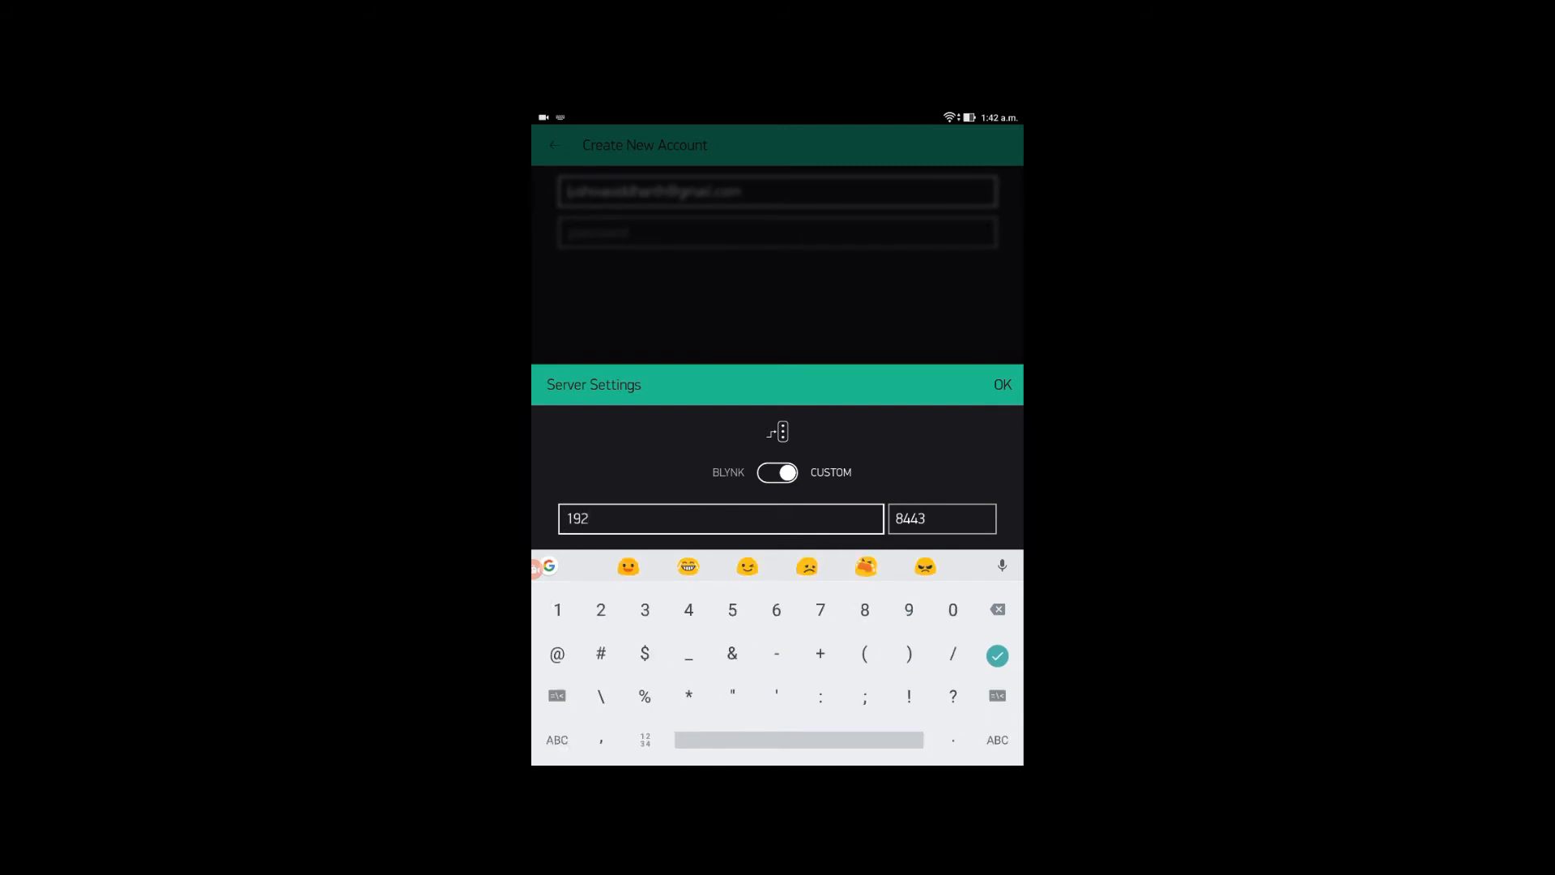
type(".168")
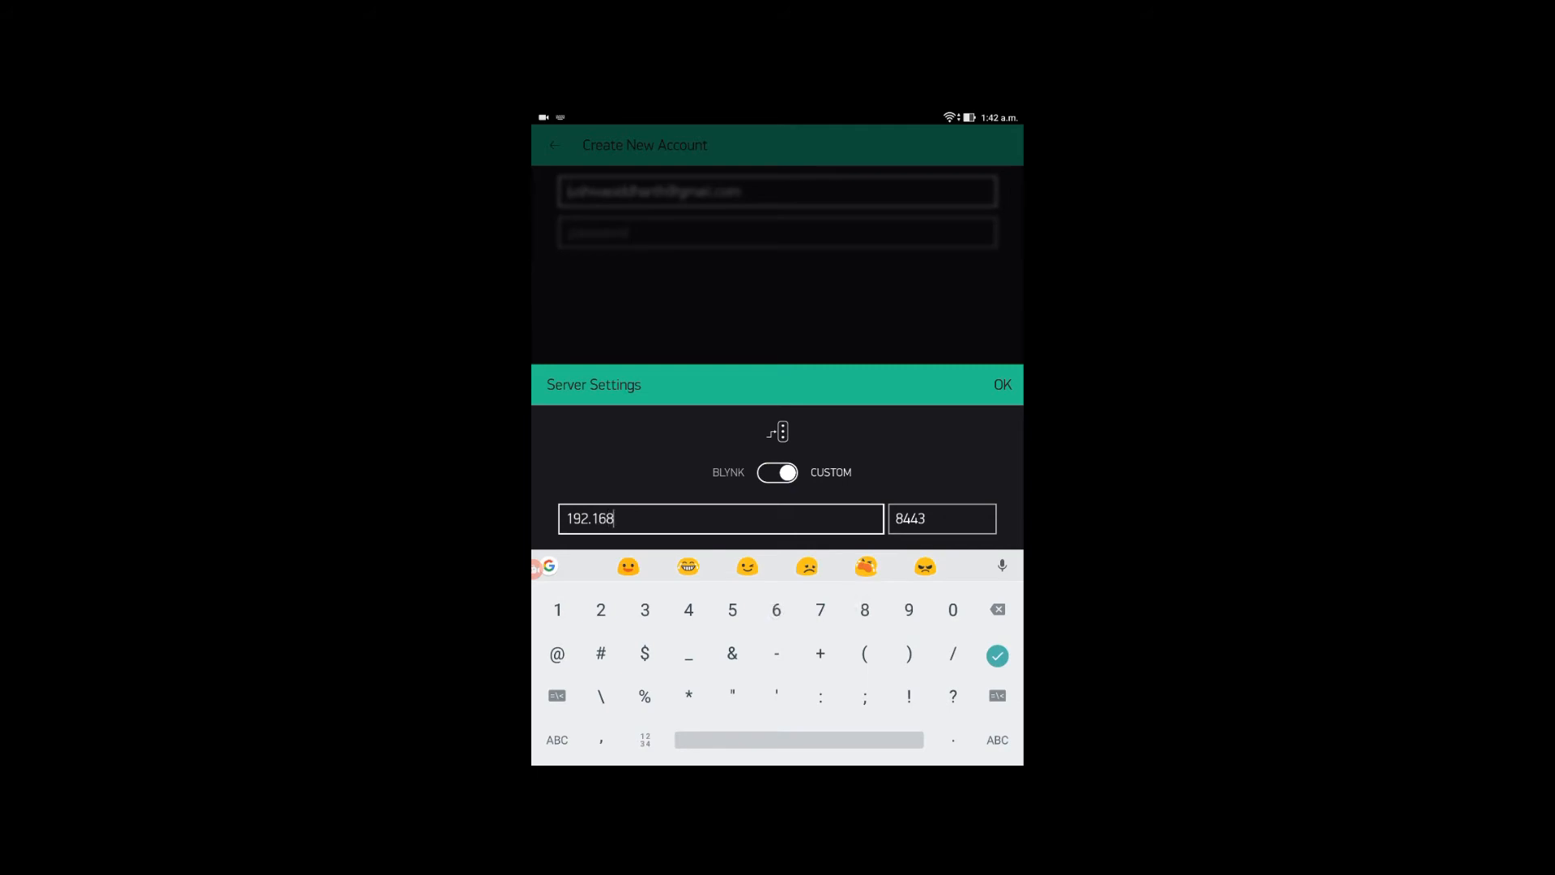
type(".1")
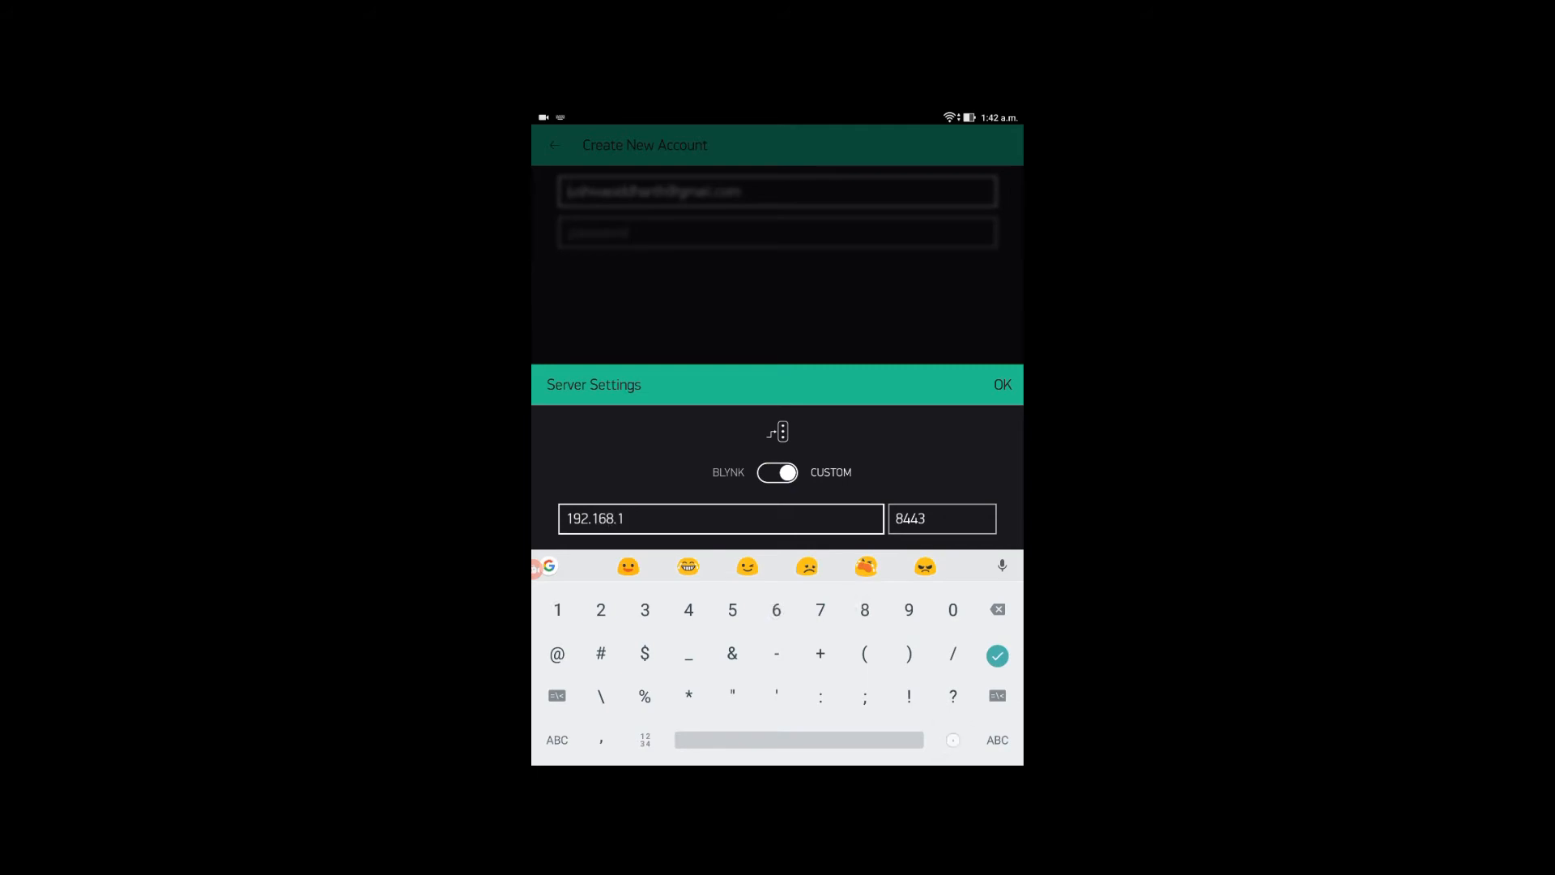
type(".10")
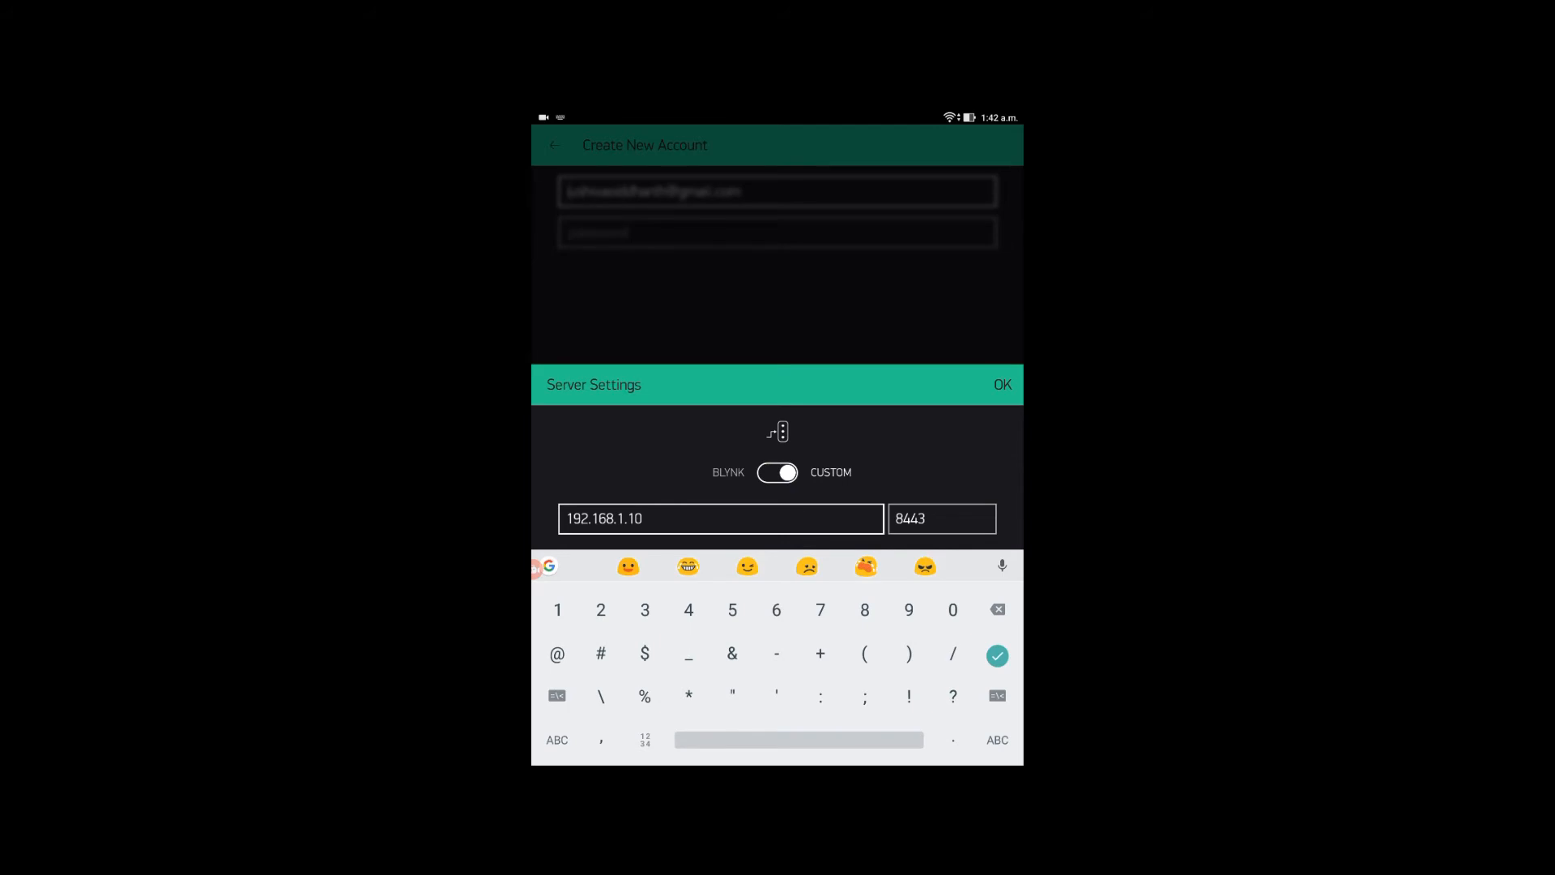
left_click(1001, 385)
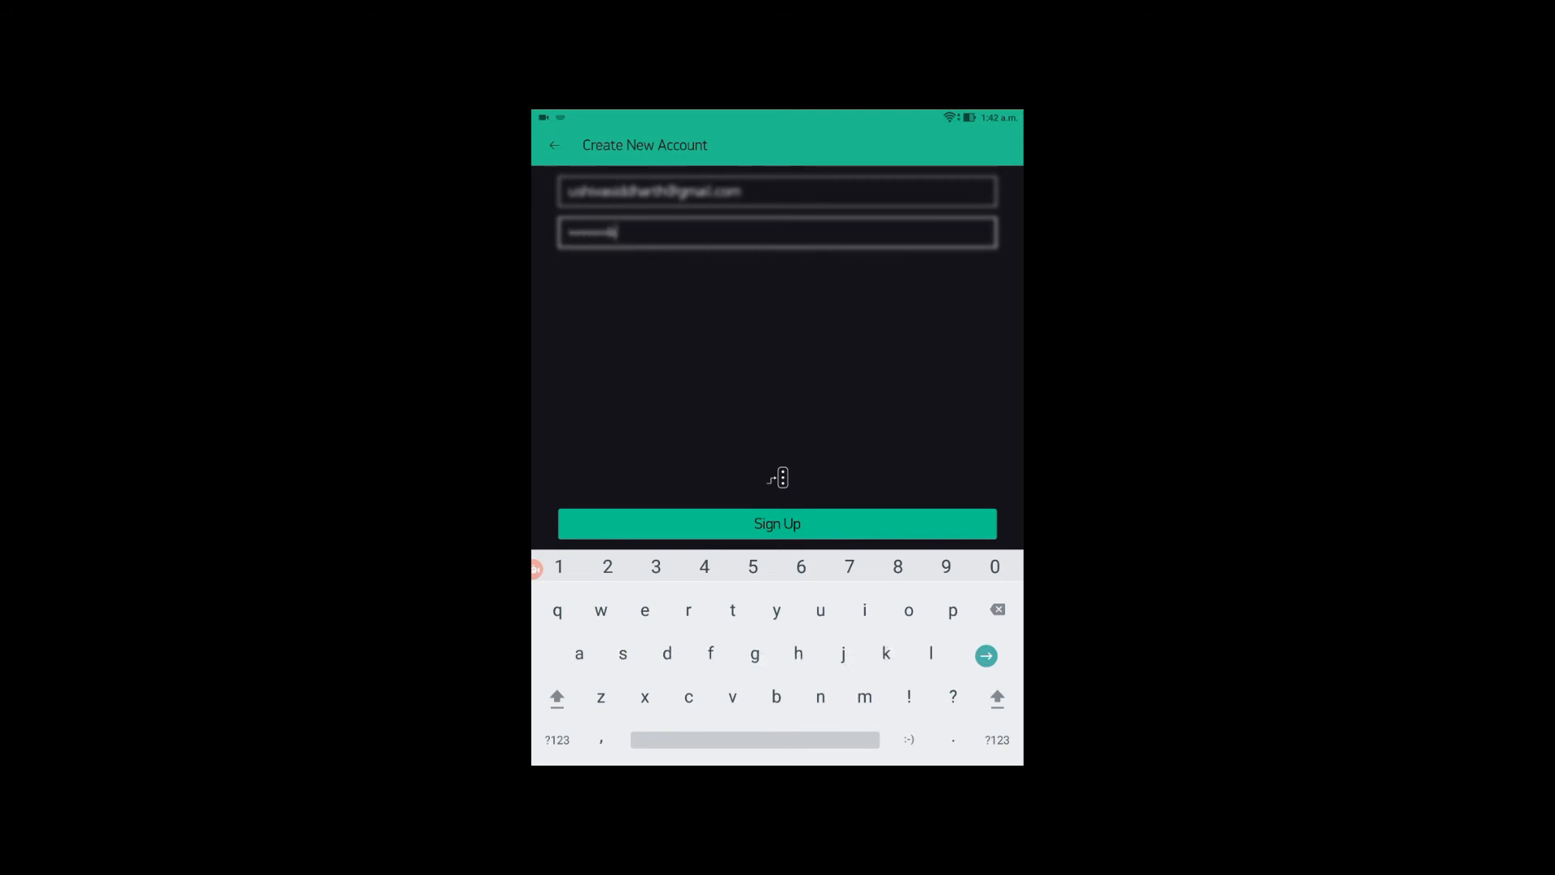
left_click(776, 523)
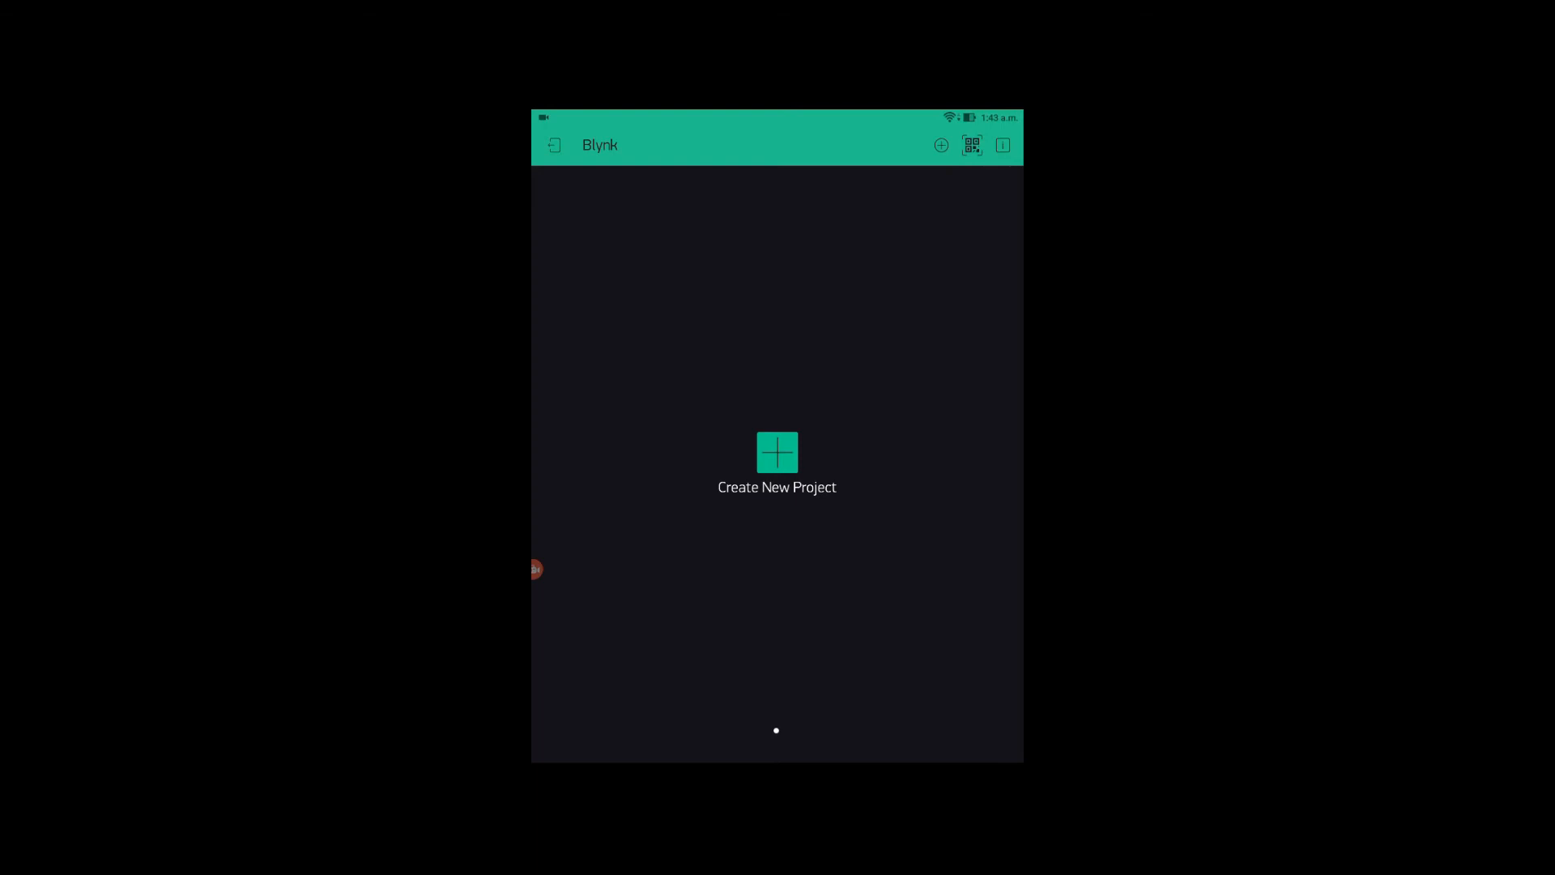
Start a new project and choose WeMos D1 mini as its hardware.
left_click(776, 462)
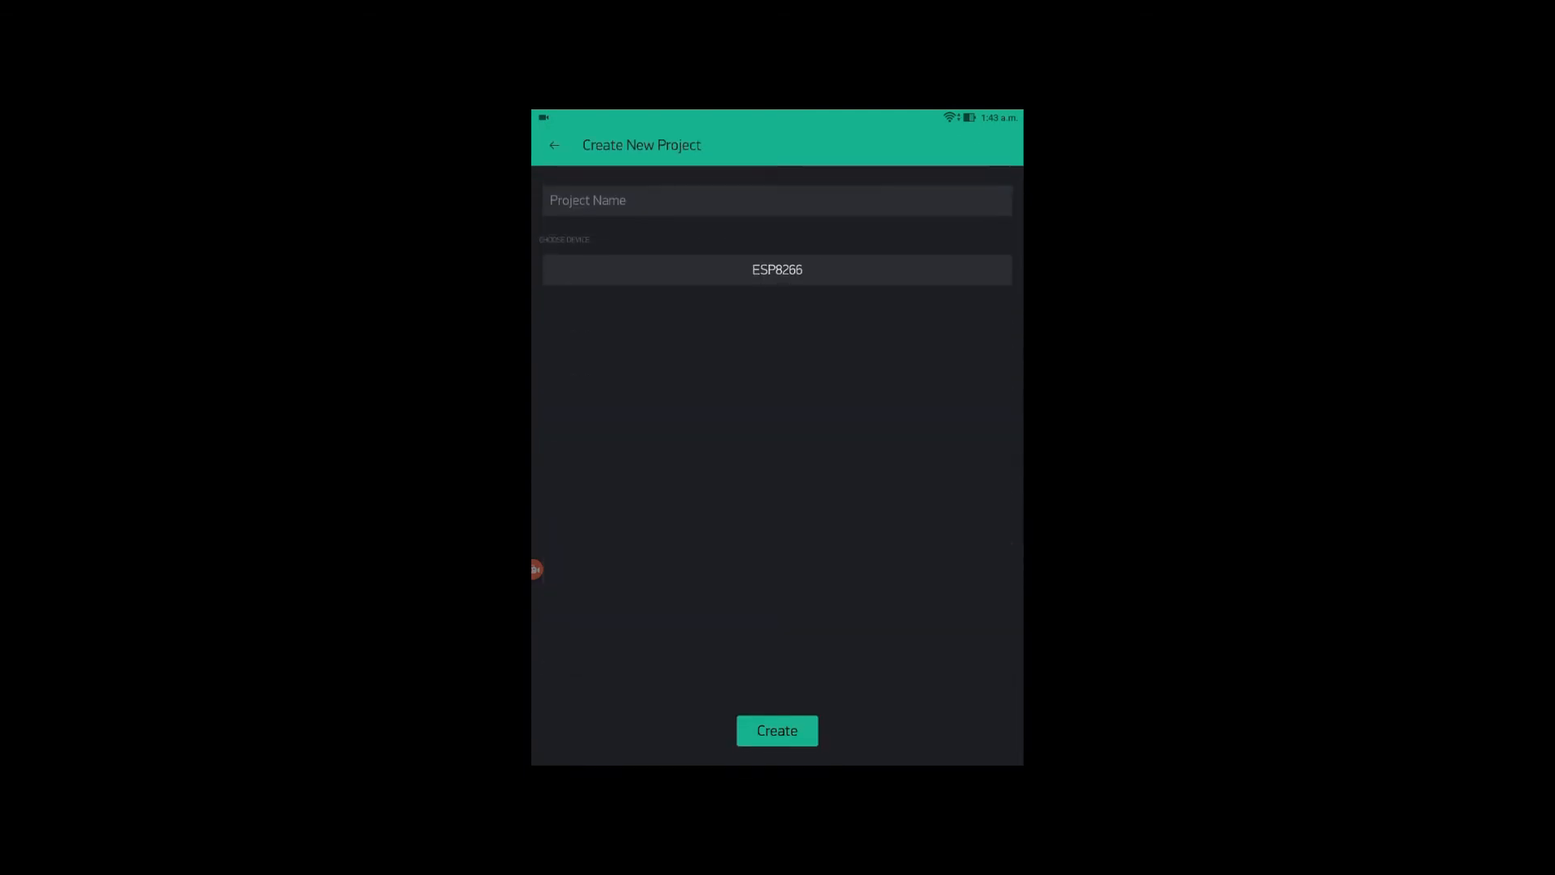
left_click(776, 269)
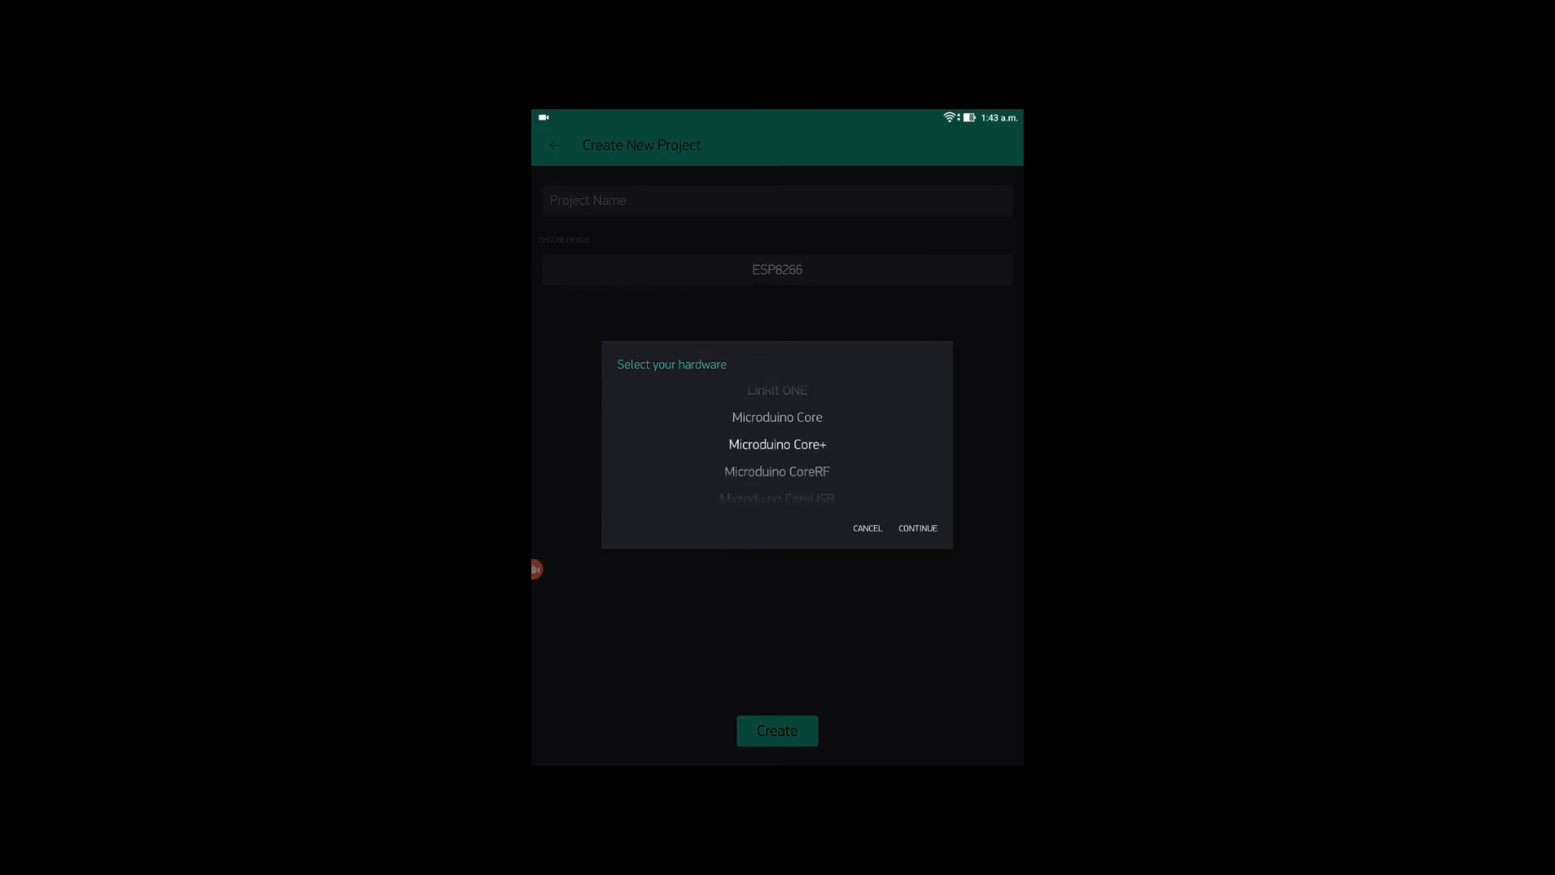
scroll("down", 3)
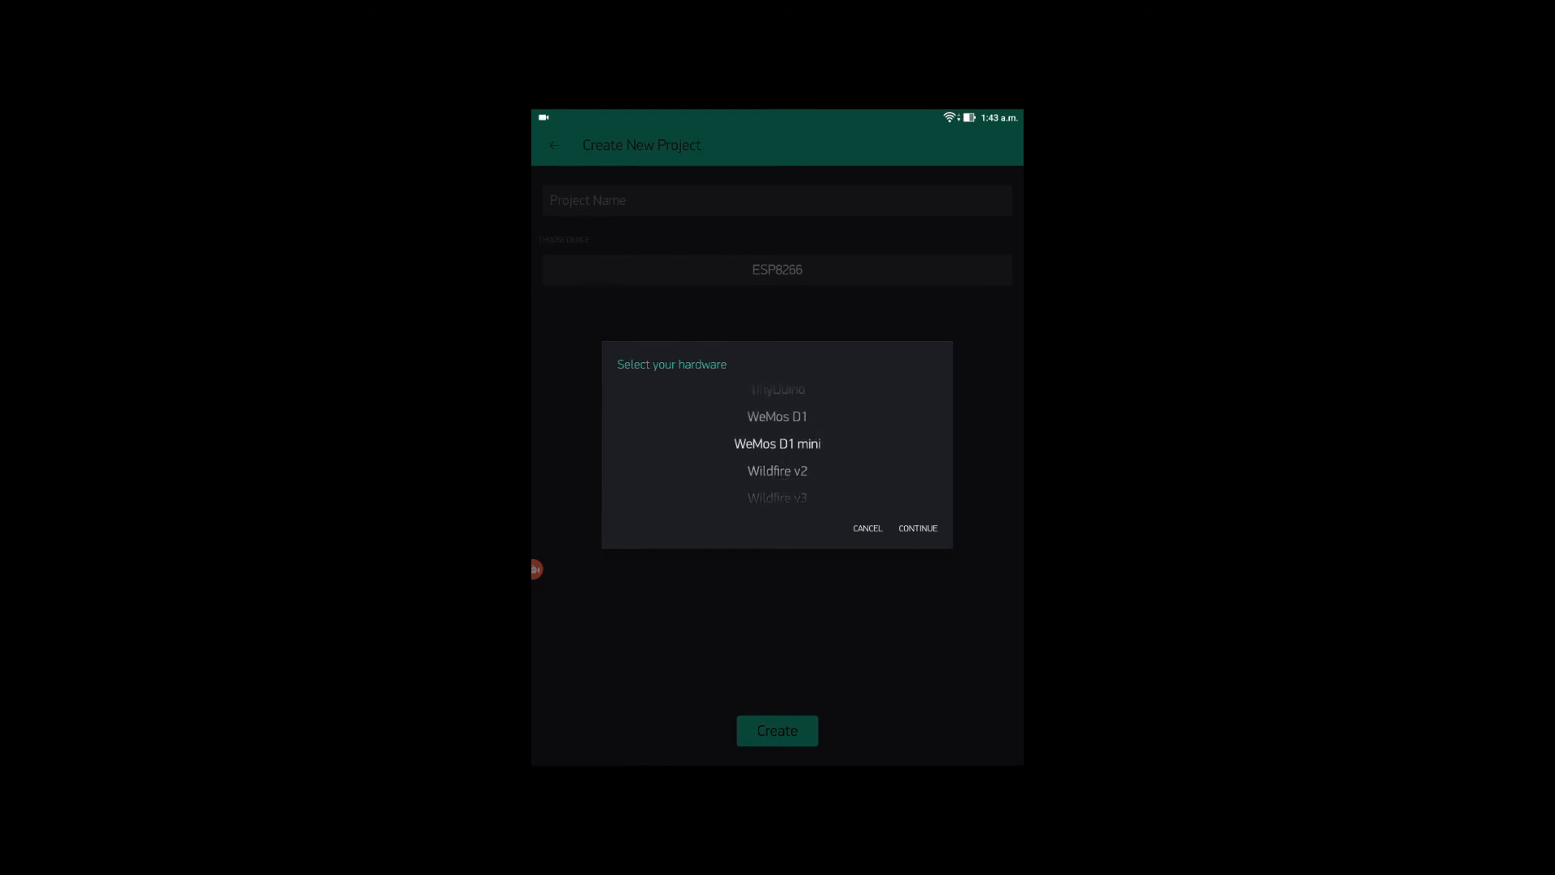
left_click(916, 528)
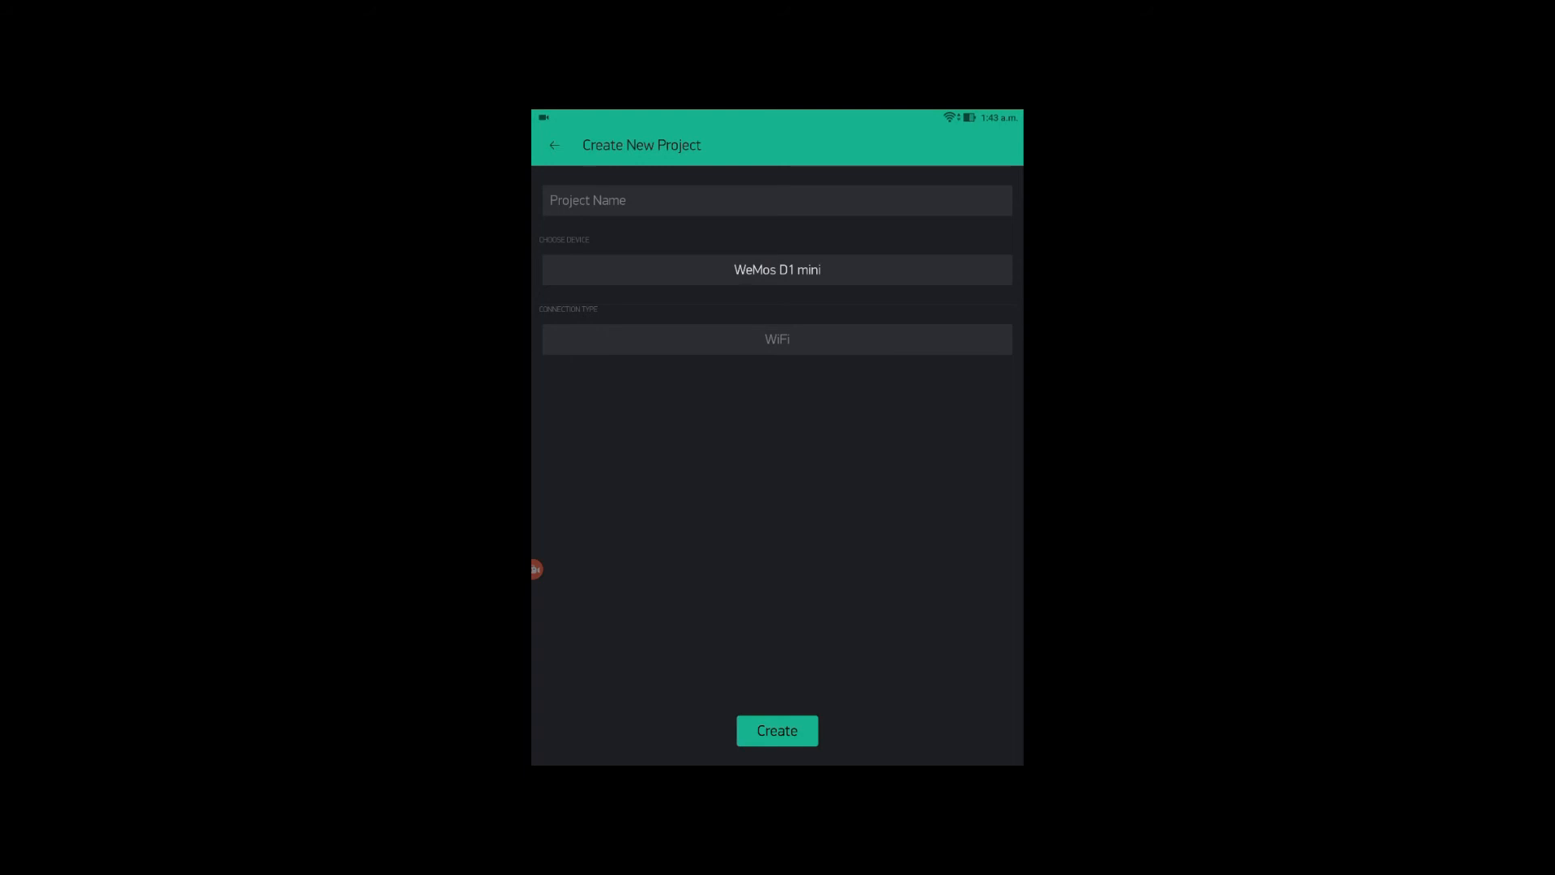
Name the project sid and create it.
left_click(776, 199)
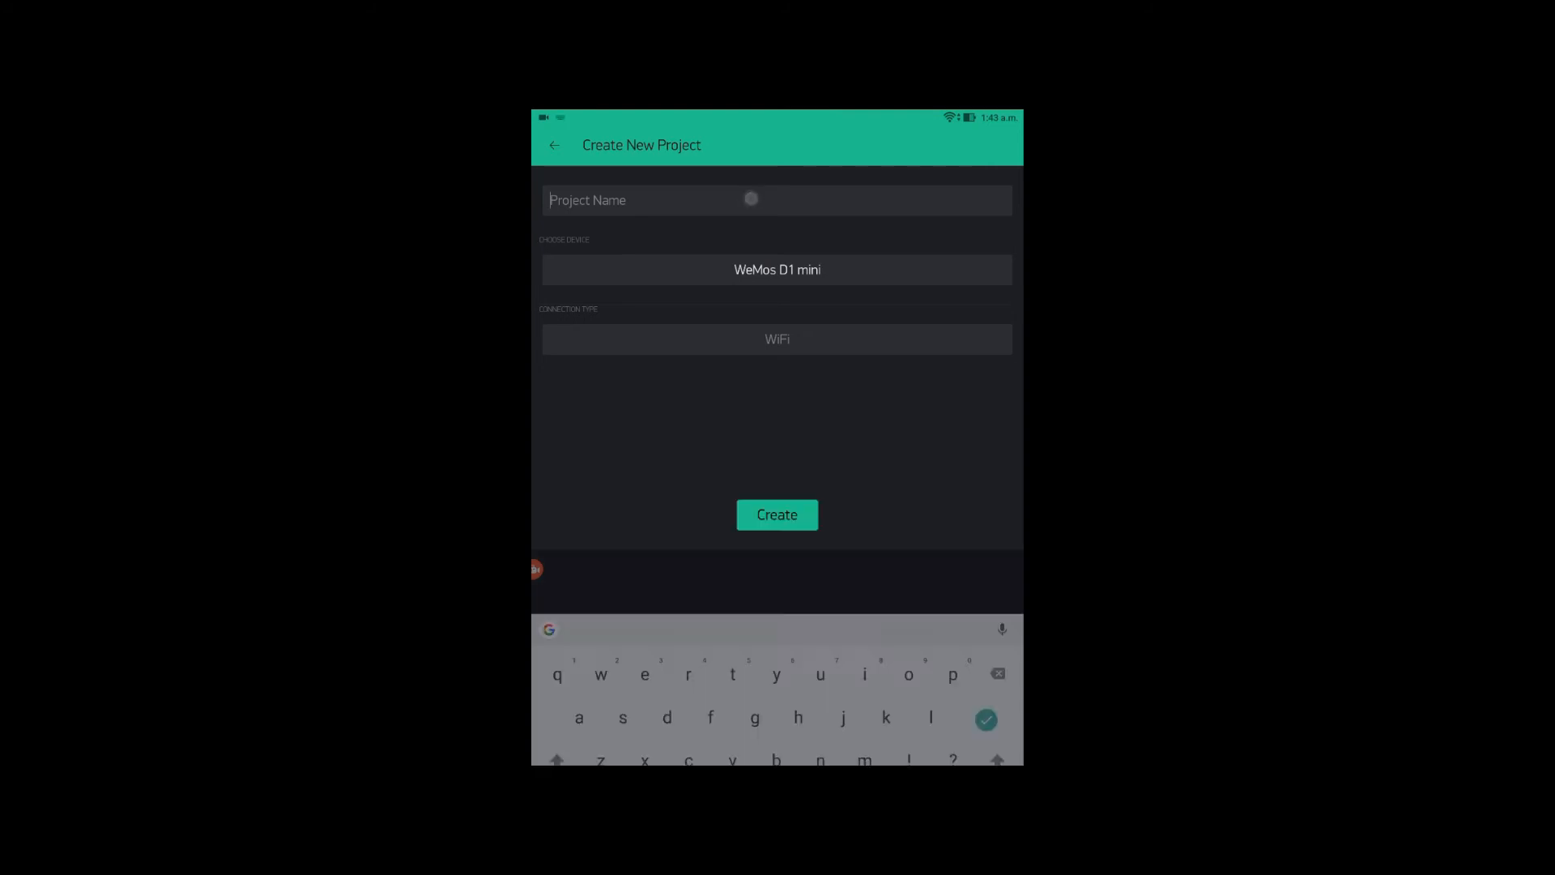
type("si")
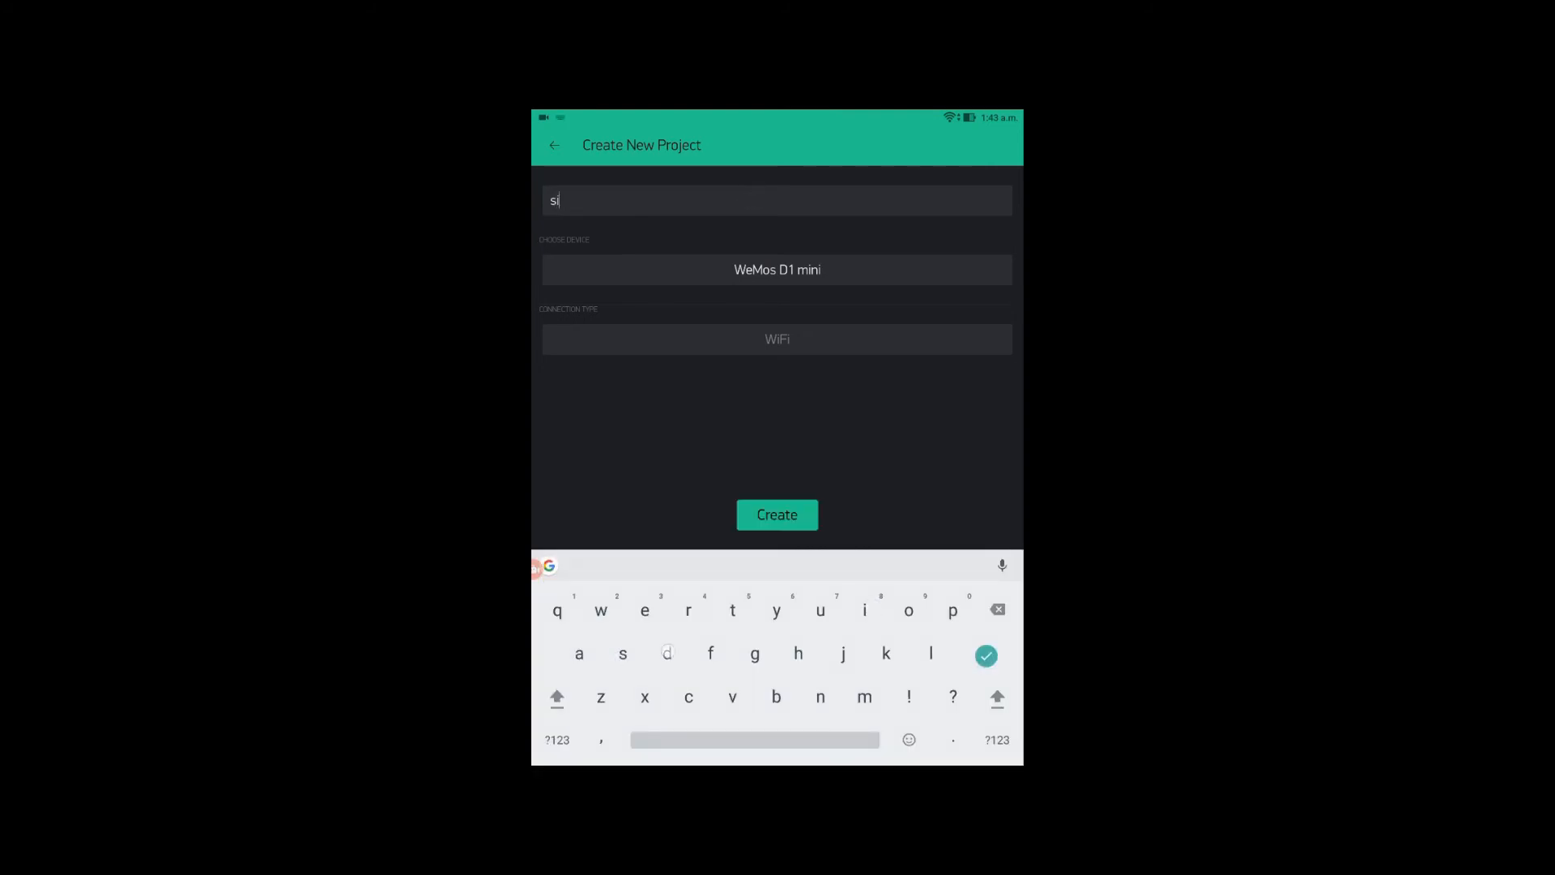
left_click(776, 515)
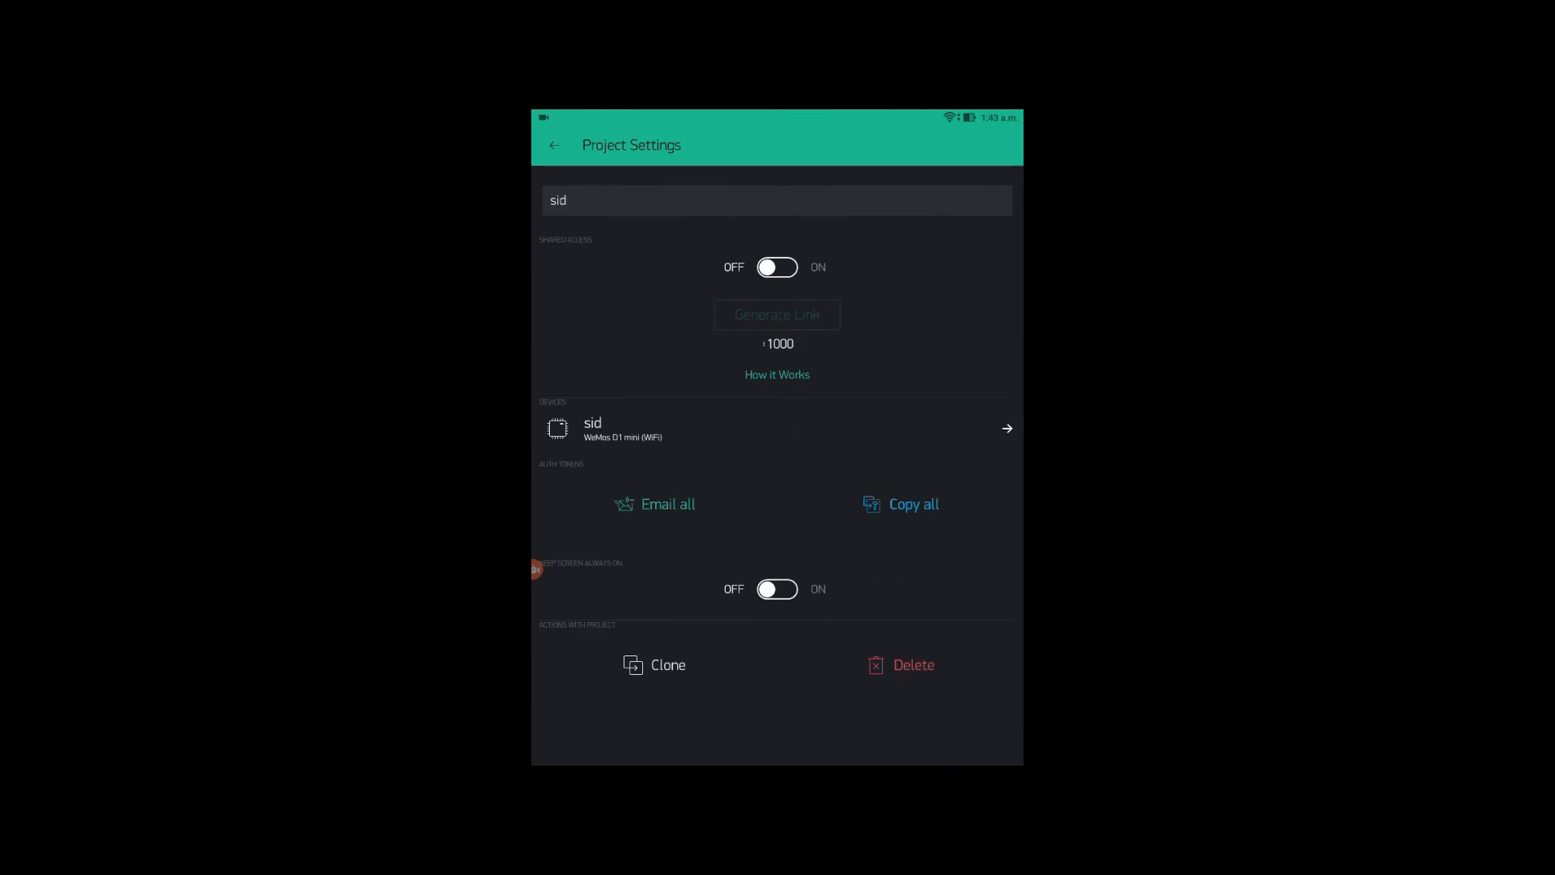
left_click(667, 504)
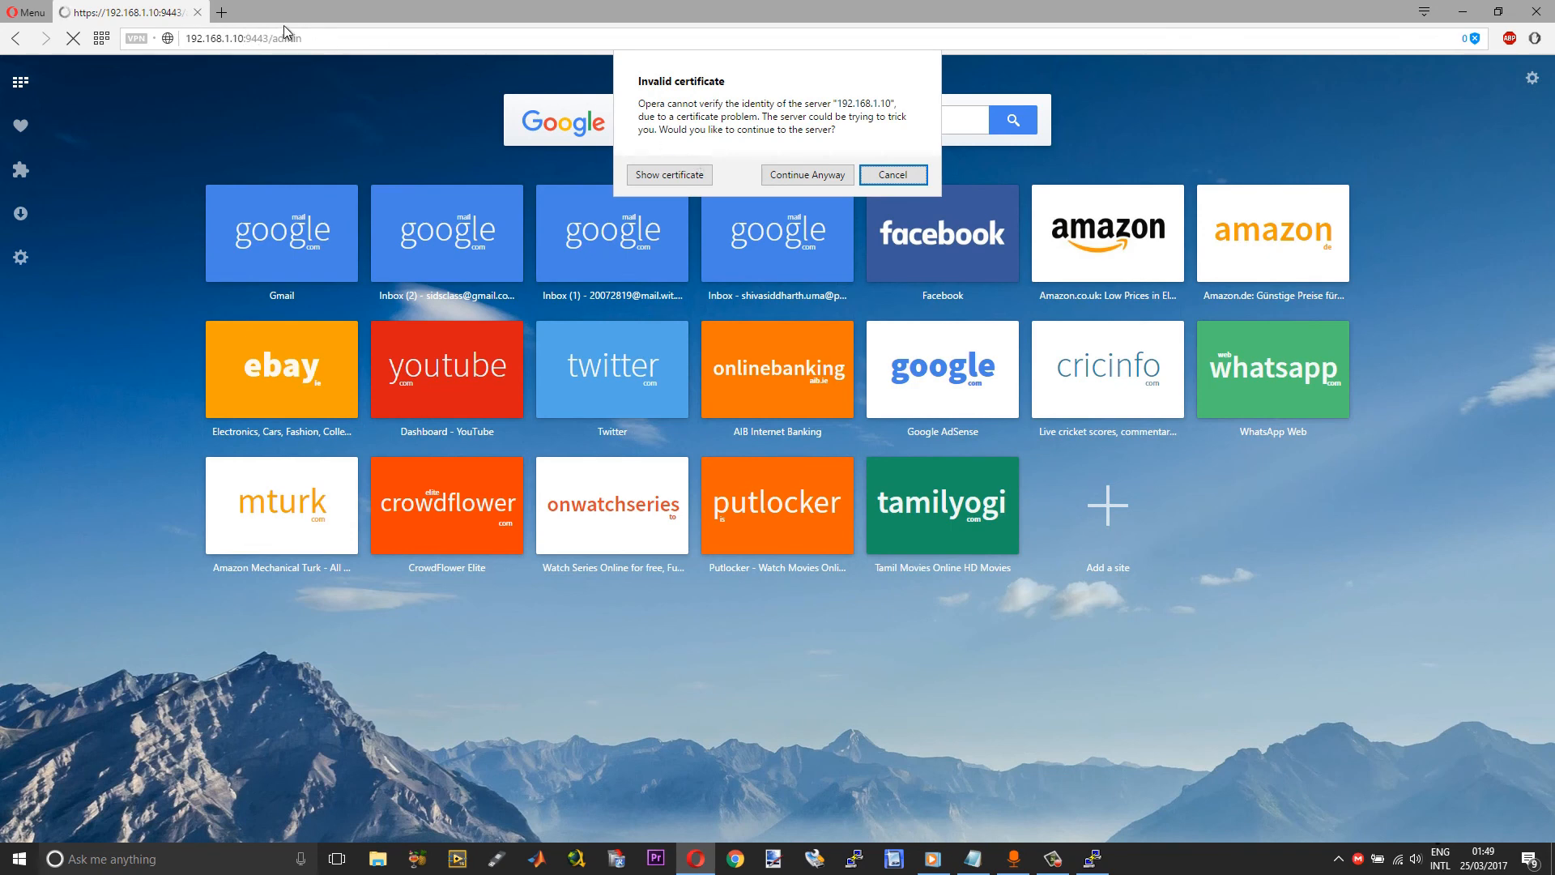
mouse_move(270, 33)
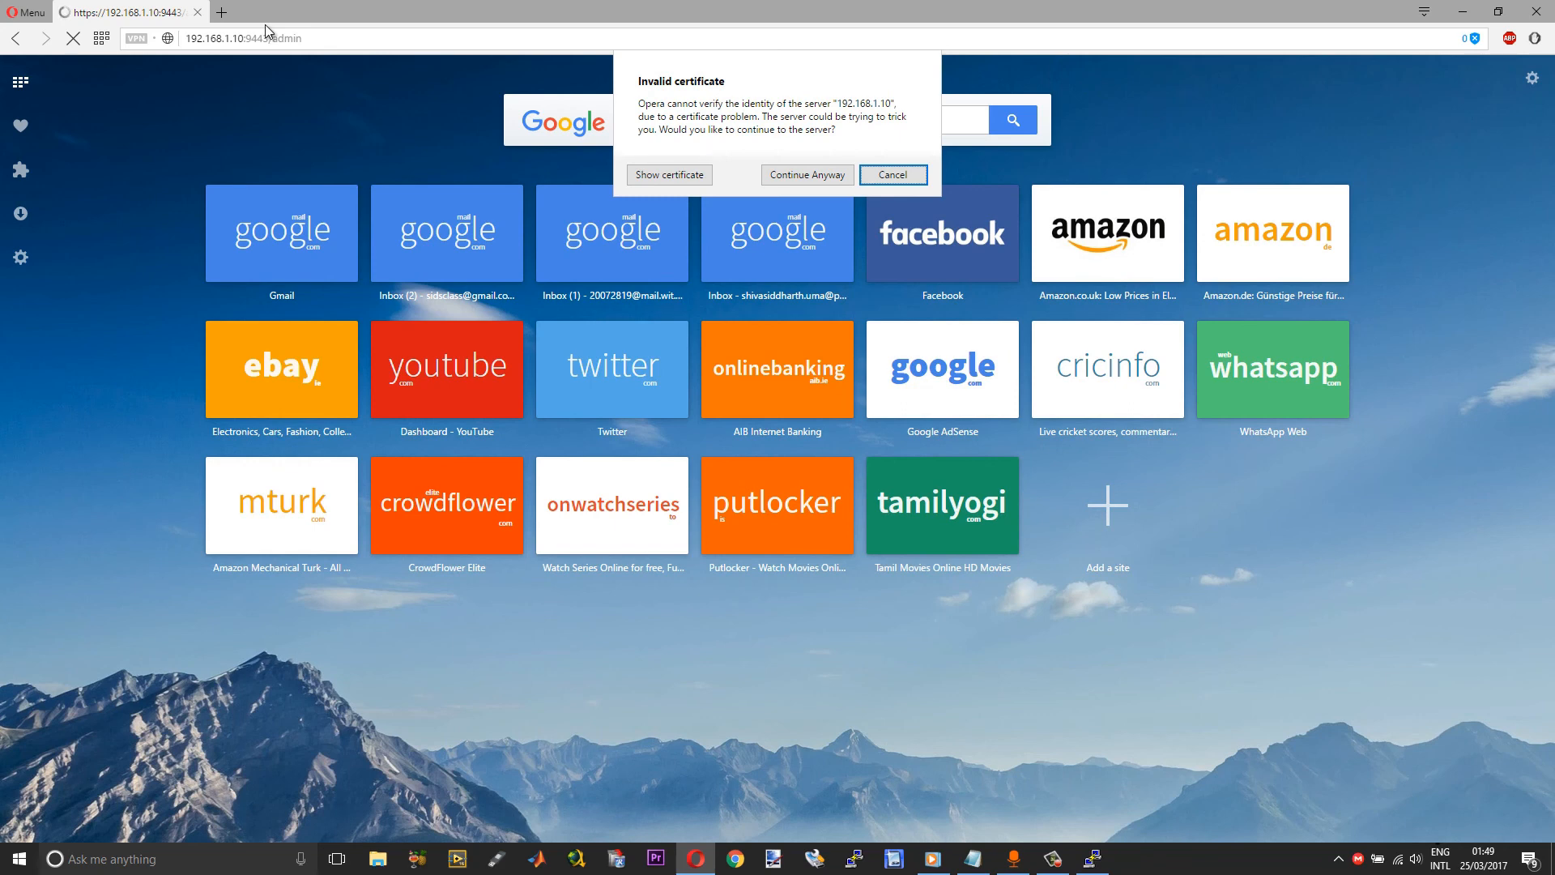
mouse_move(753, 143)
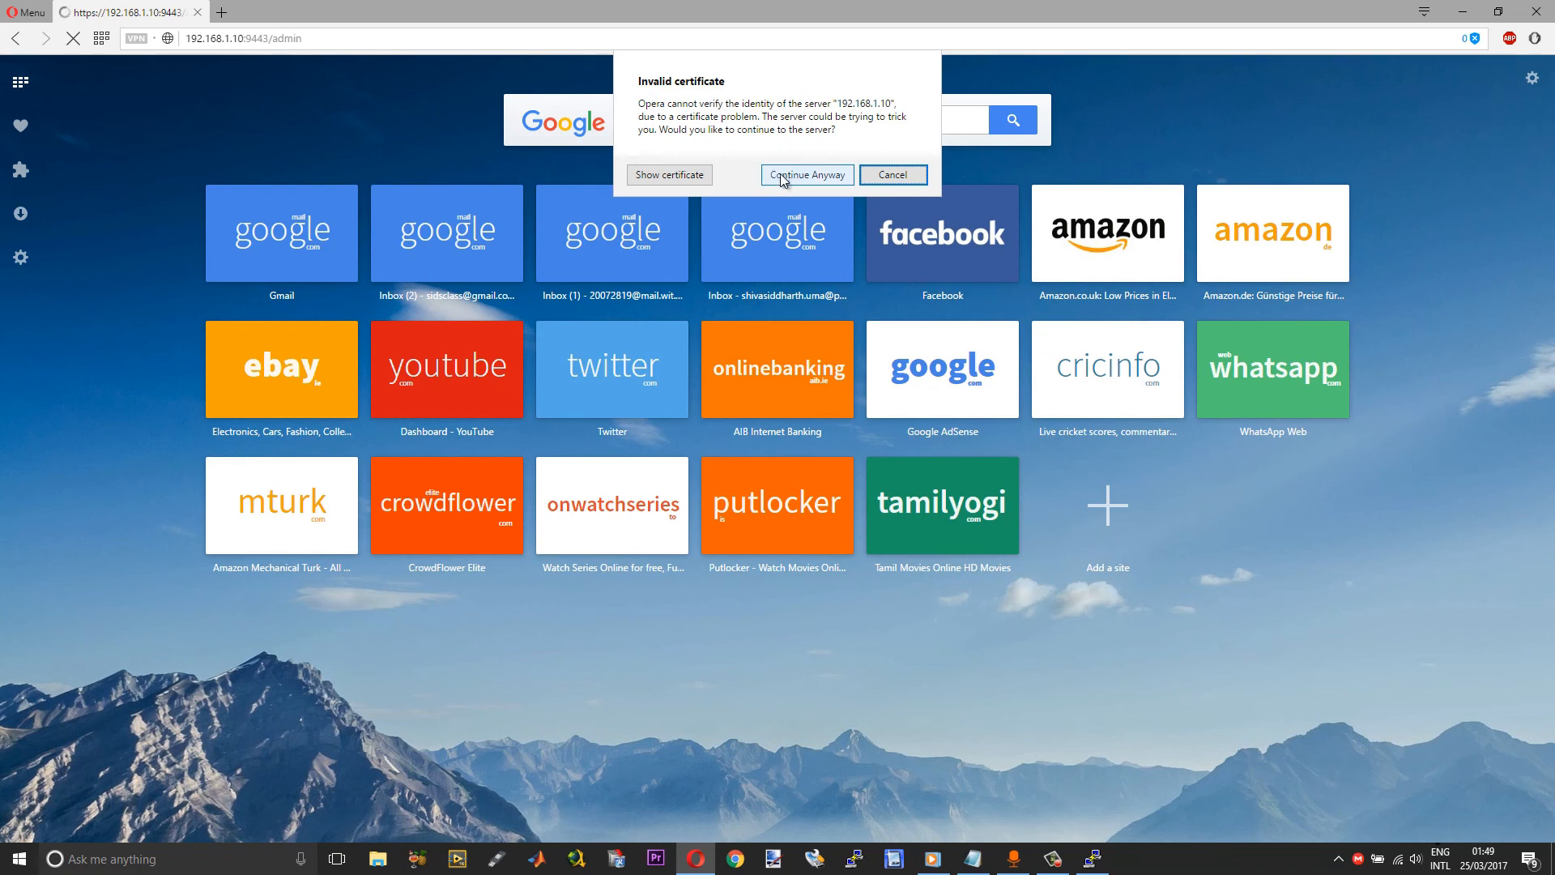
Continue past the invalid certificate warning to load the admin dashboard.
left_click(805, 175)
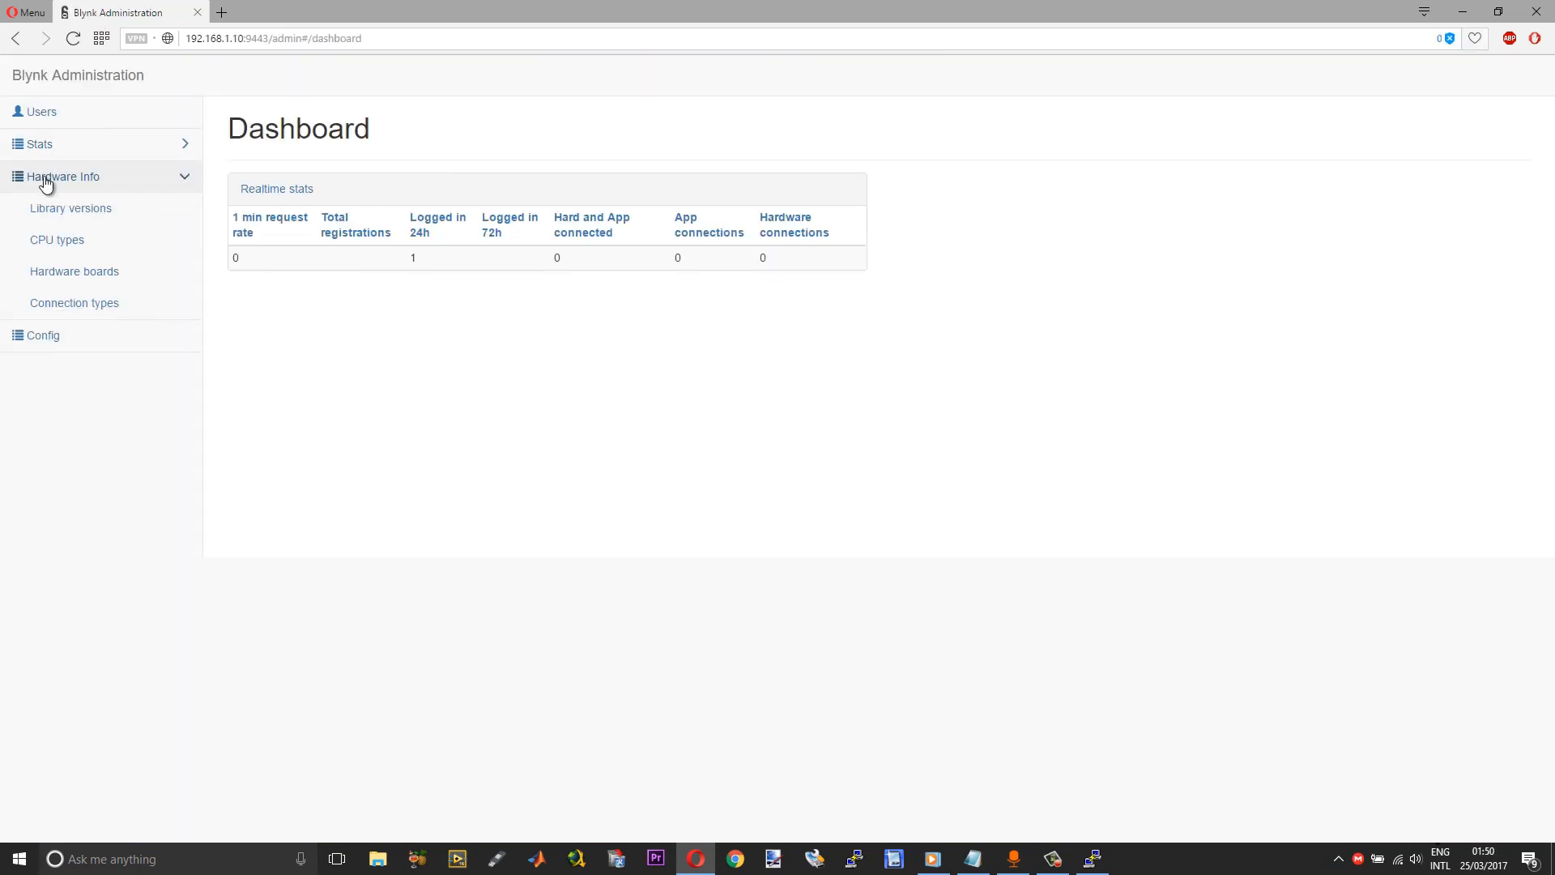
Browse CPU types, Hardware boards and Connection types, then show the Users list with one registered account.
left_click(57, 240)
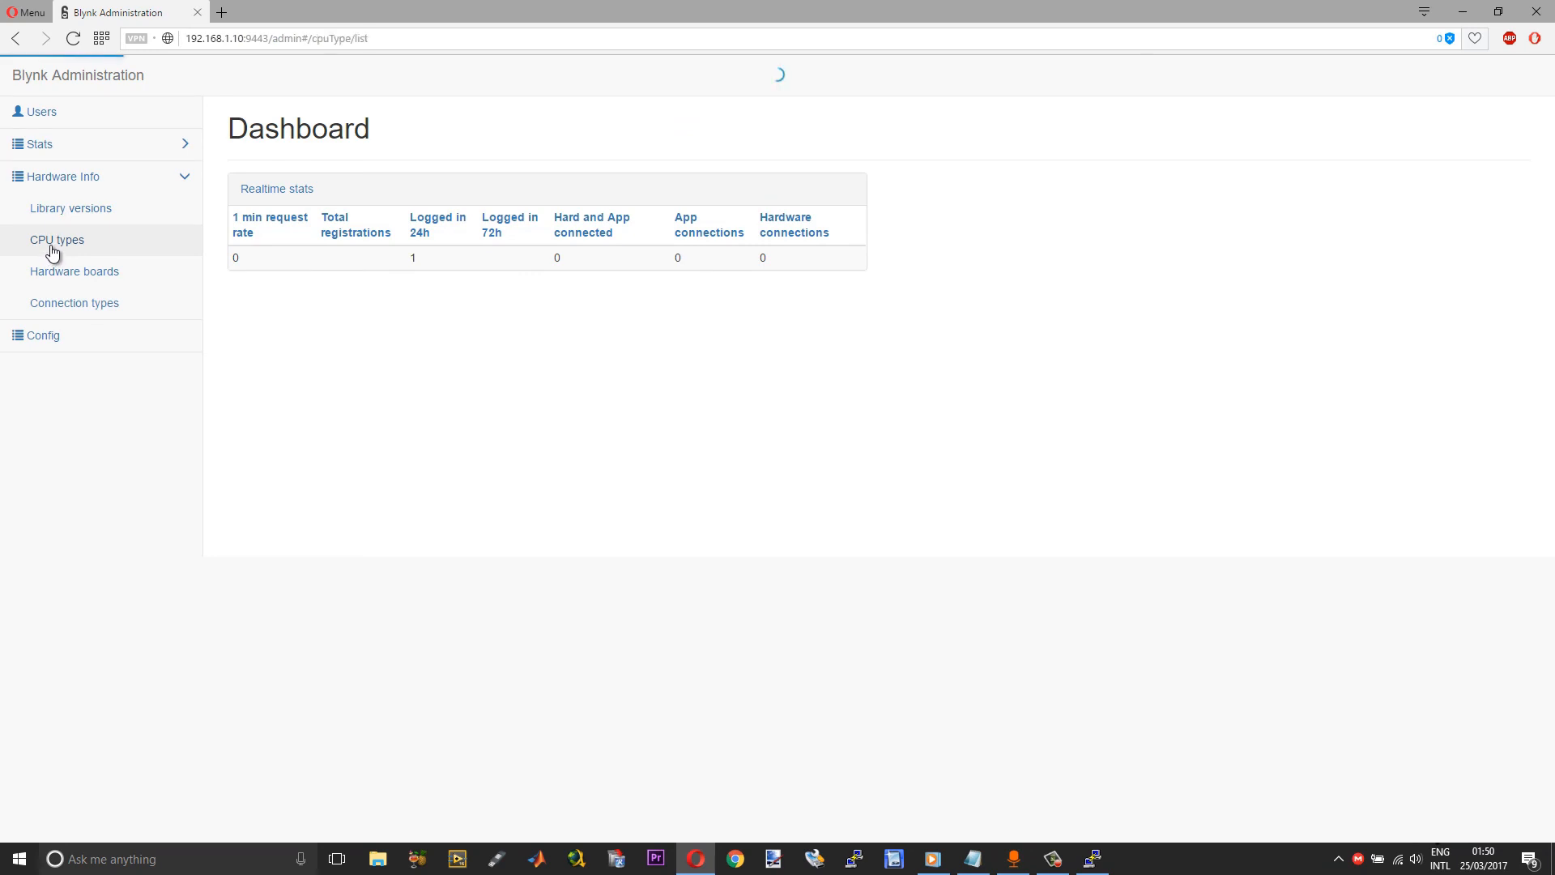
left_click(73, 270)
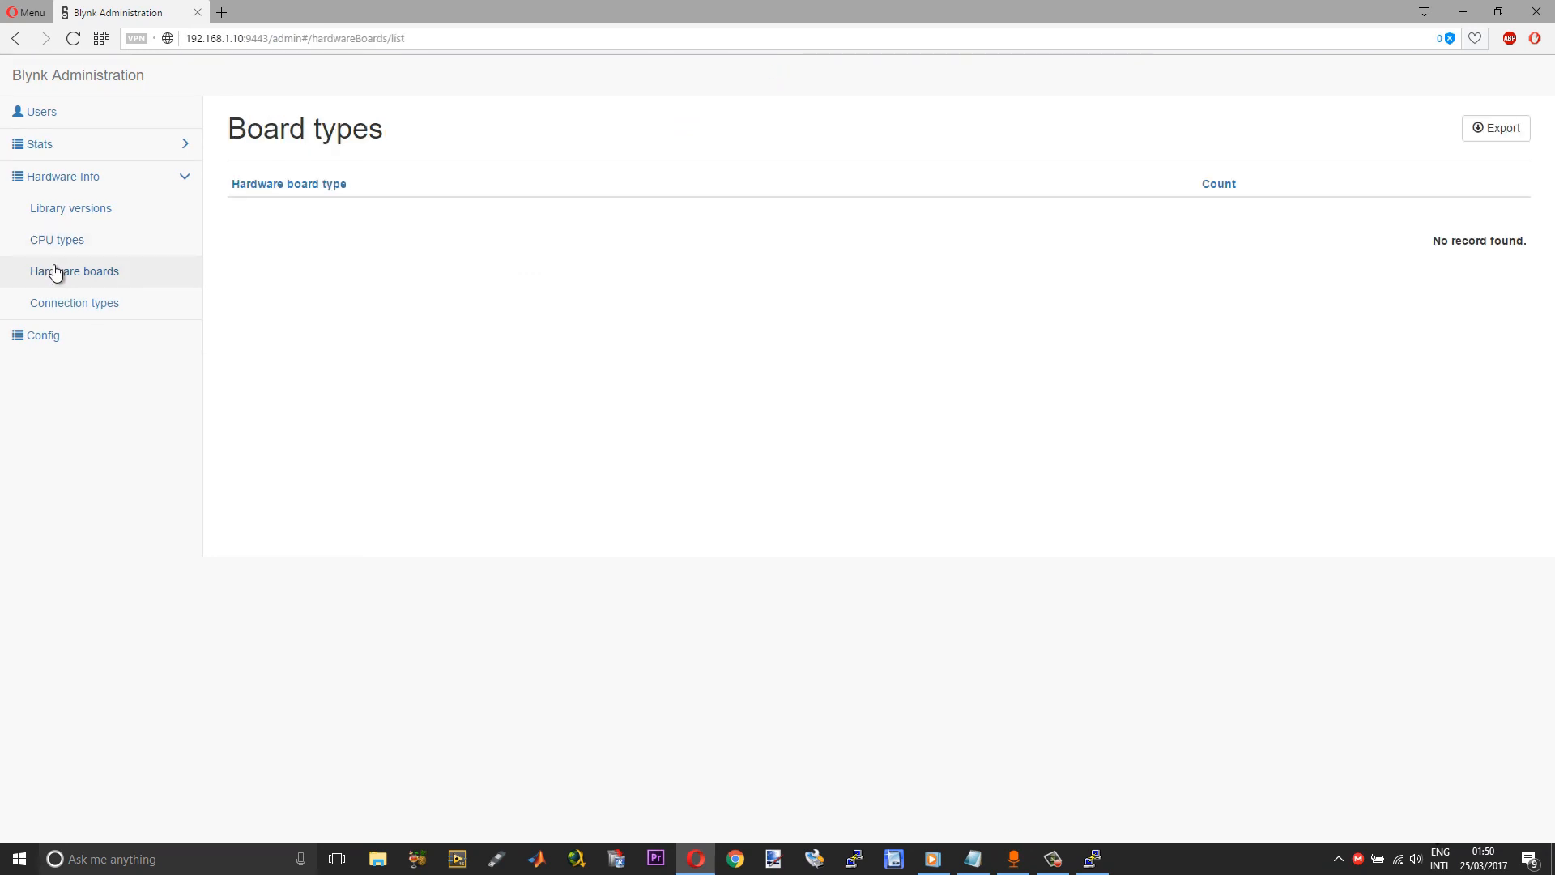
left_click(75, 303)
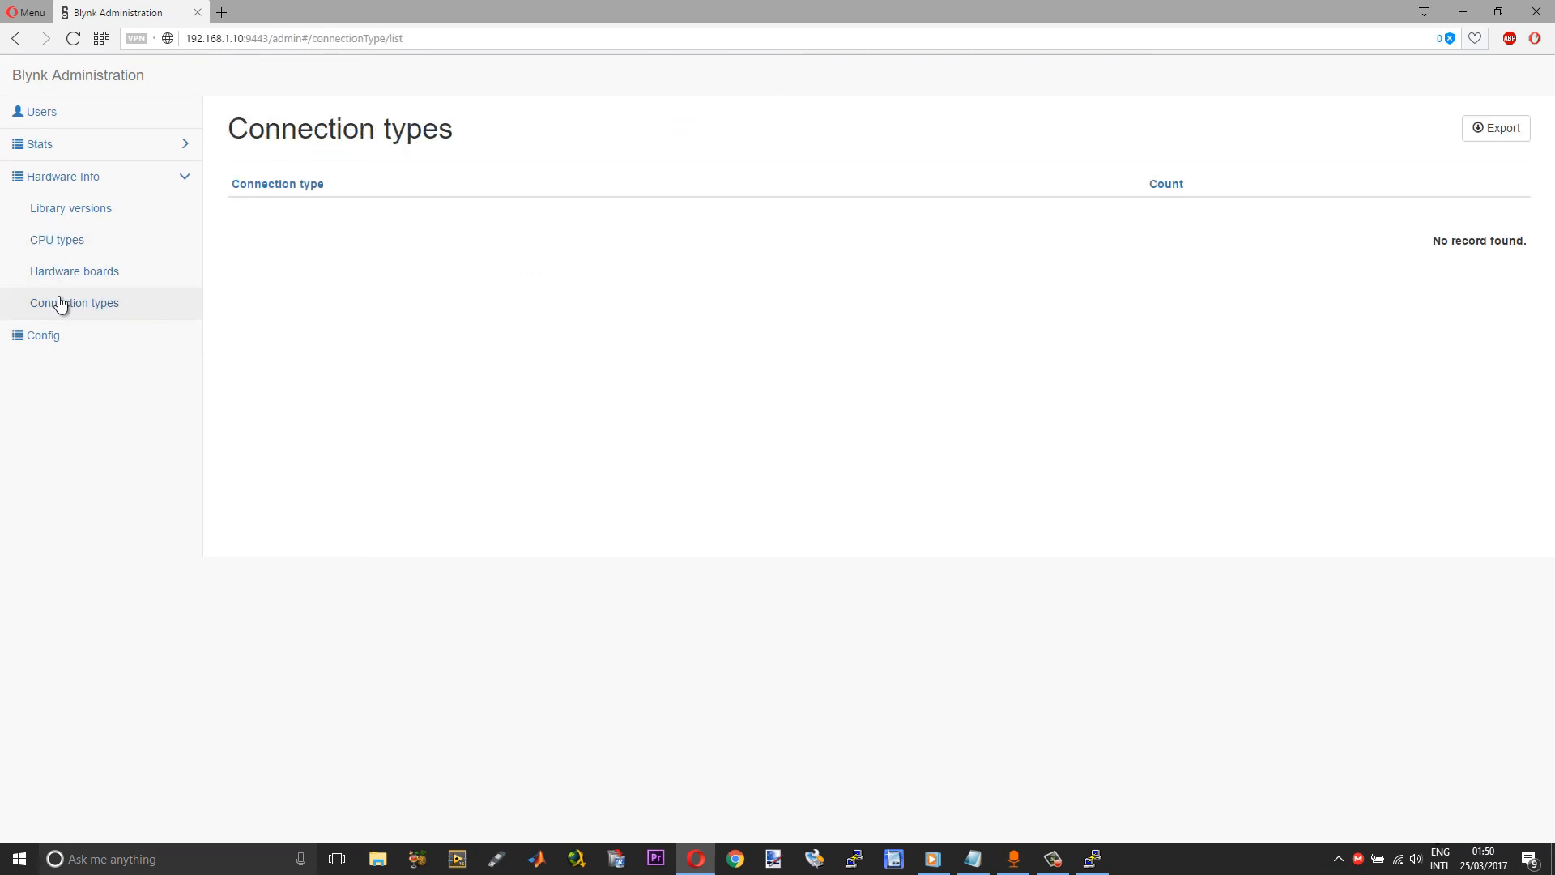
mouse_move(191, 256)
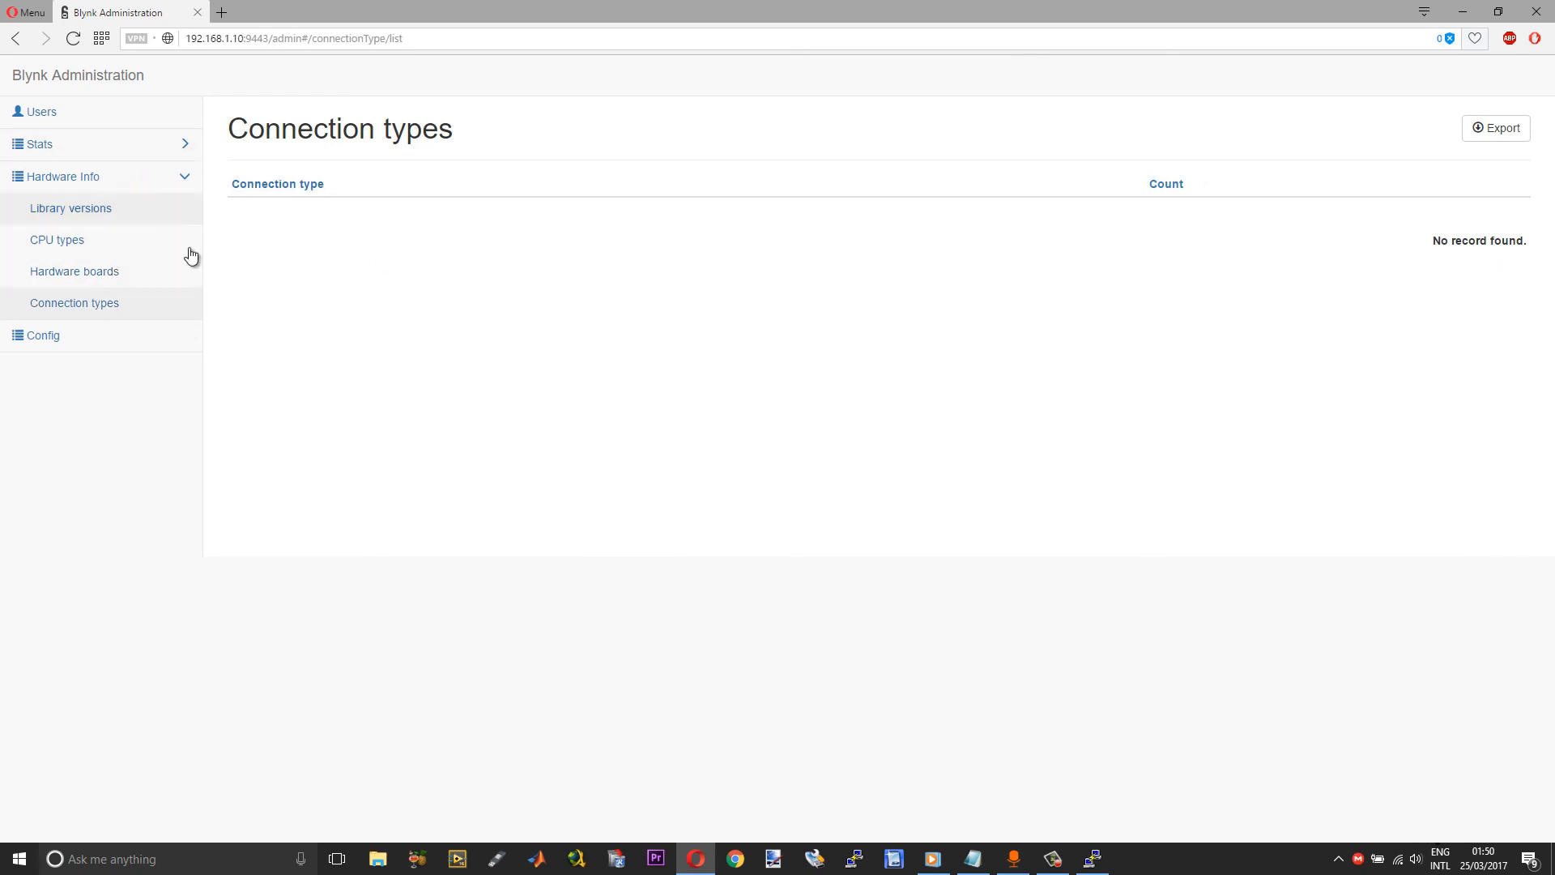
left_click(40, 112)
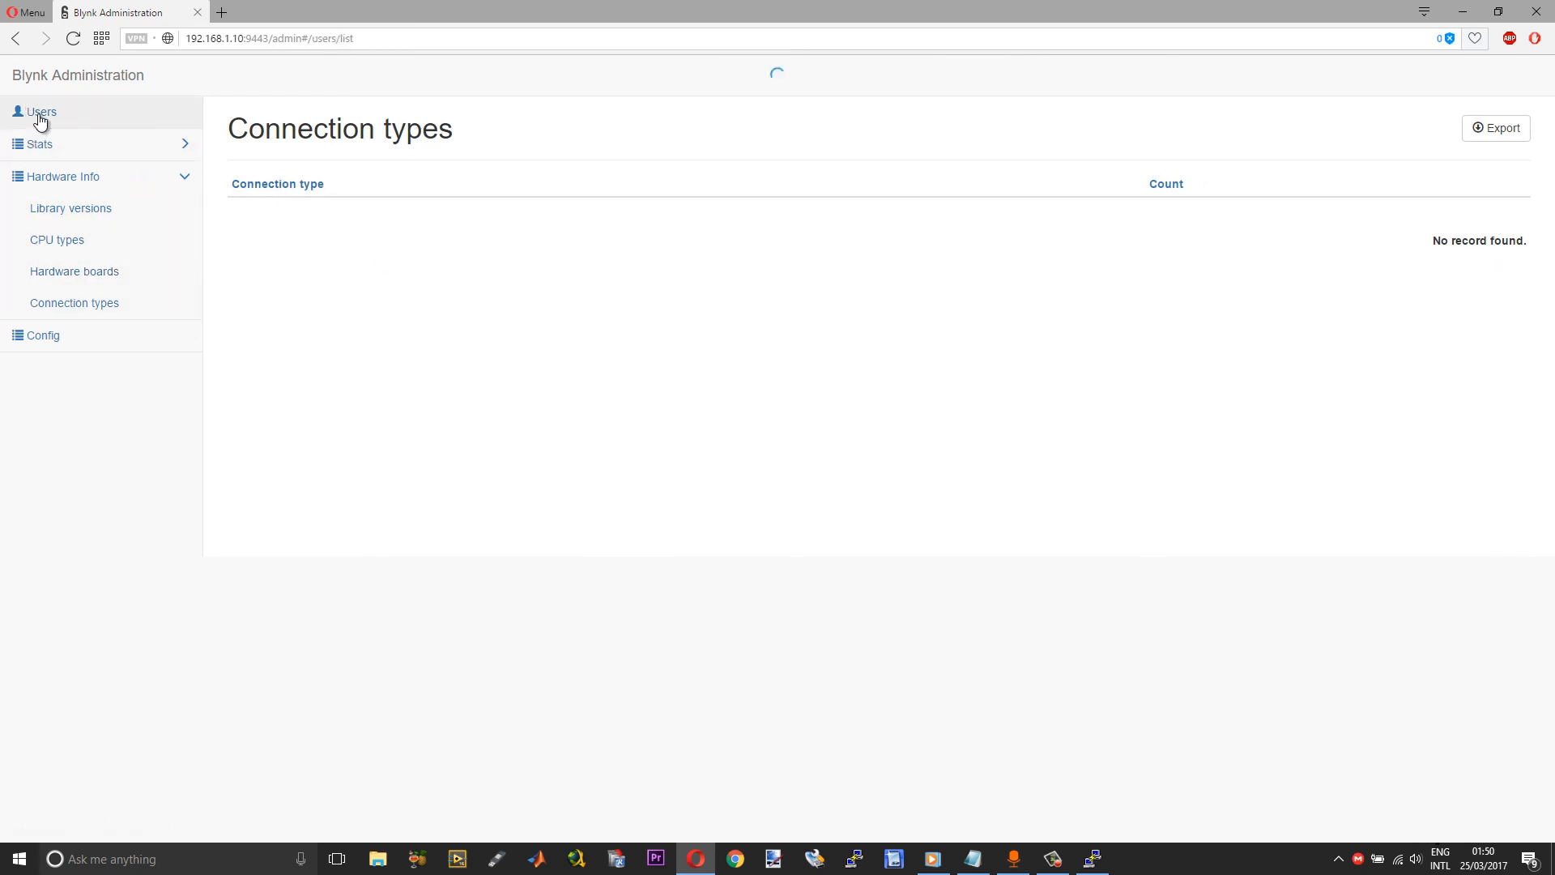
left_click(40, 112)
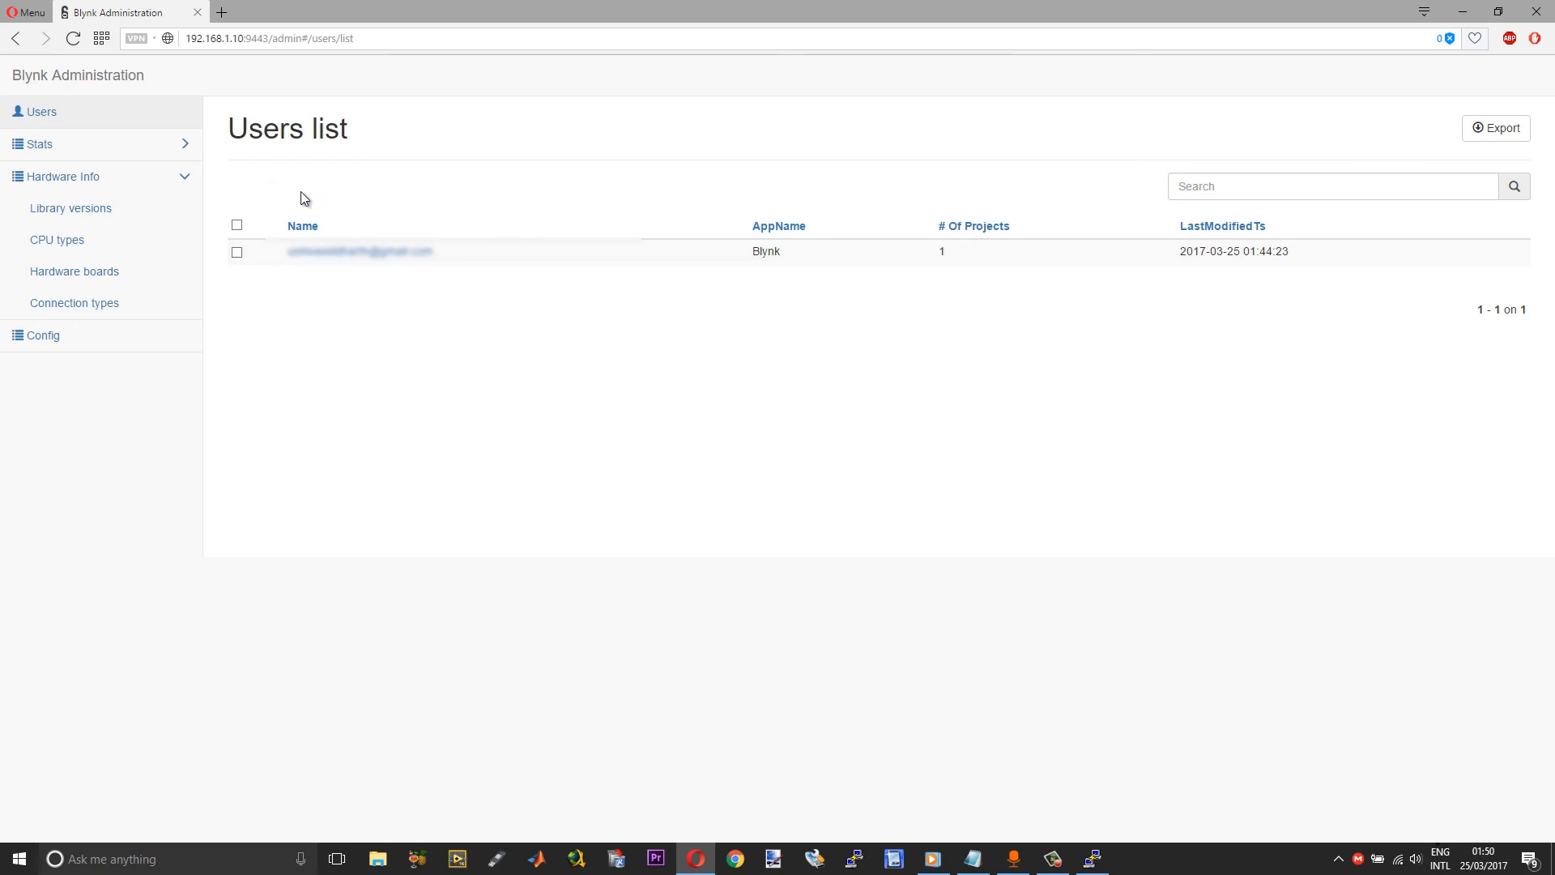
mouse_move(275, 276)
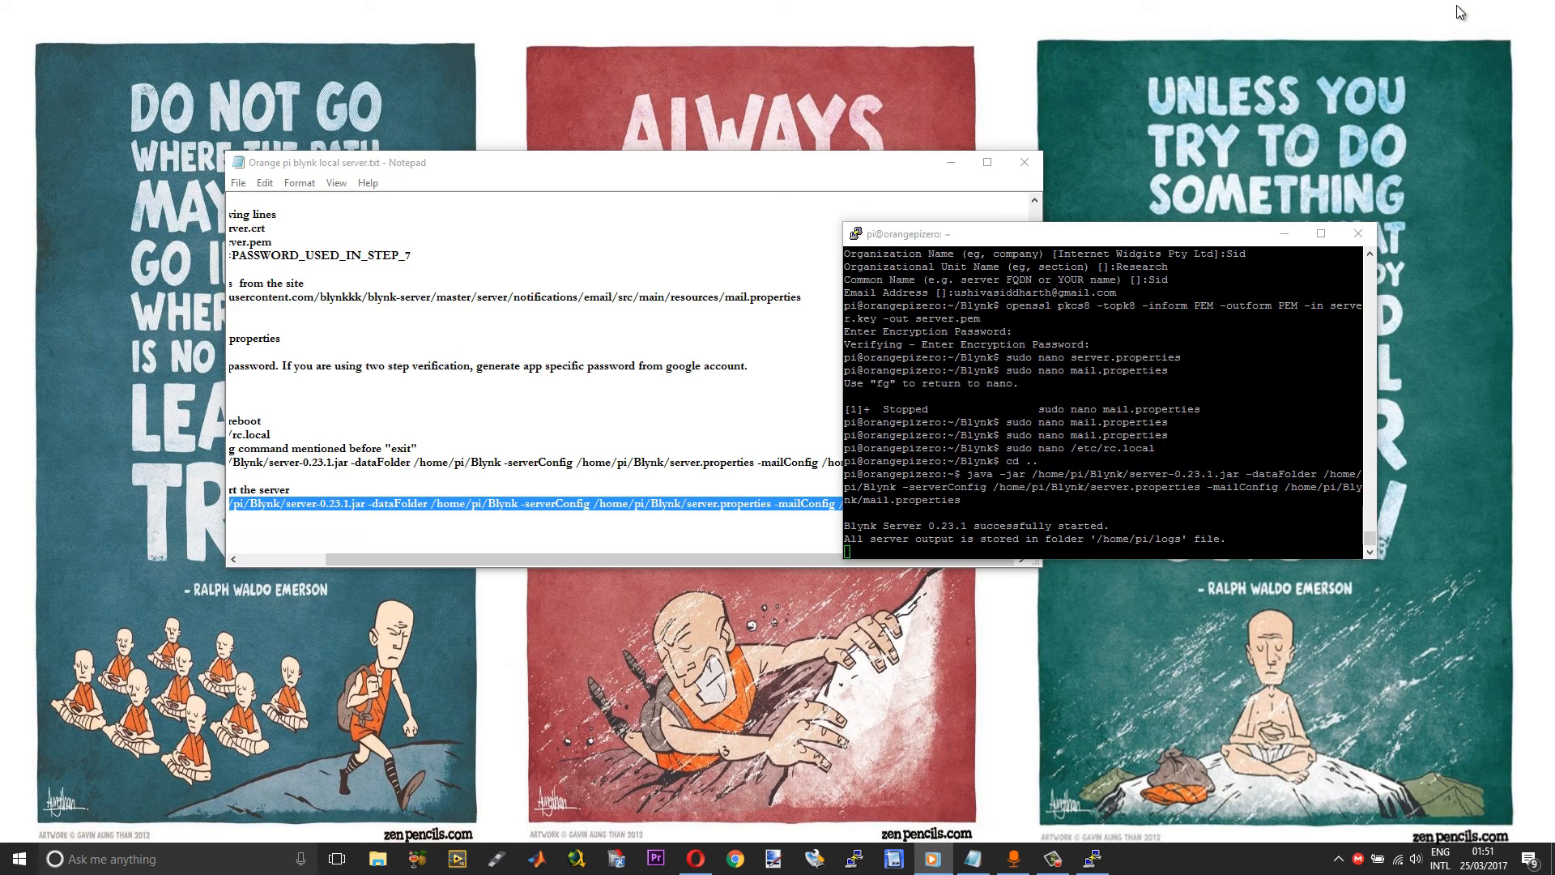
mouse_move(1437, 18)
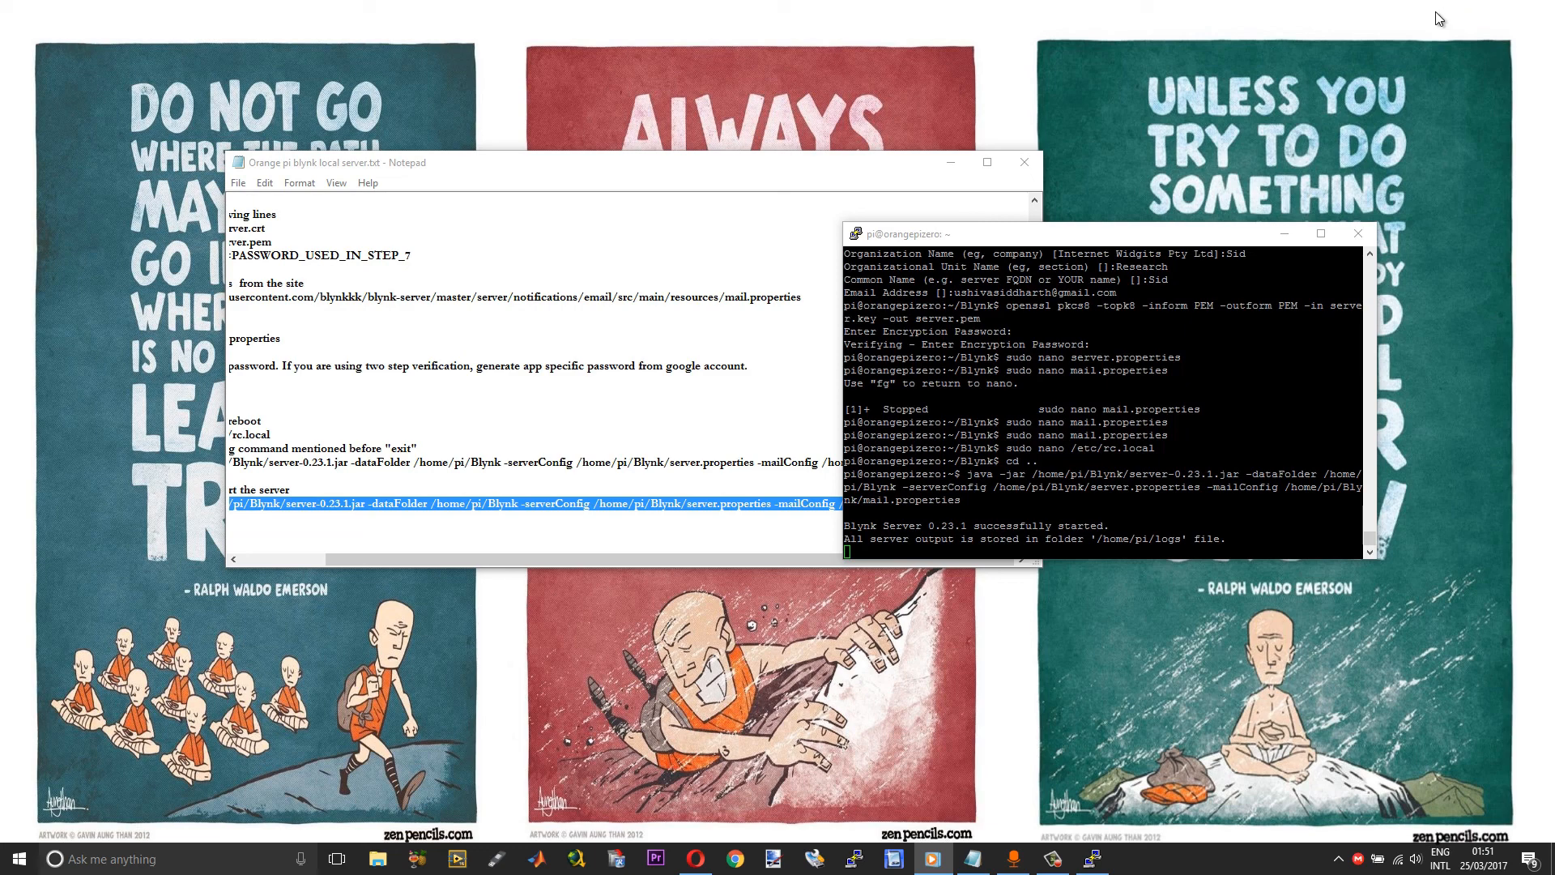